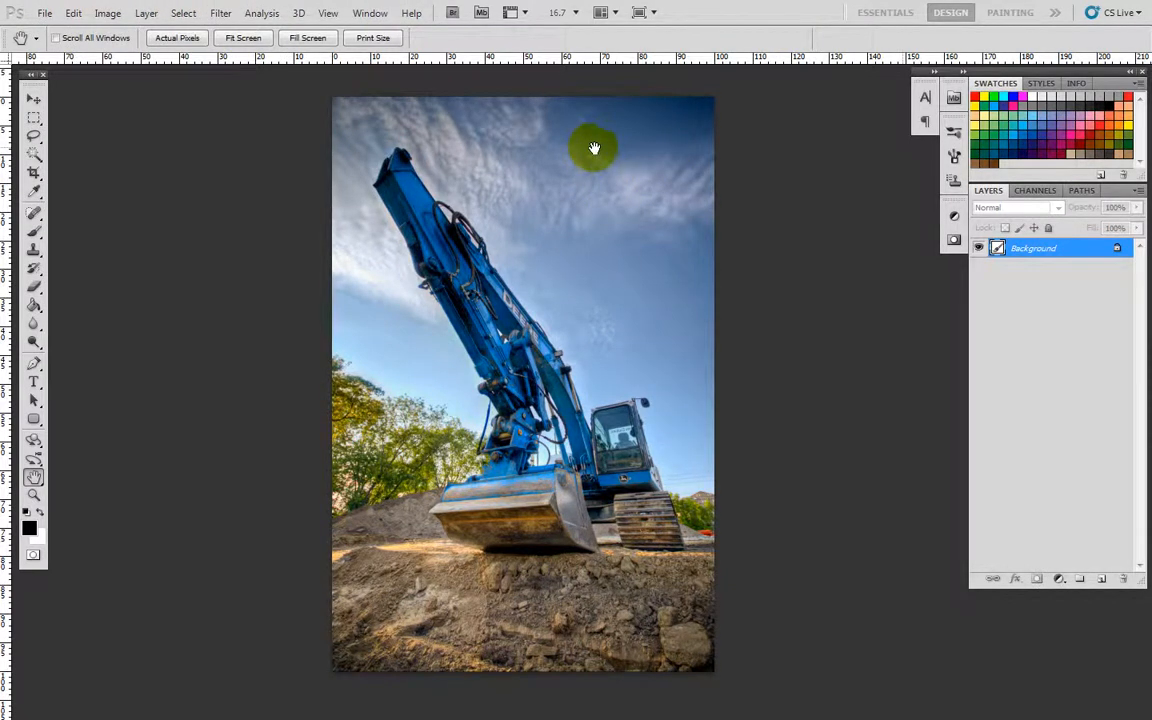
mouse_move(1085, 528)
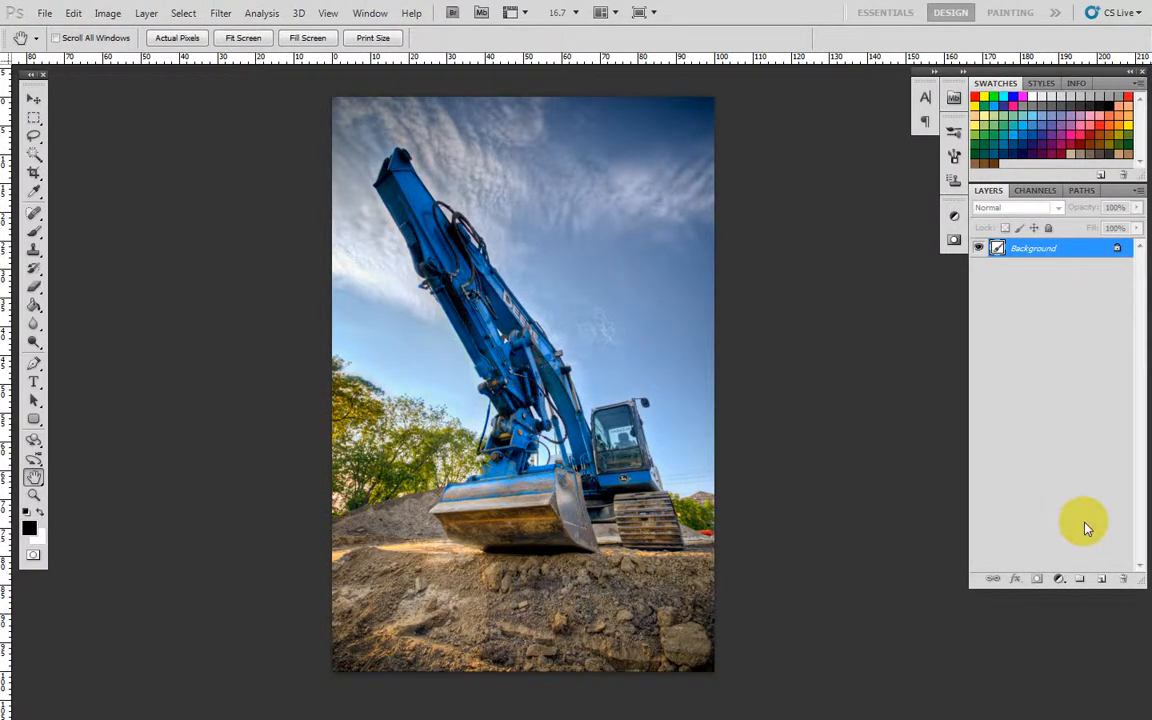
mouse_move(30, 550)
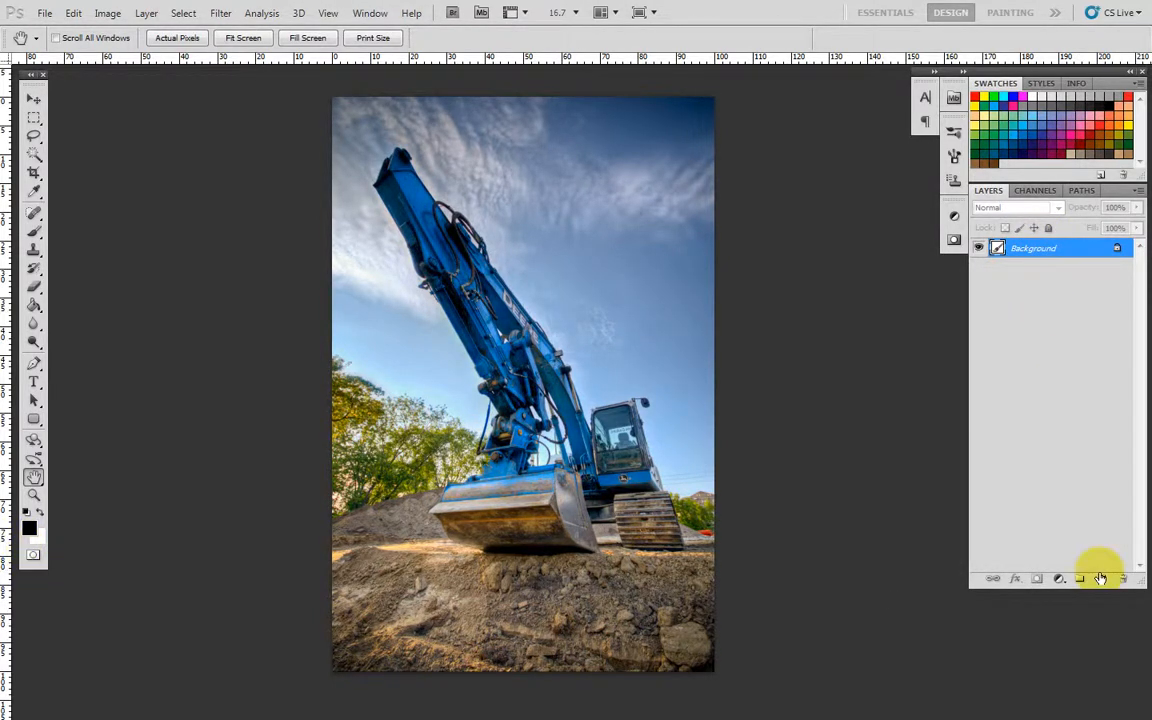
Step: Add a new empty Layer 1 above the Background excavator photo
left_click(1100, 578)
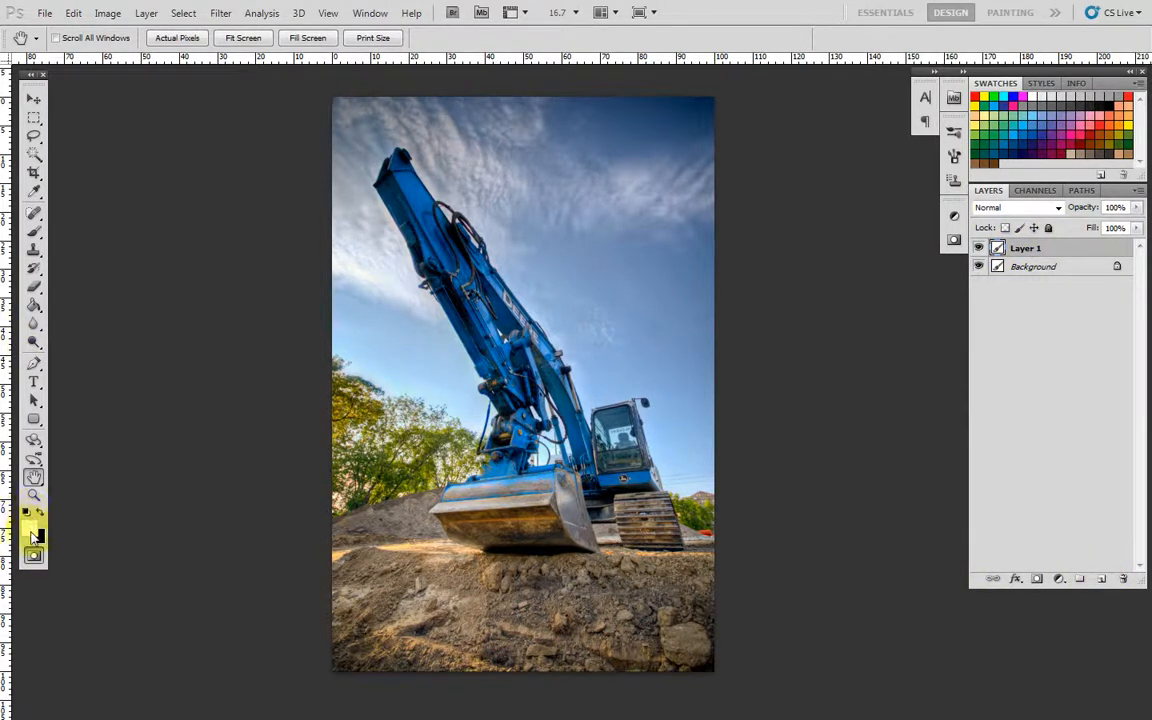
Step: Enter Quick Mask and brush red over the excavator's arm, a sky patch and ground
left_click(33, 512)
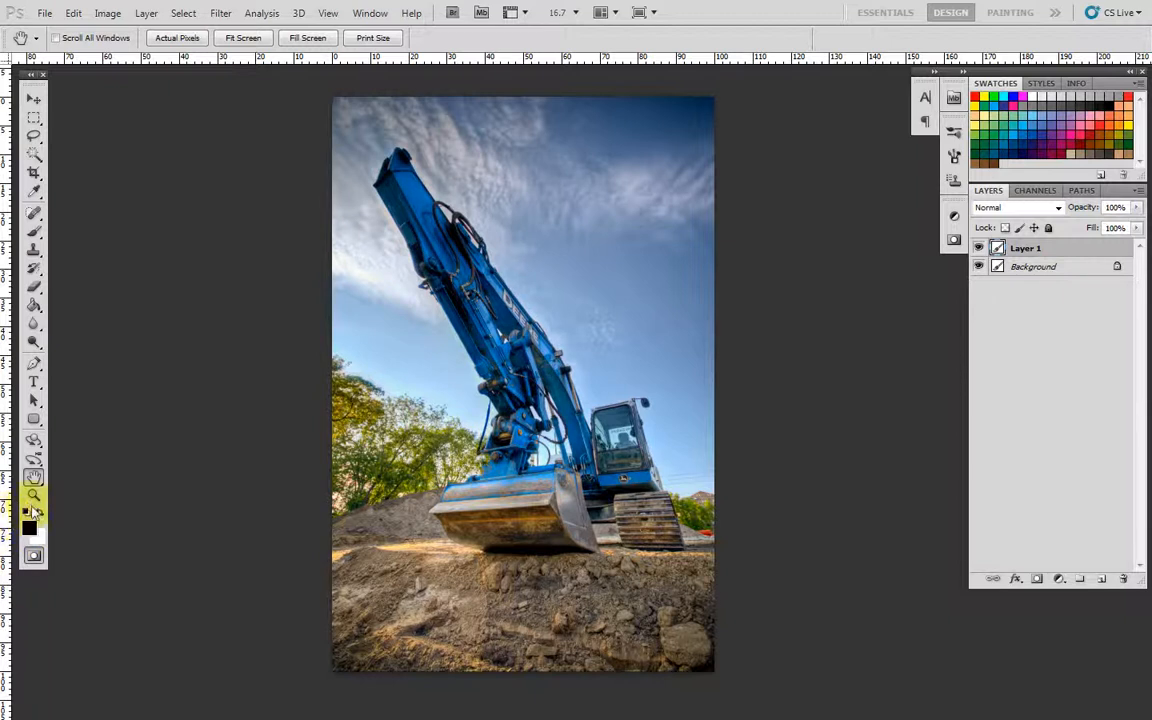
left_click(33, 233)
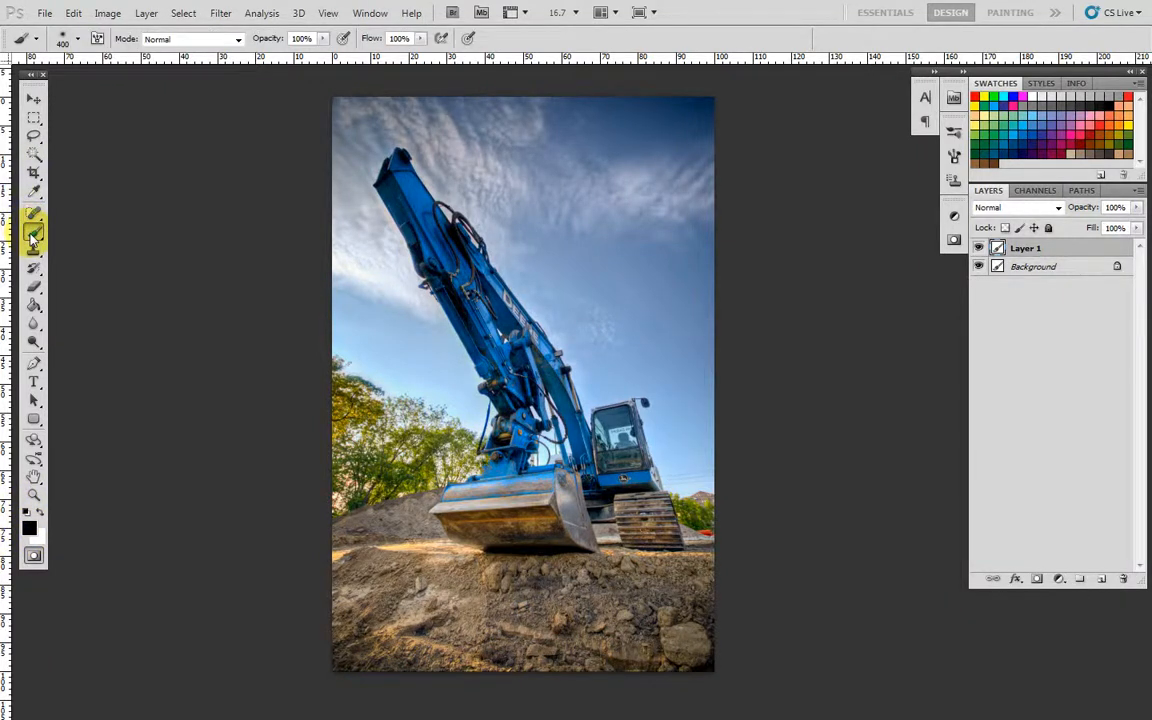
left_click(380, 295)
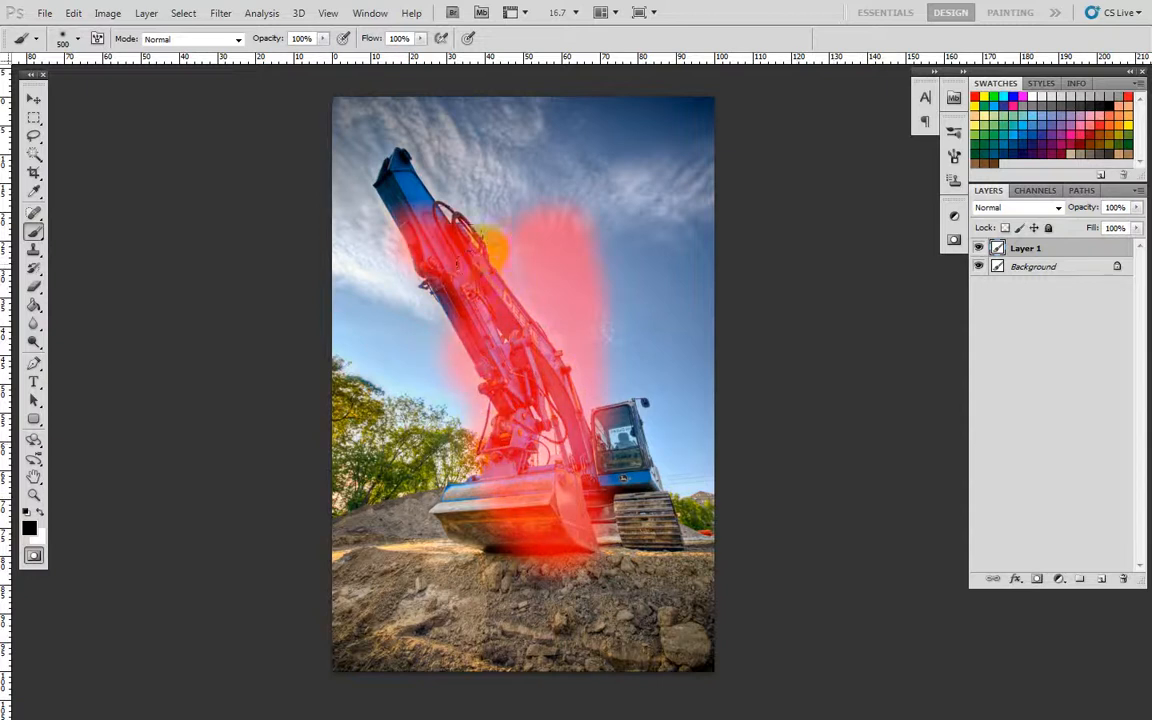
left_click(77, 39)
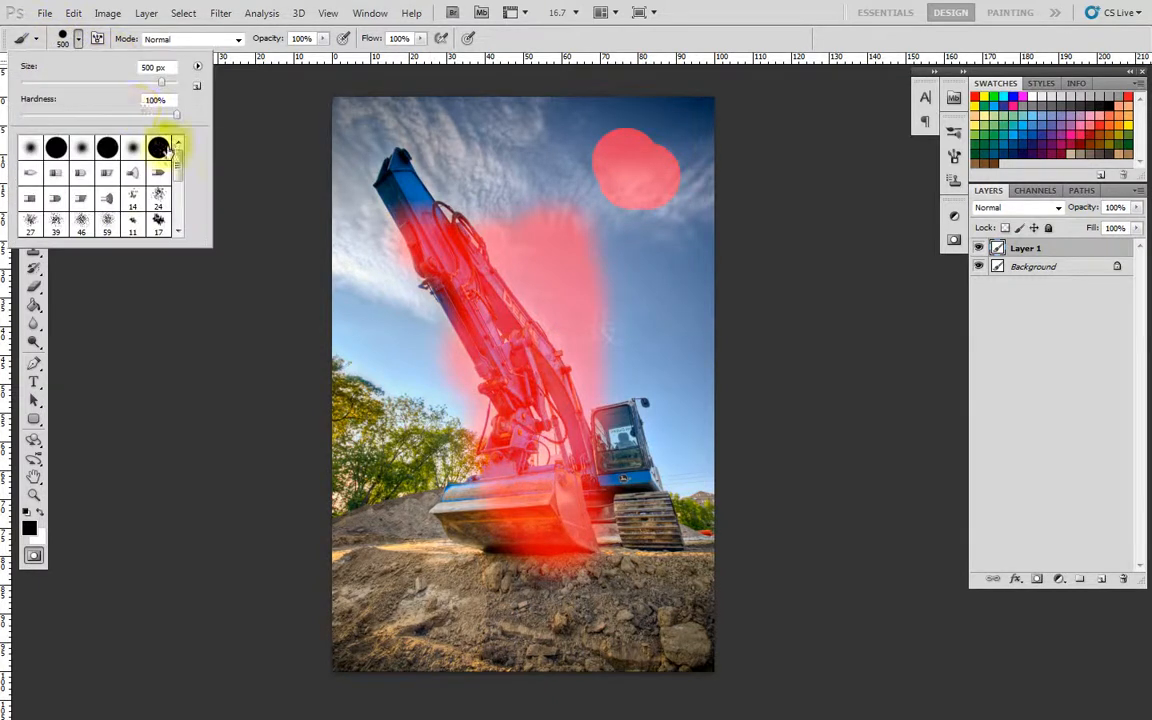
scroll("down", 3)
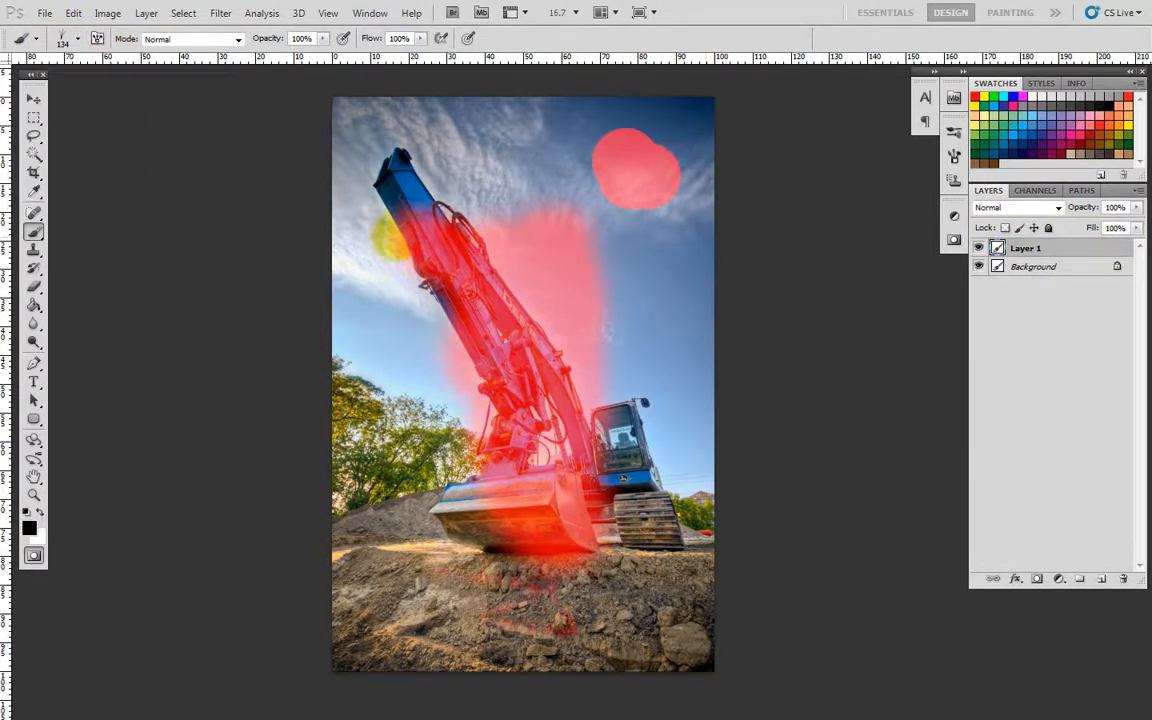
Step: Stamp star-shaped strokes into the red mask, then erase parts of the blobs
left_click(79, 38)
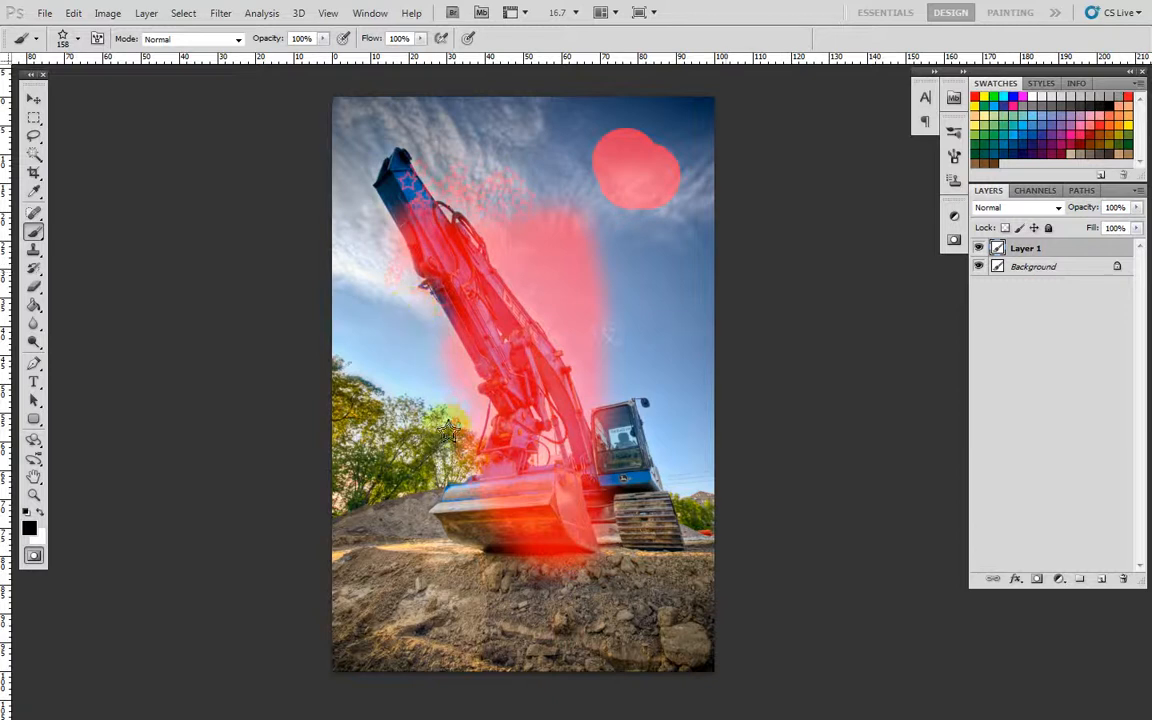
left_click(63, 39)
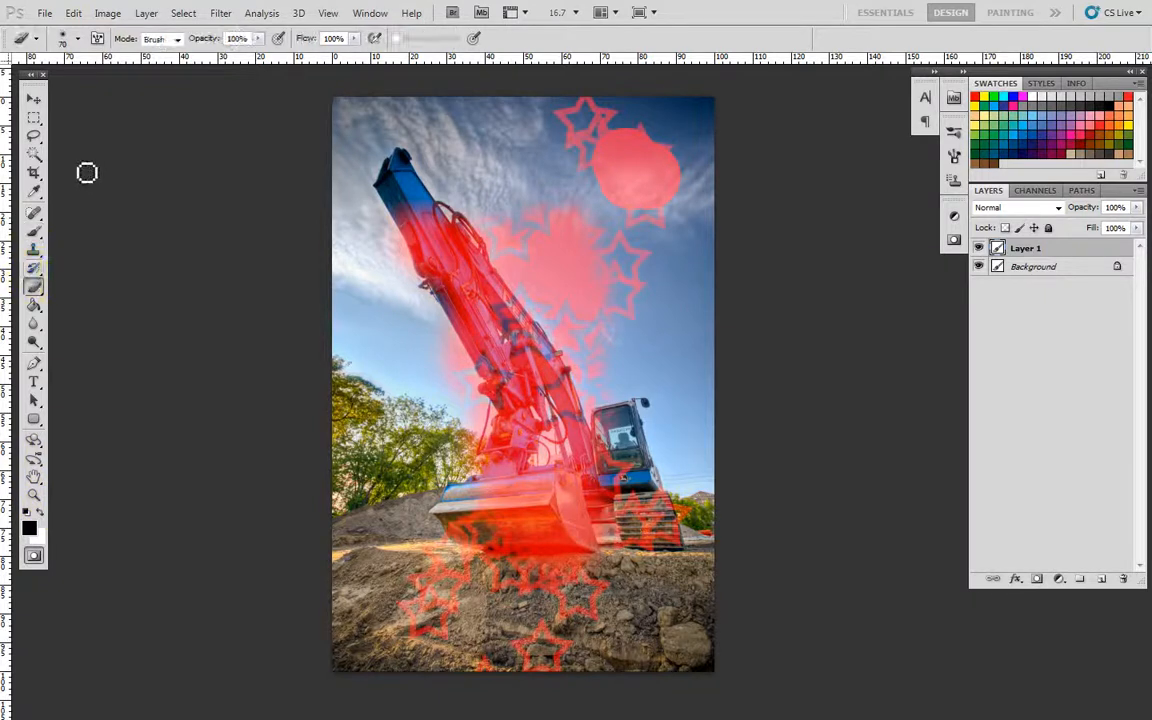
left_click(46, 38)
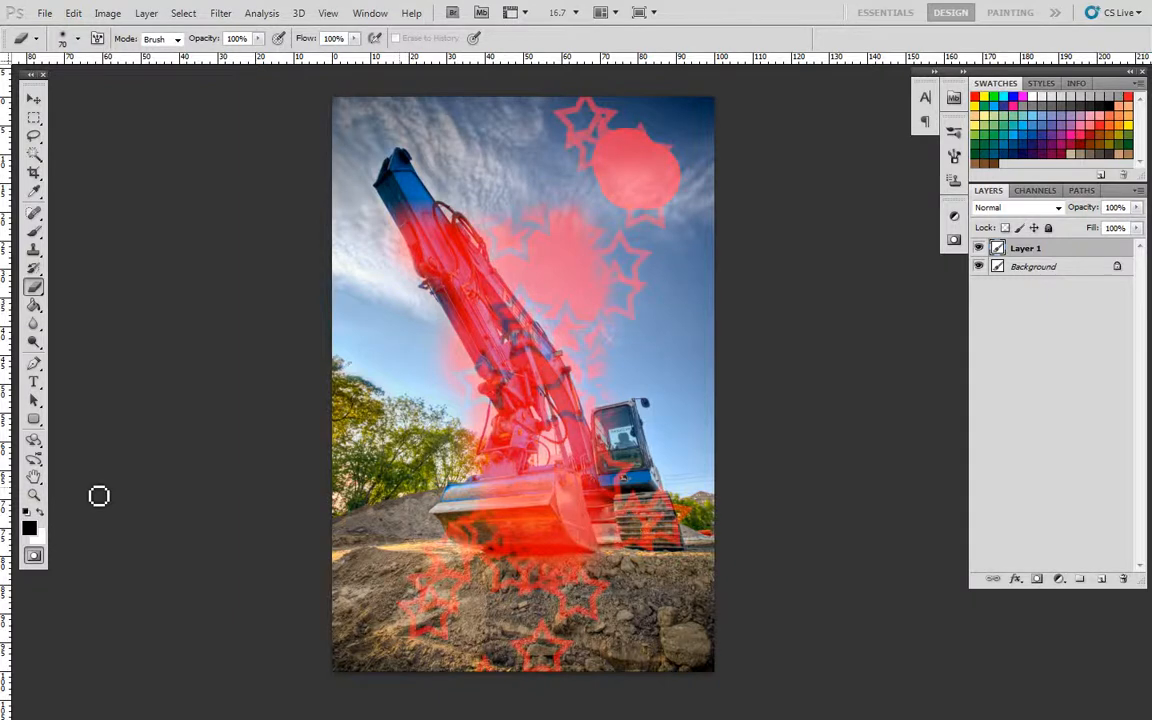
left_click(588, 240)
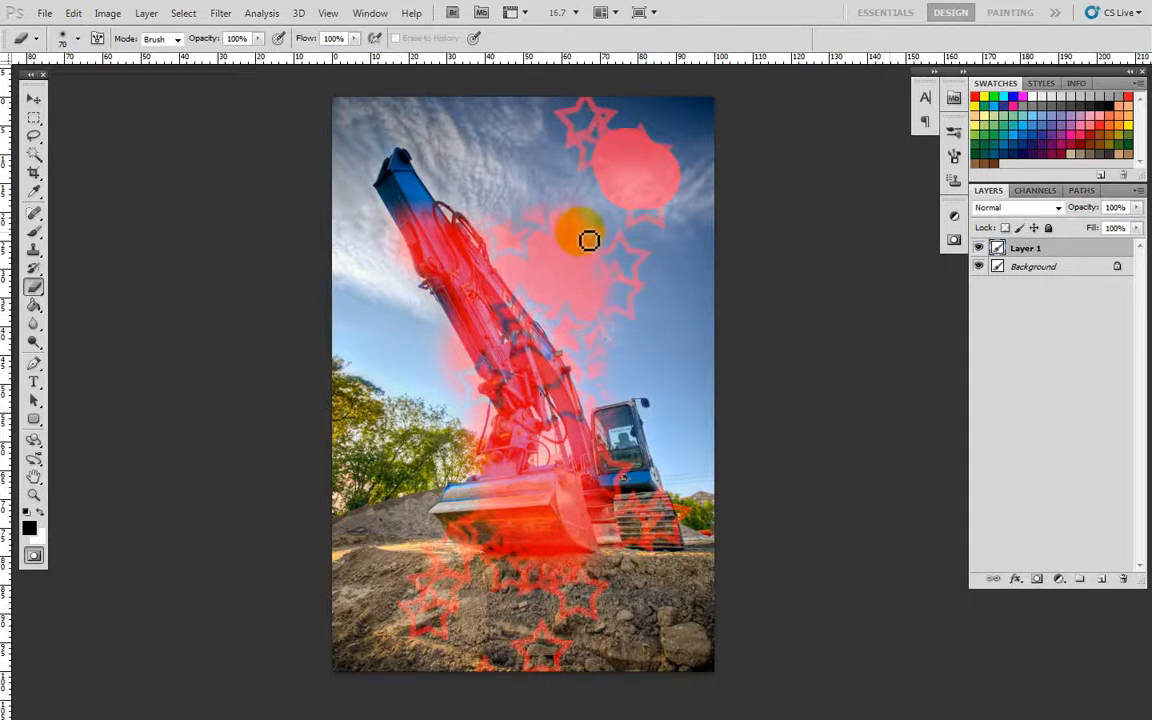
left_click(33, 495)
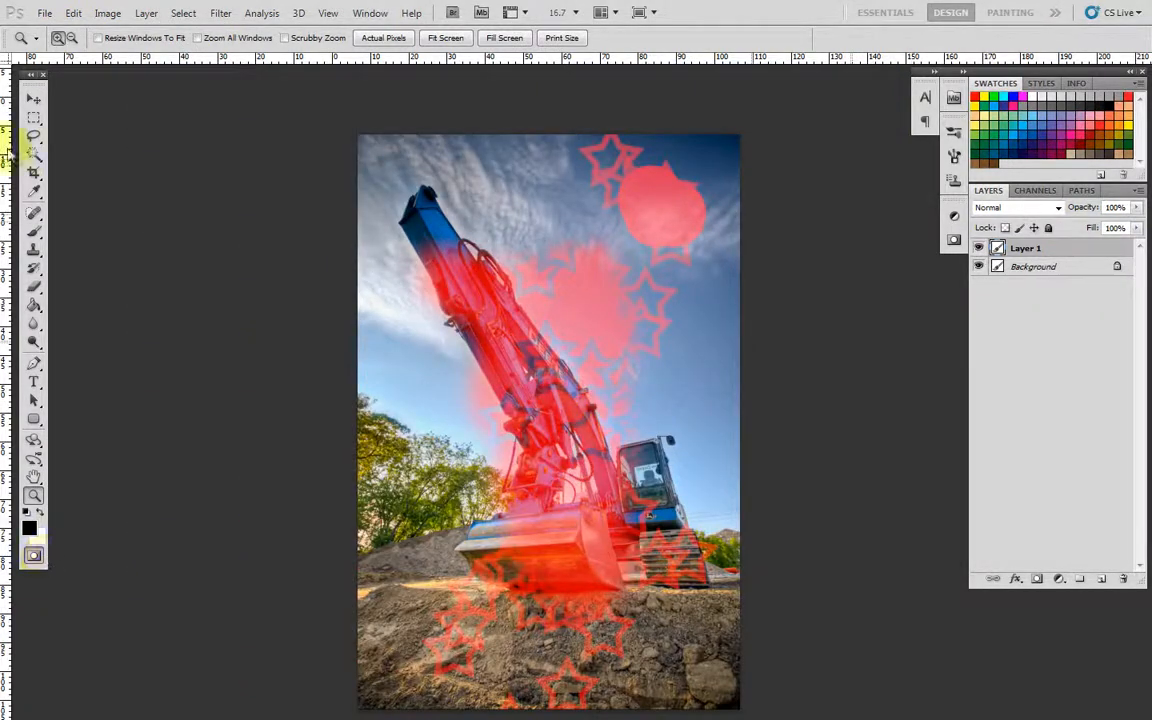
Step: Exit Quick Mask so the painted stars and blobs become an active selection
left_click(33, 119)
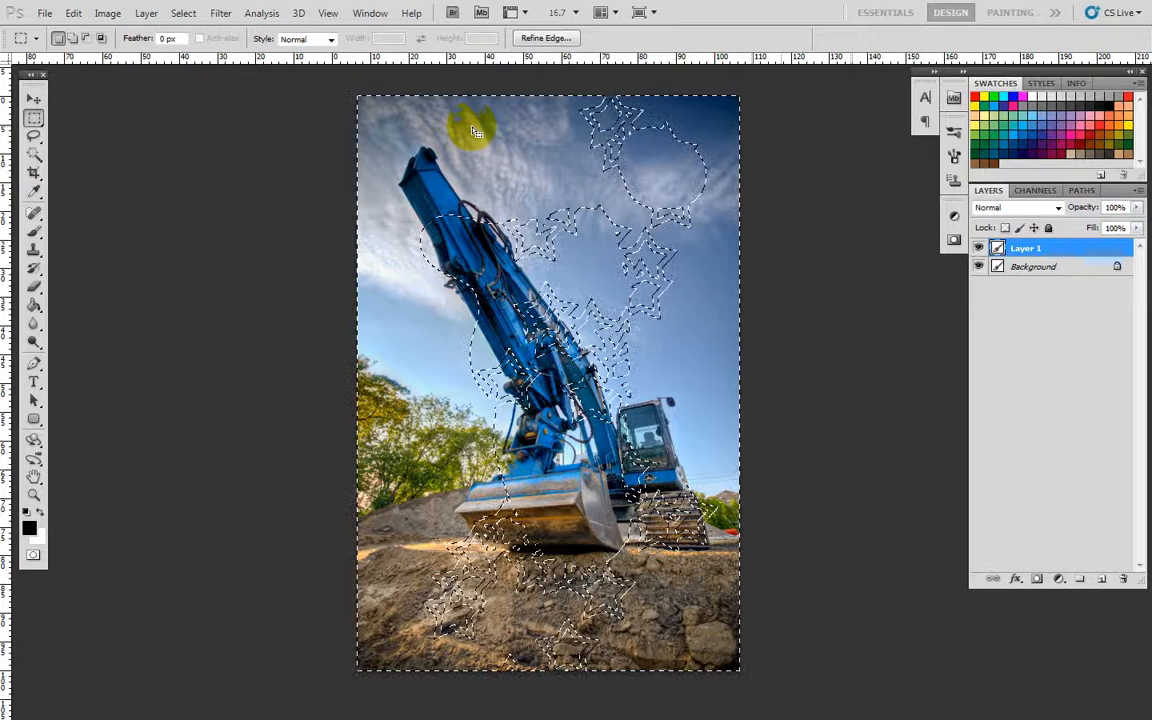
Step: Invert the selection and fill the painted shapes with solid black, zooming in to check
right_click(475, 130)
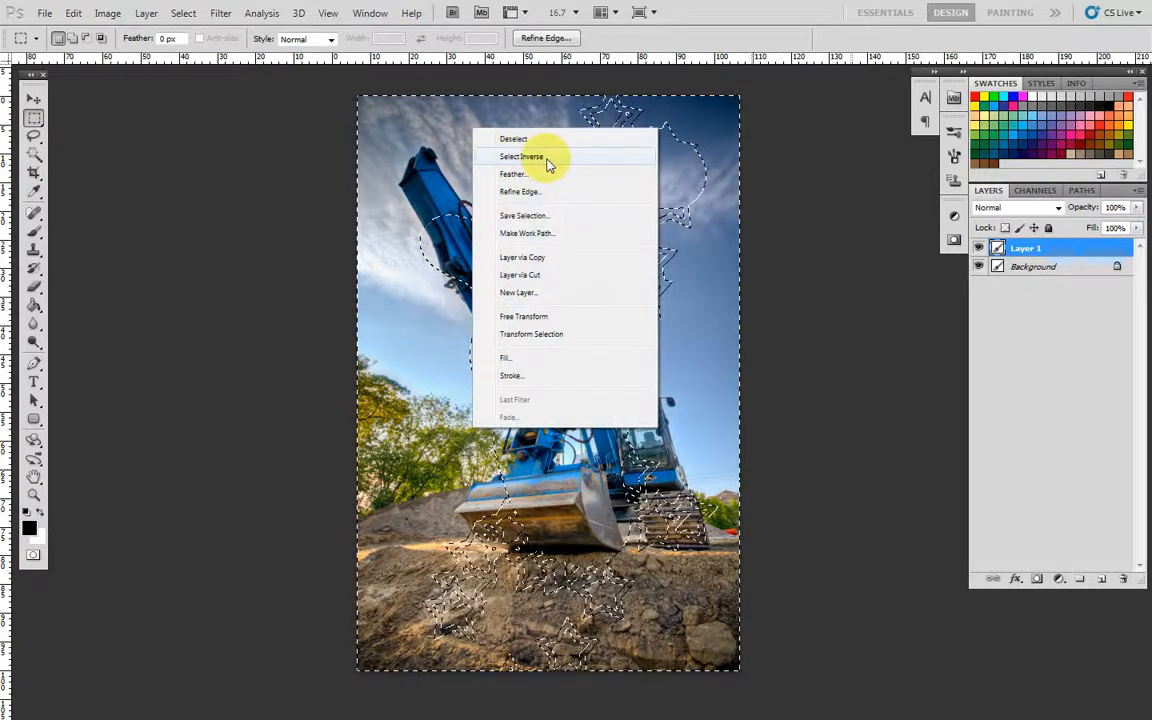
left_click(521, 156)
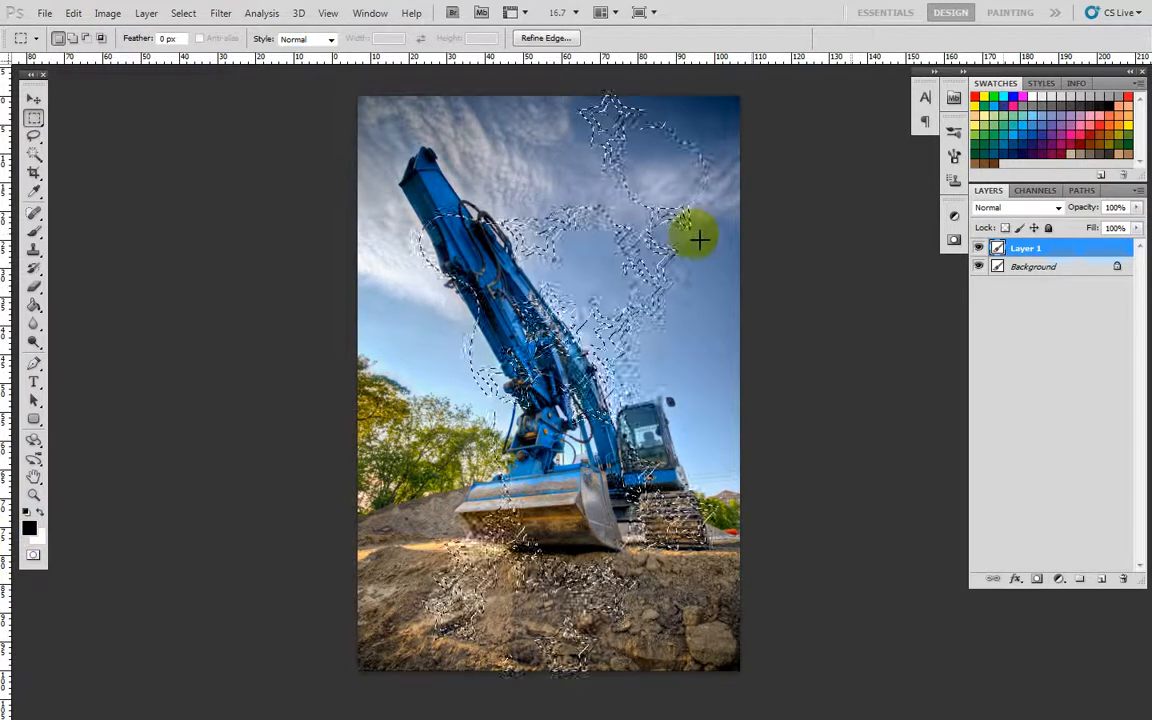
left_click(33, 305)
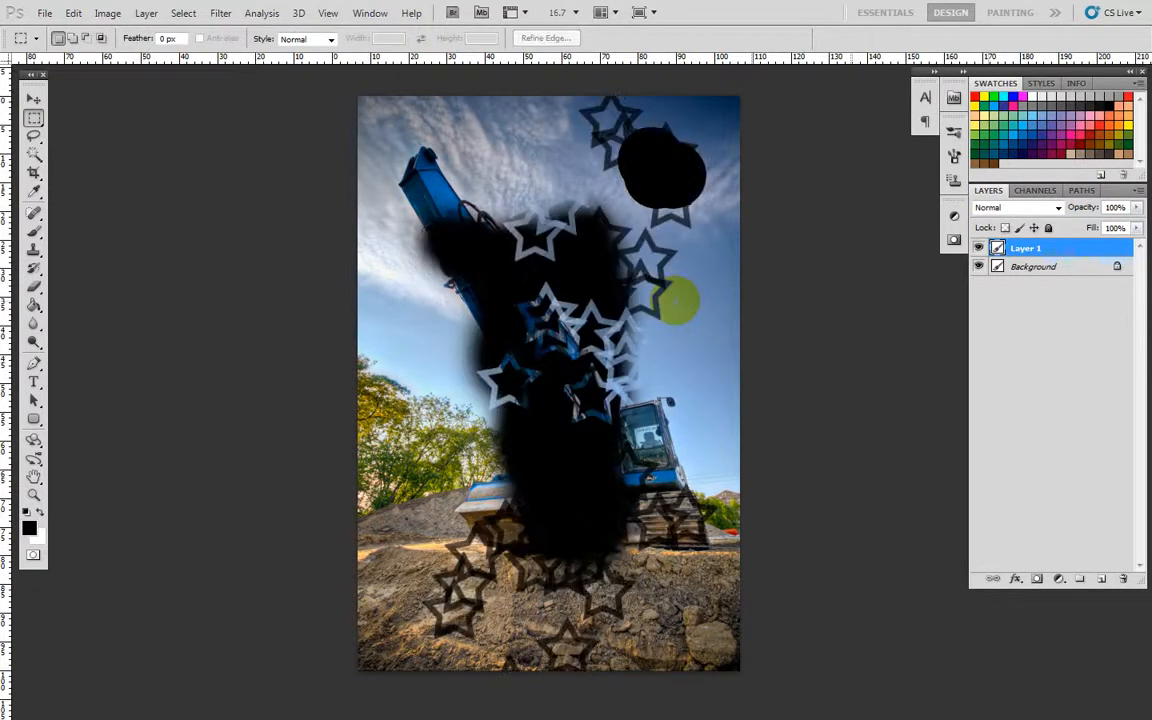
left_click(33, 495)
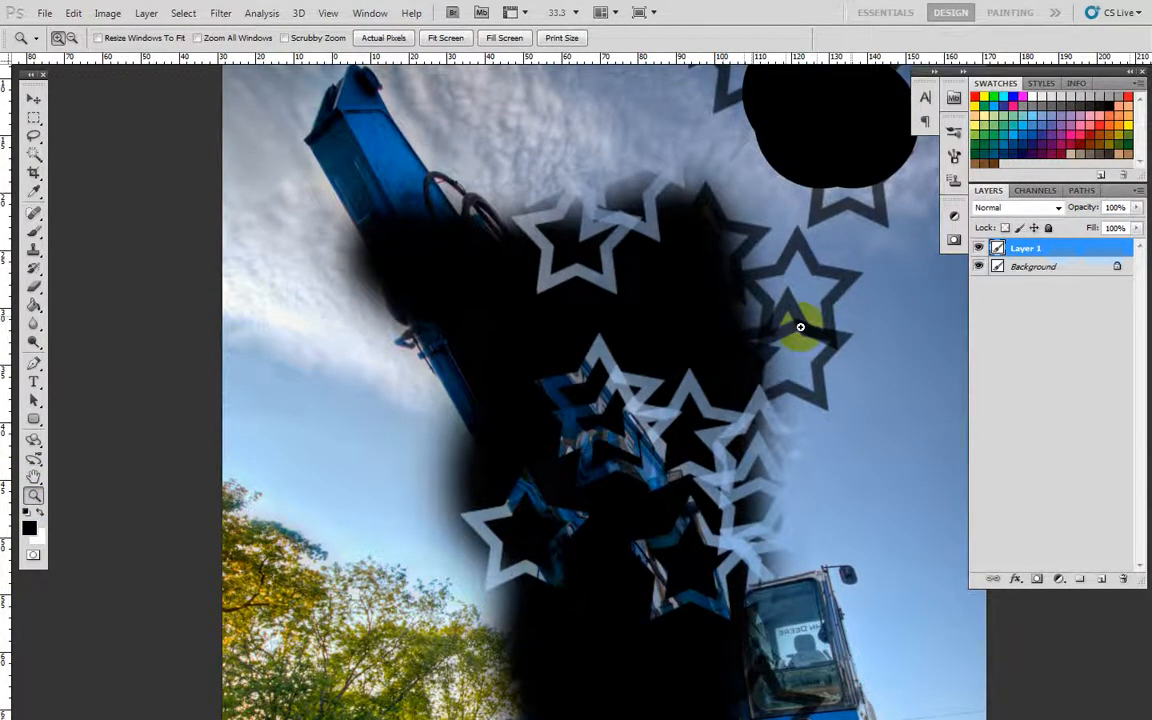
left_click(33, 117)
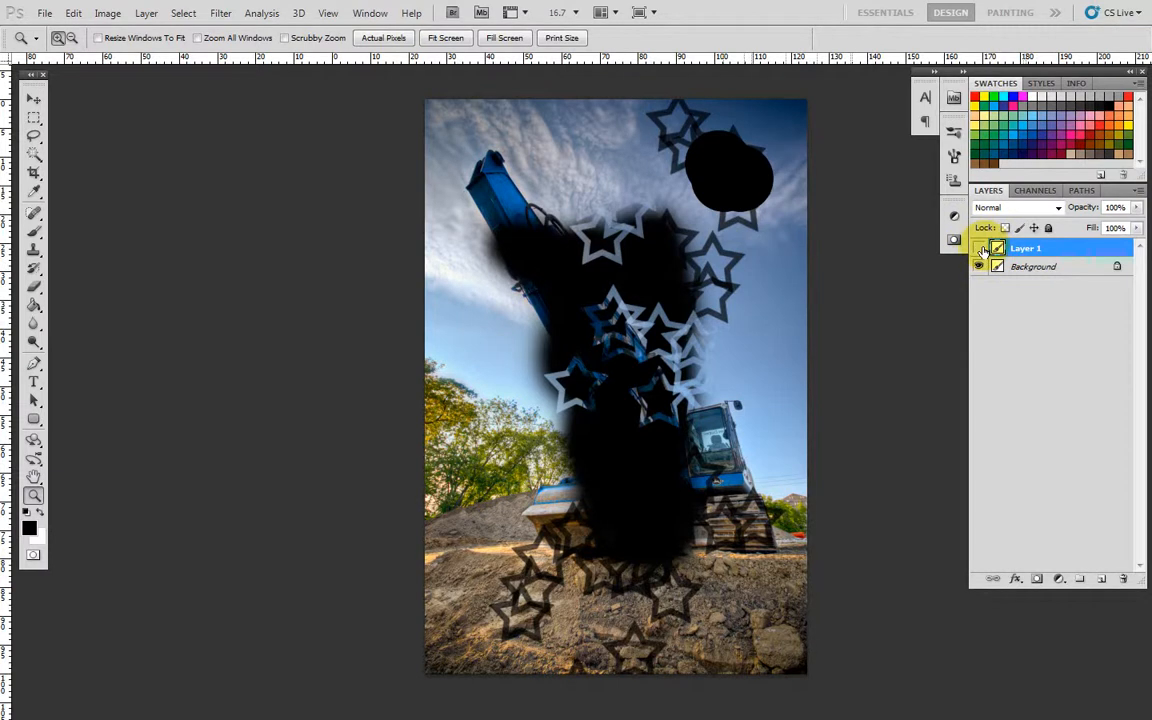
Step: Delete the black-filled layer, select Background and toggle its visibility to check
left_click(978, 248)
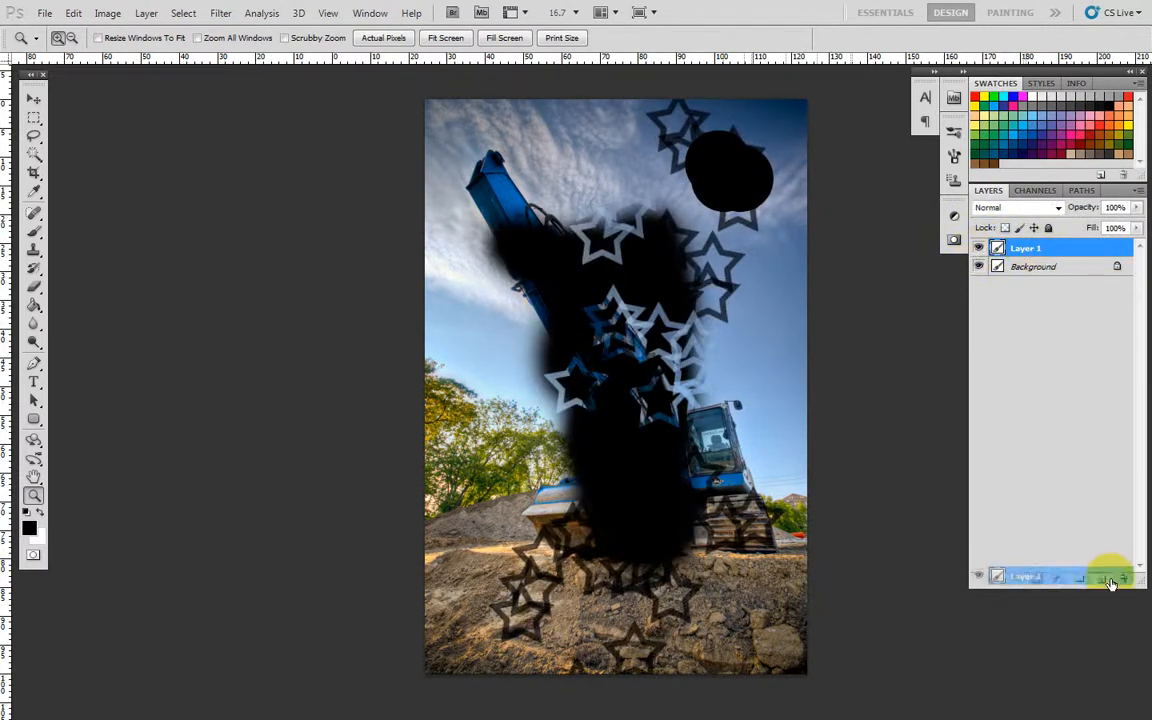
left_click(1112, 578)
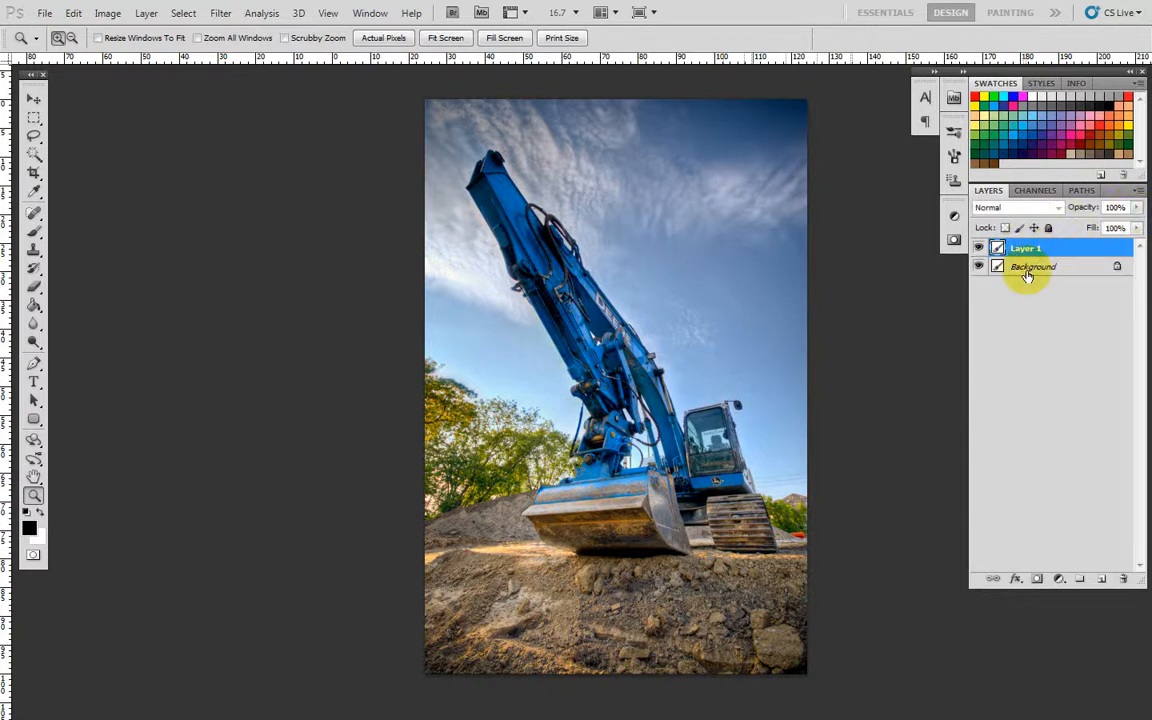
left_click(1025, 247)
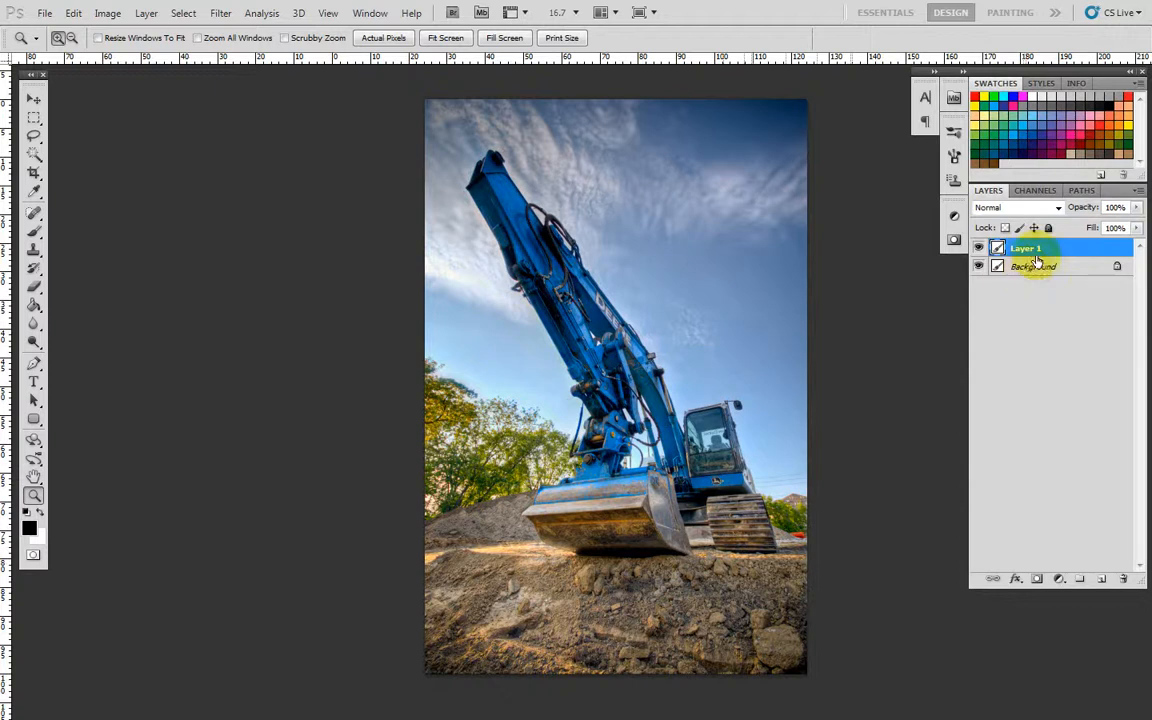
left_click(1033, 265)
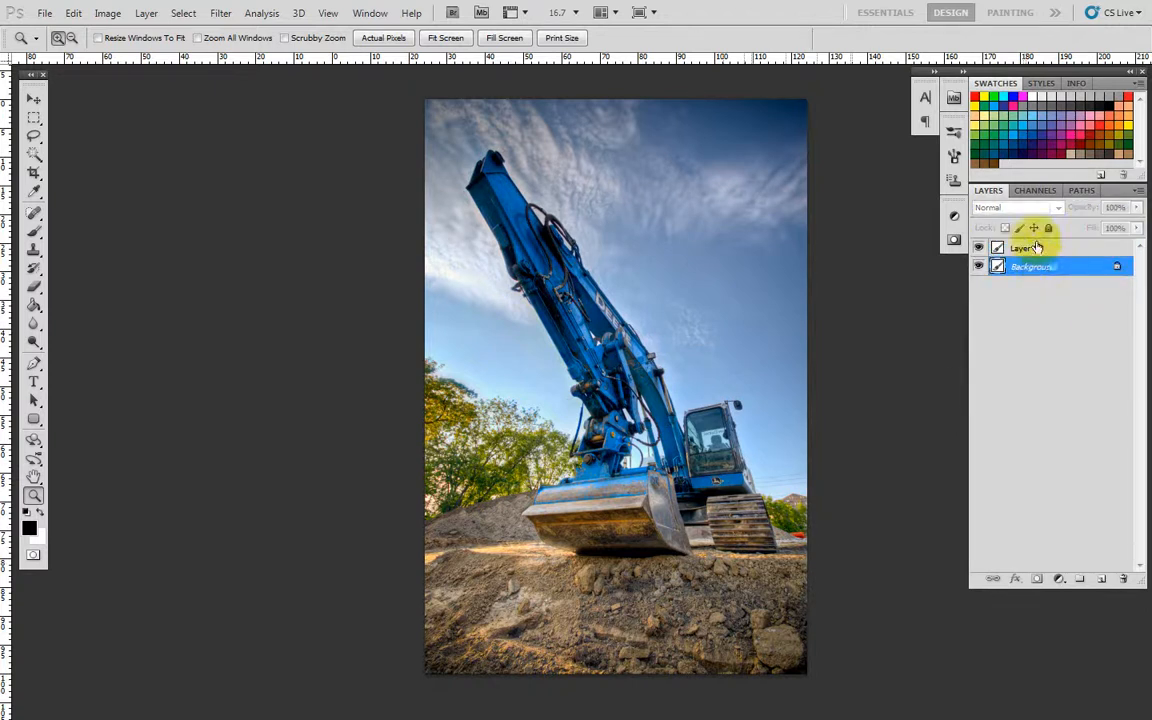
left_click(979, 266)
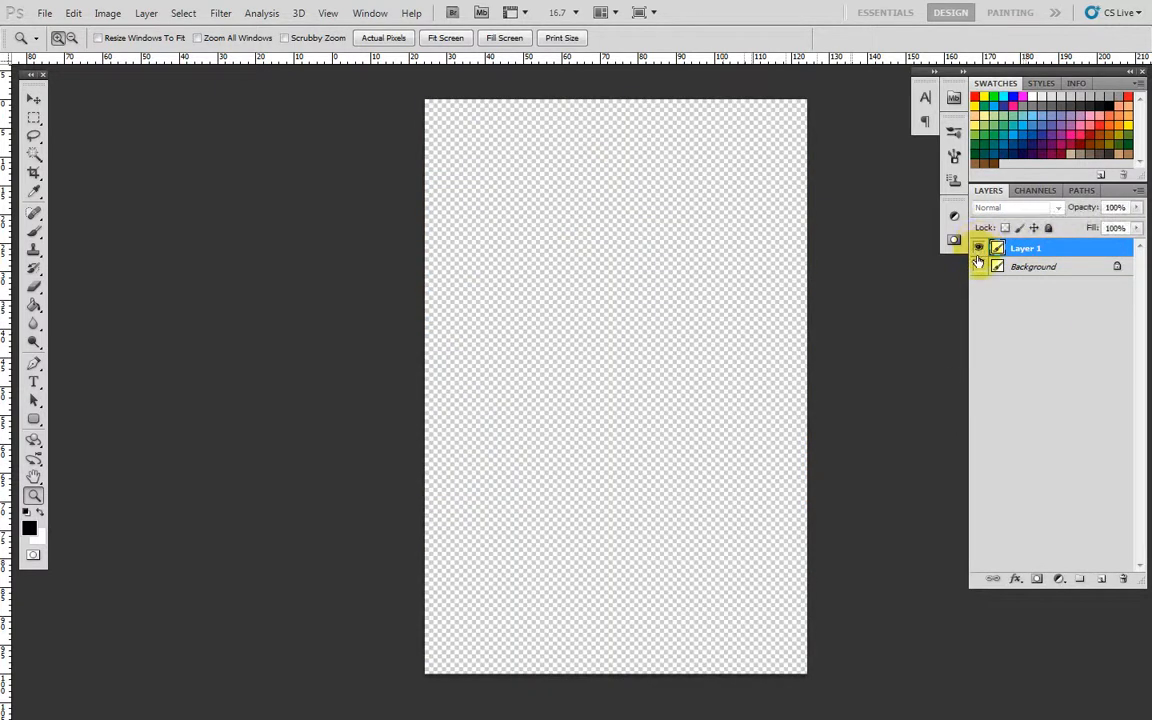
left_click(978, 247)
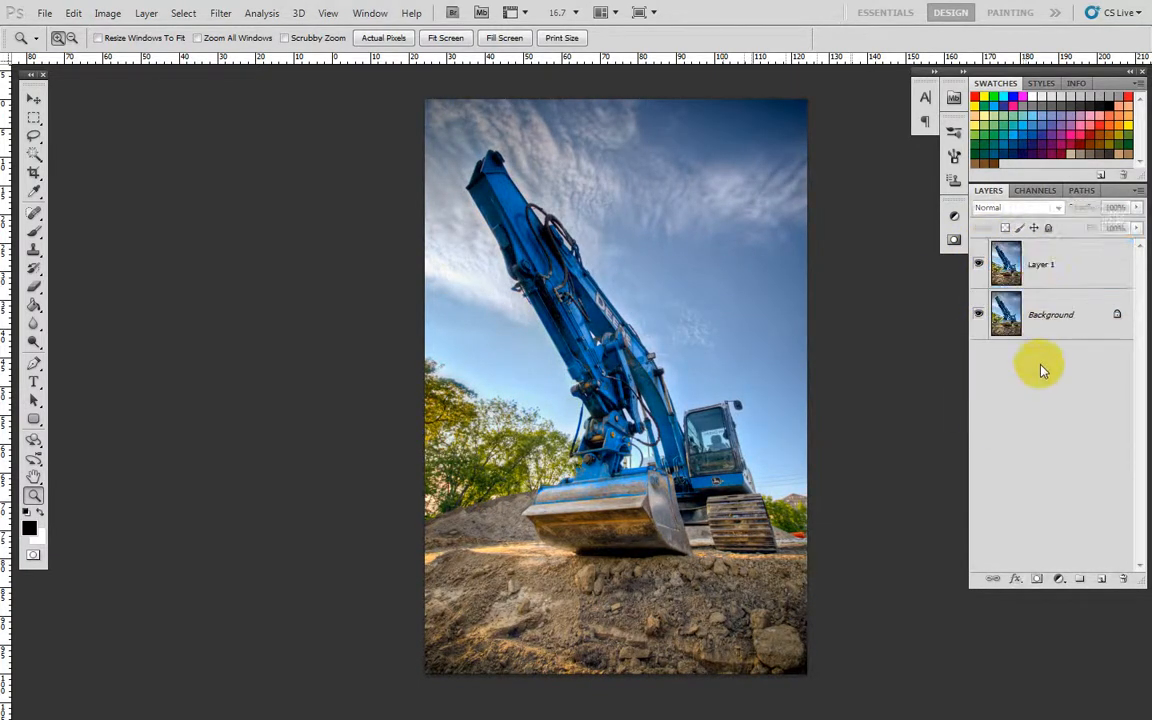
Step: Add a Curves adjustment layer above Layer 1
left_click(1041, 264)
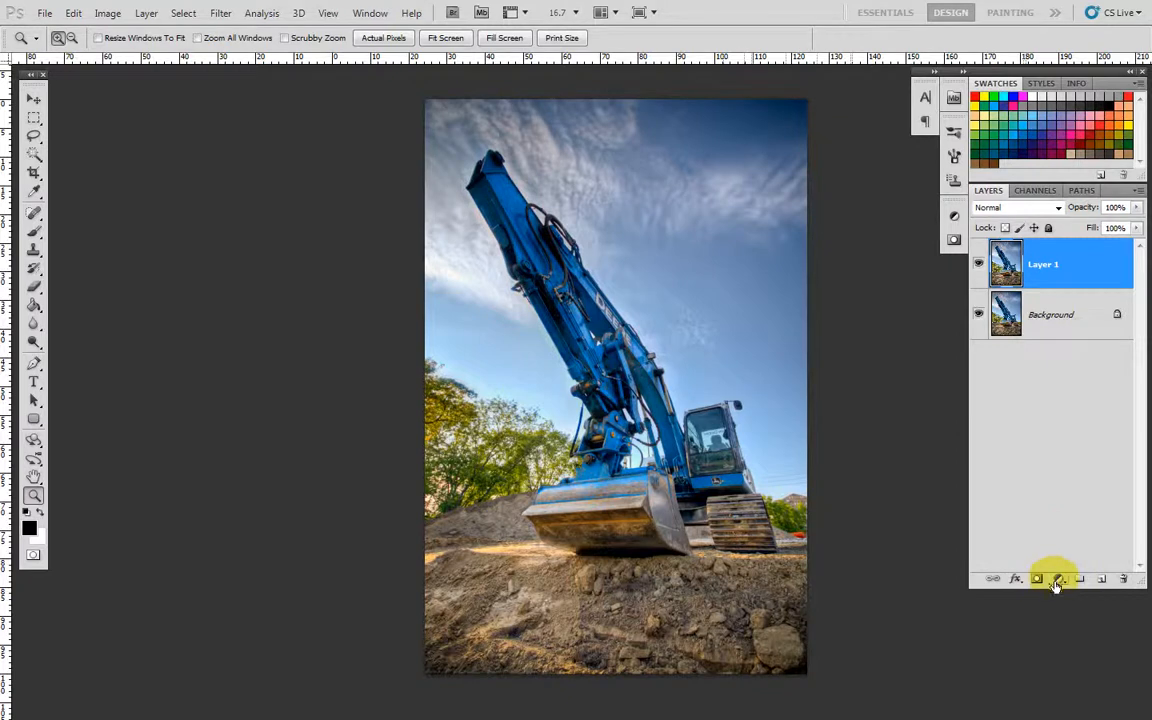
left_click(1057, 578)
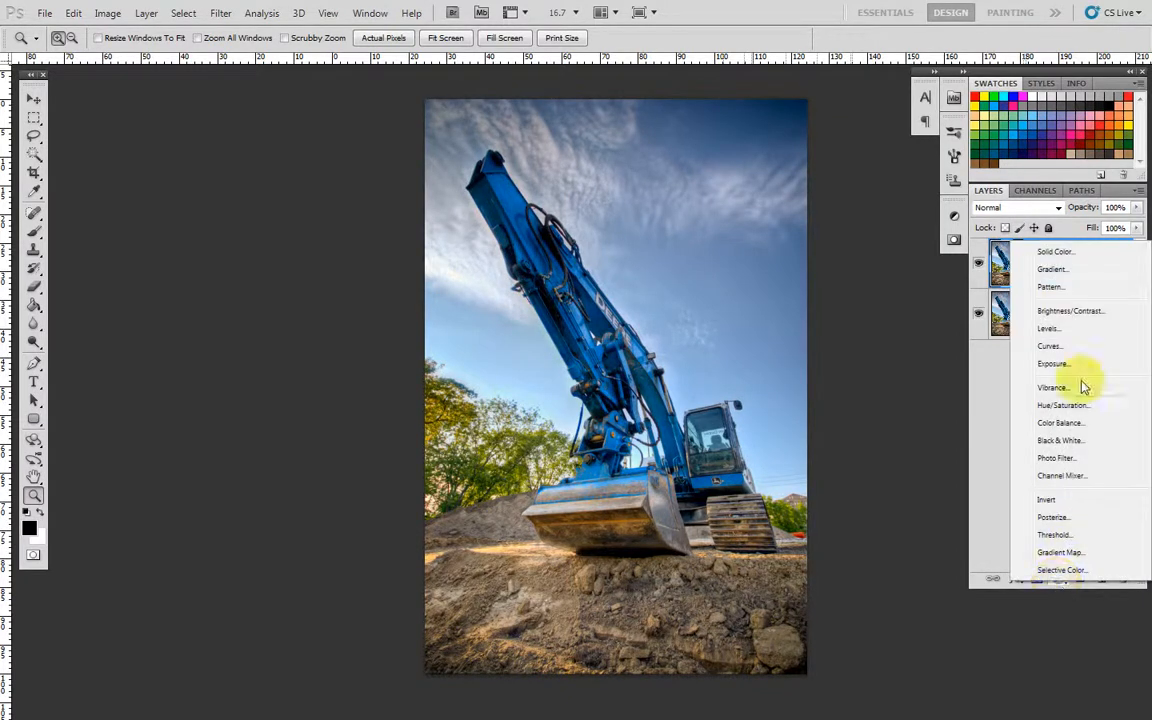
left_click(1050, 346)
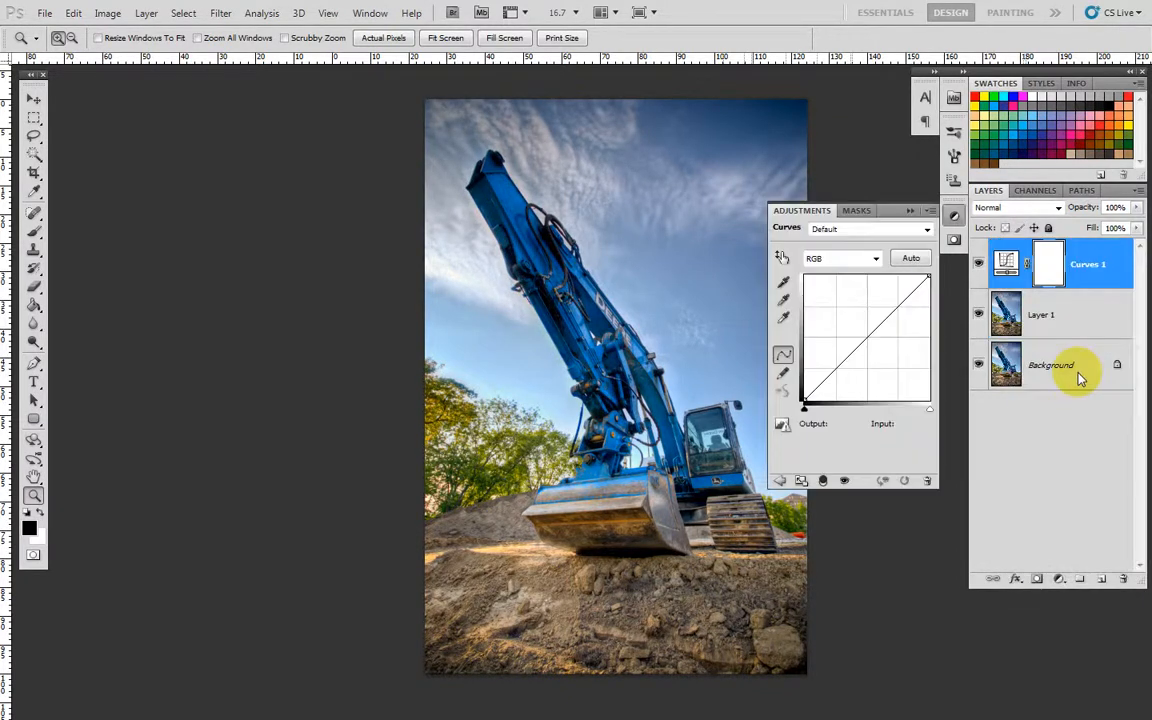
left_click(843, 362)
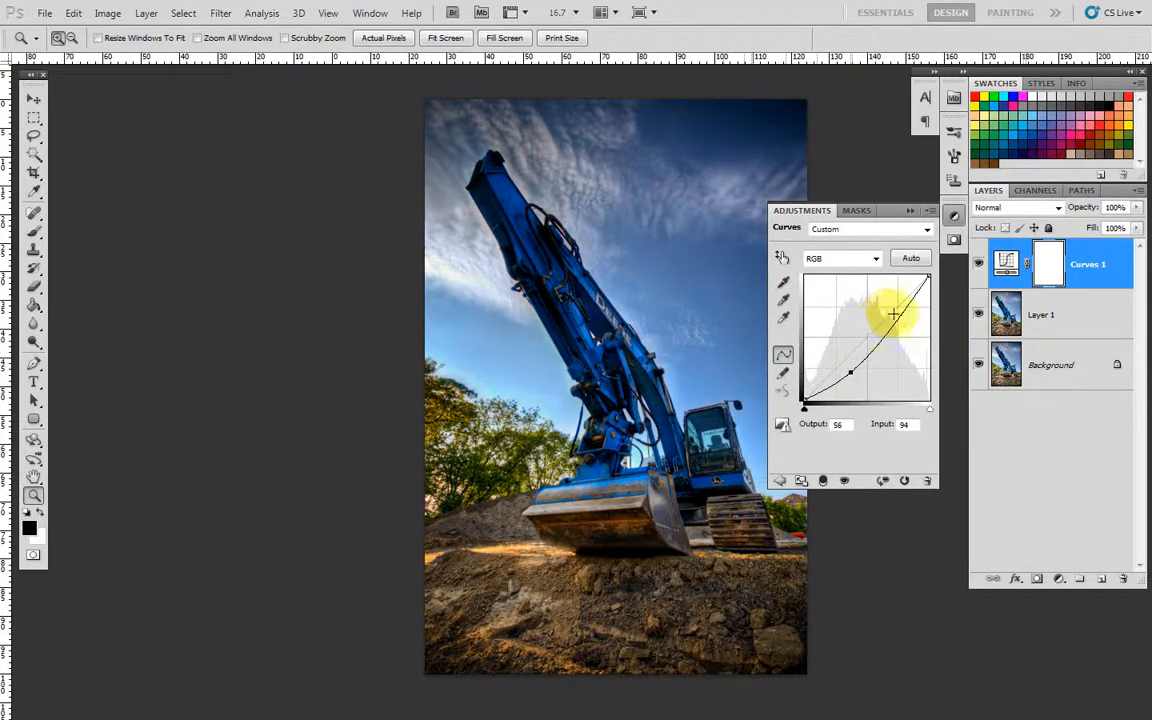
Step: Drag the curve into an S-shape, lowering the shadow point and raising the highlights
left_click_drag(893, 314, 850, 372)
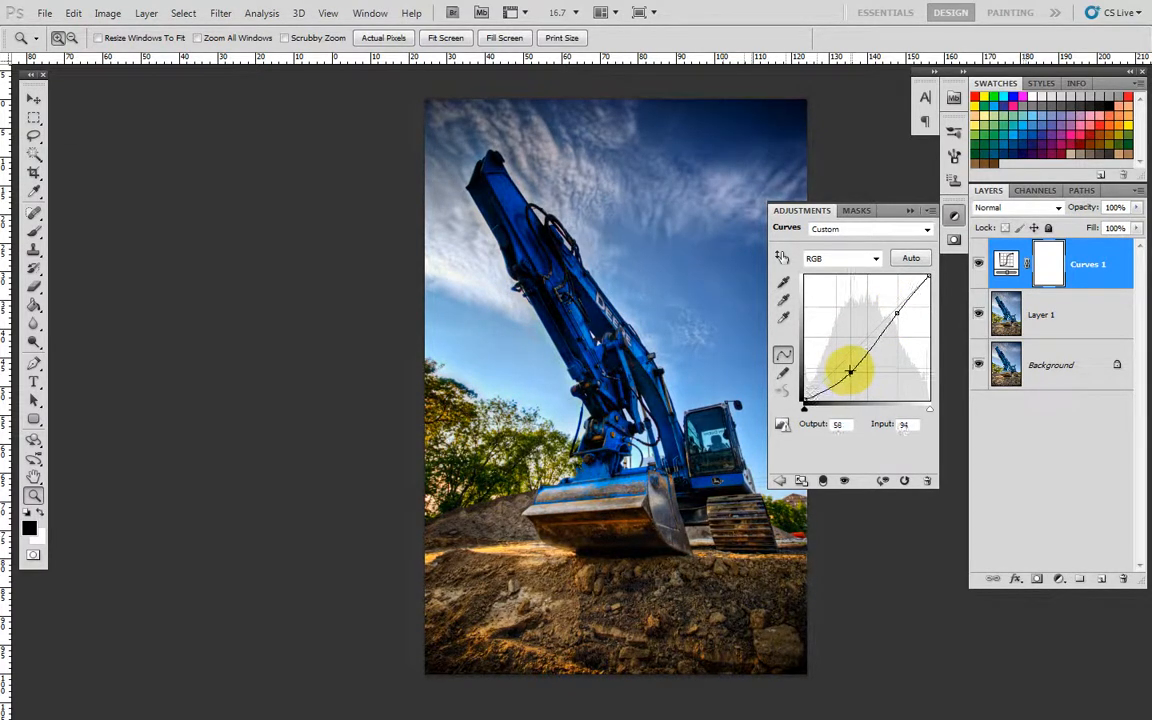
left_click_drag(850, 372, 850, 375)
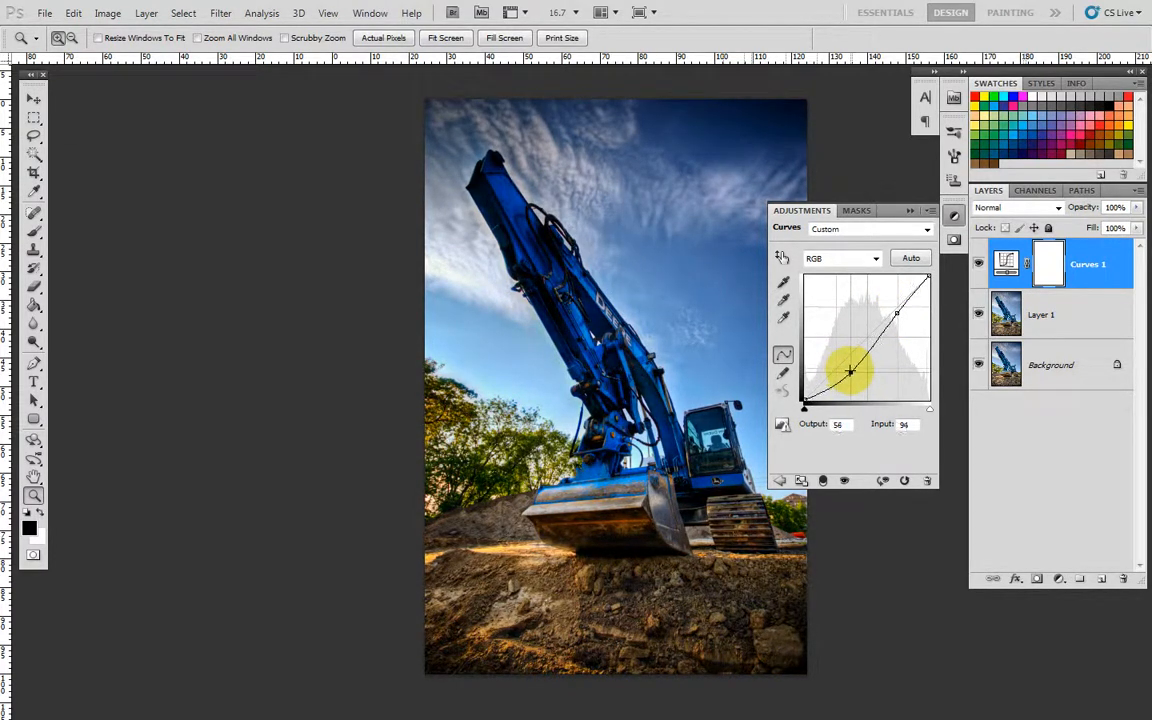
left_click_drag(850, 372, 895, 310)
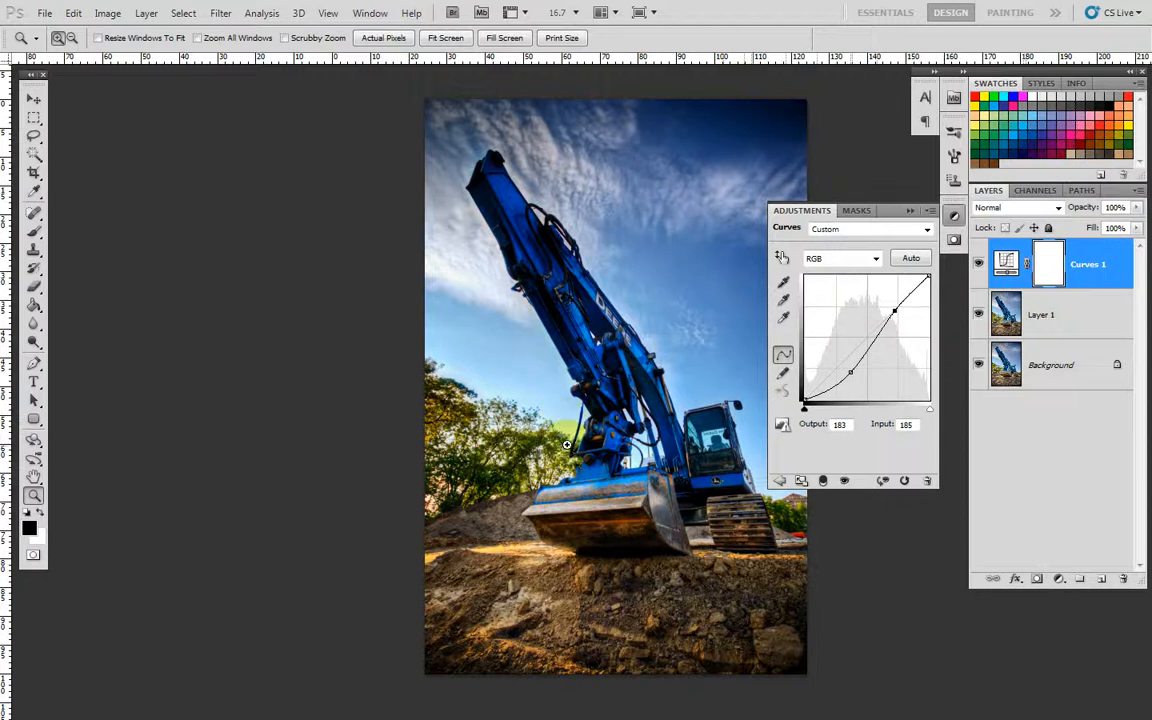
left_click_drag(894, 310, 889, 307)
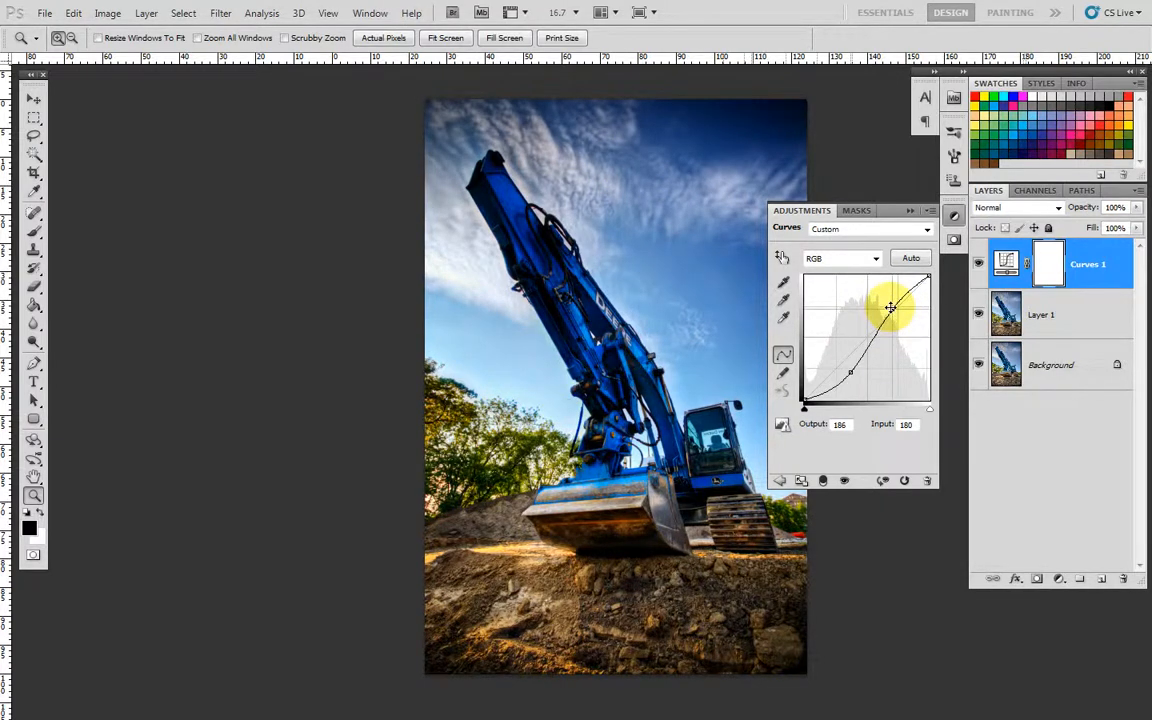
left_click_drag(890, 307, 888, 337)
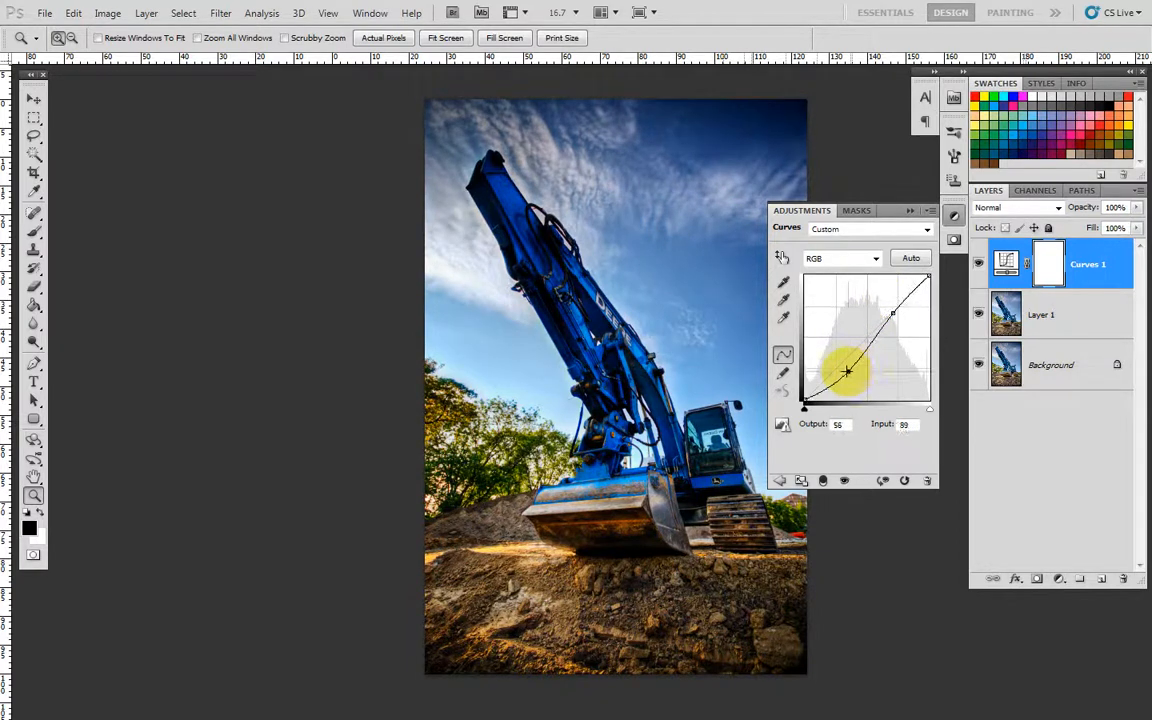
left_click_drag(848, 372, 847, 370)
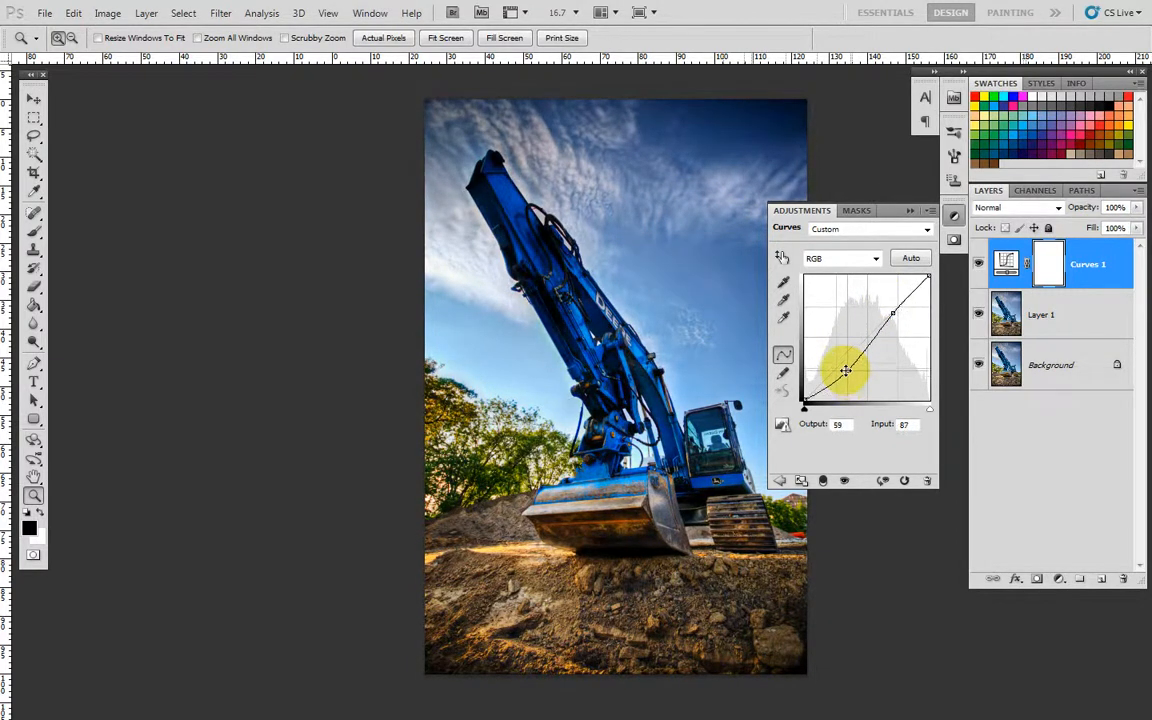
left_click_drag(846, 371, 893, 313)
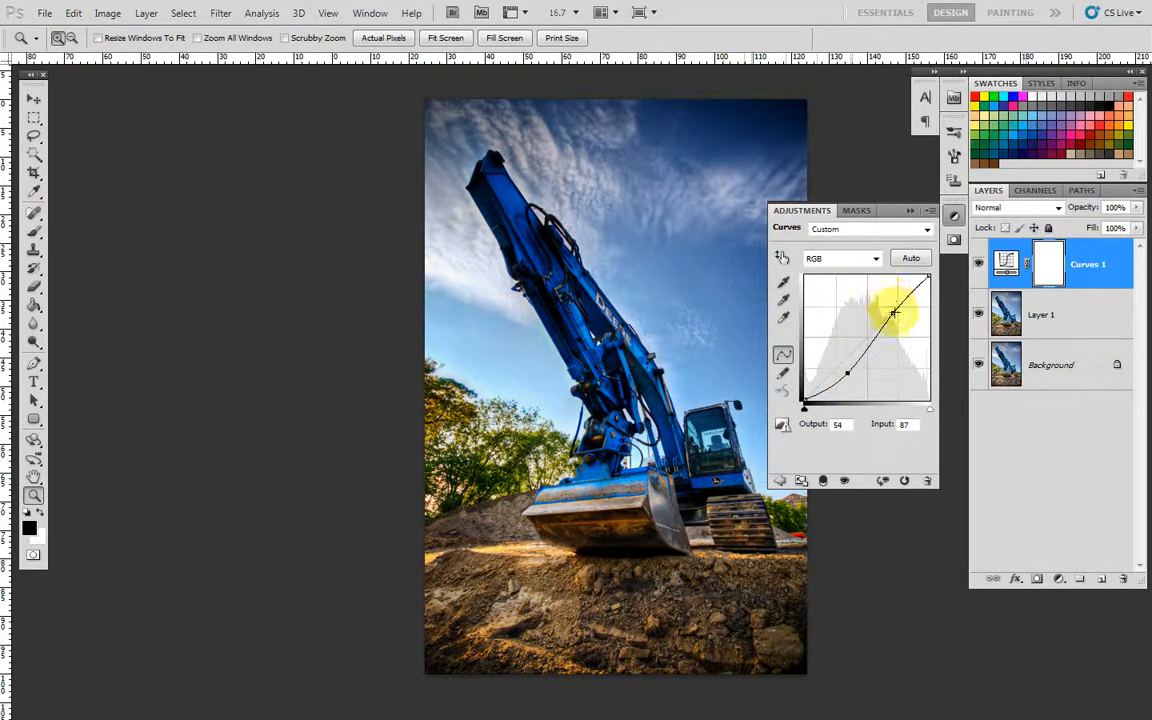
left_click_drag(895, 330, 895, 310)
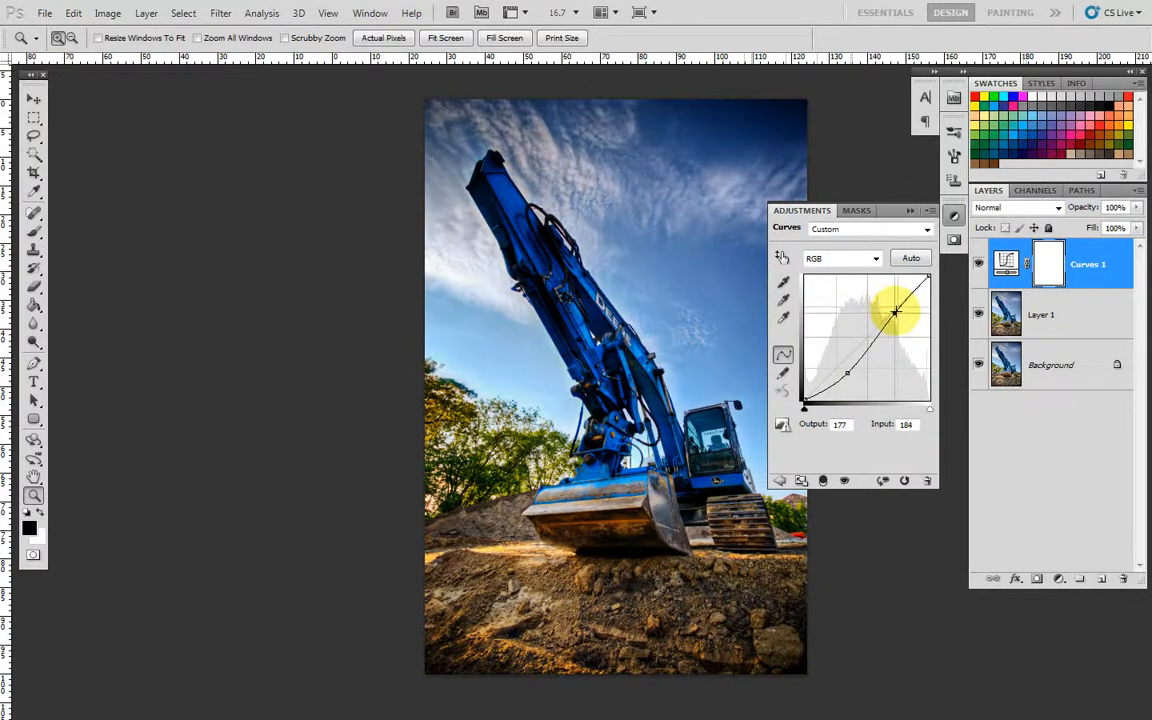
left_click_drag(896, 311, 846, 376)
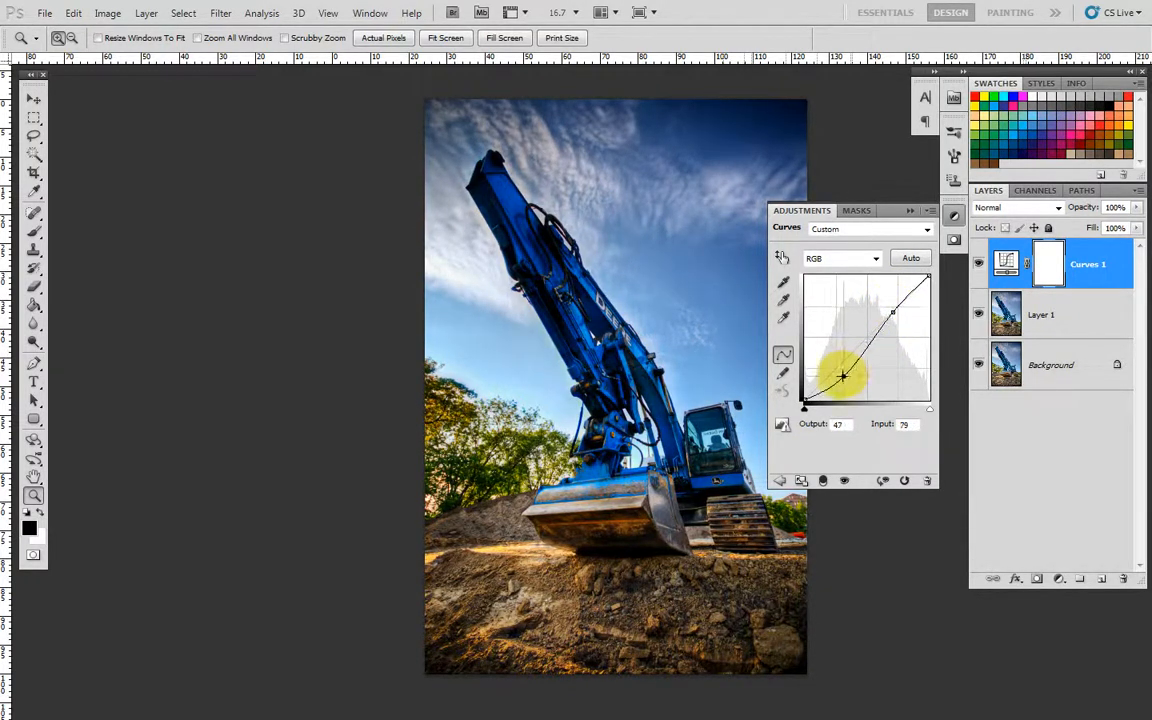
left_click_drag(843, 376, 843, 383)
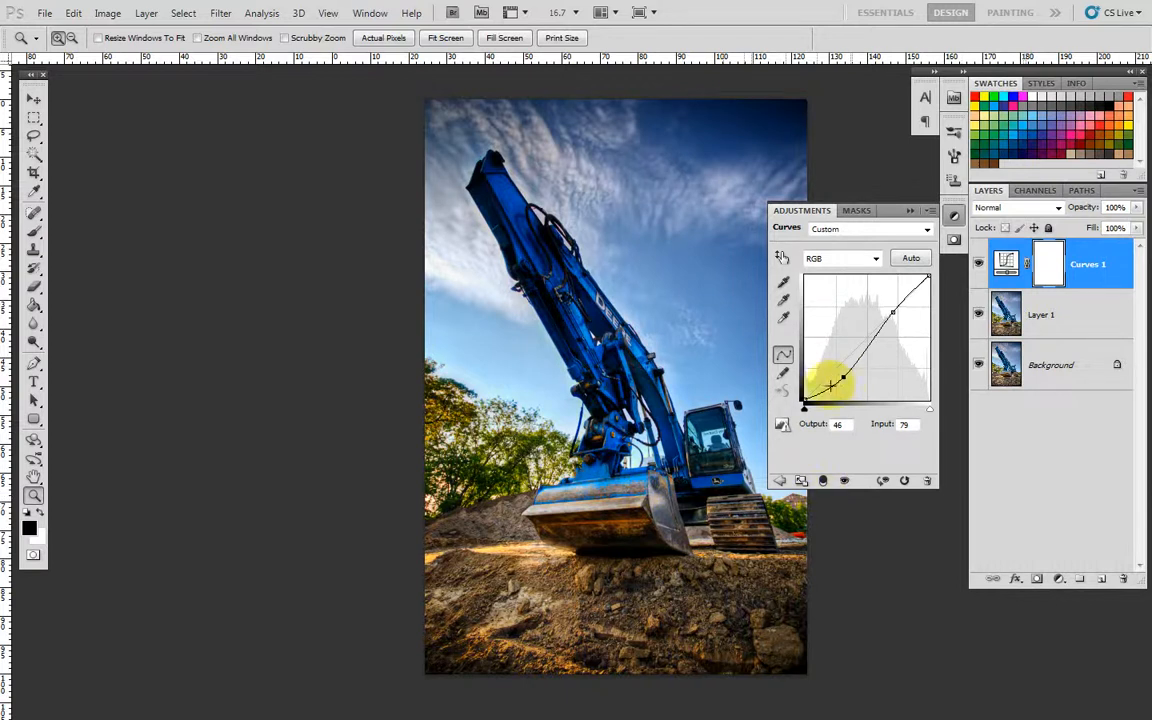
left_click_drag(843, 388, 843, 380)
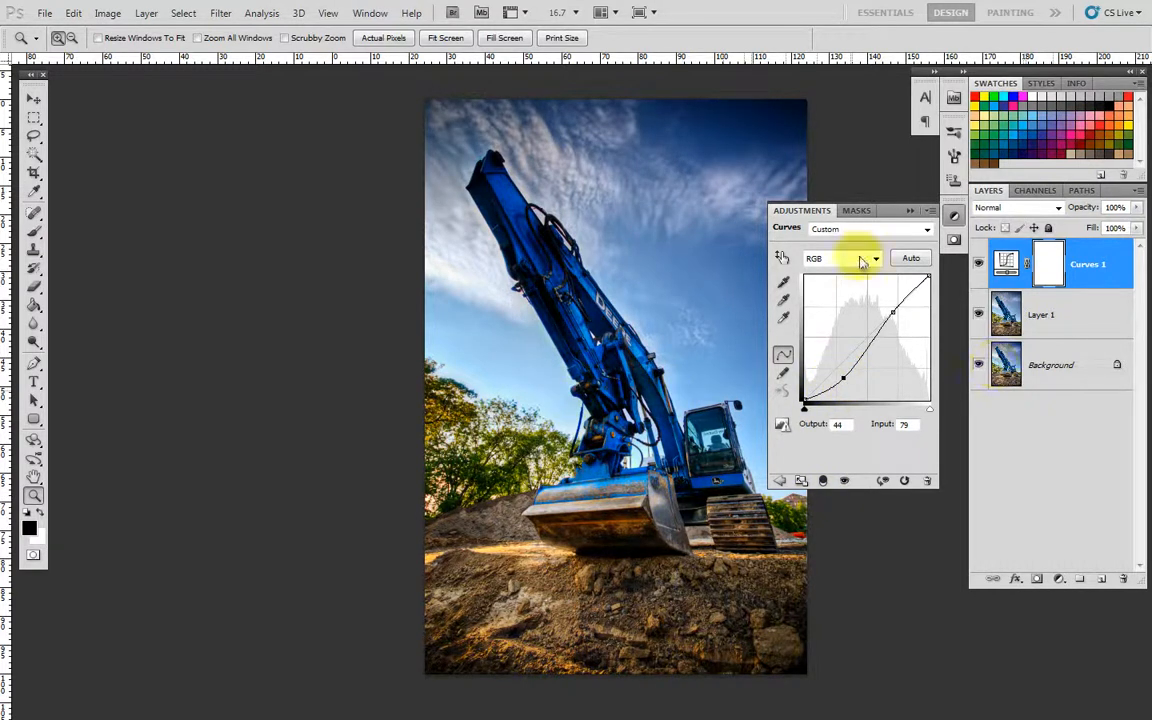
mouse_move(915, 238)
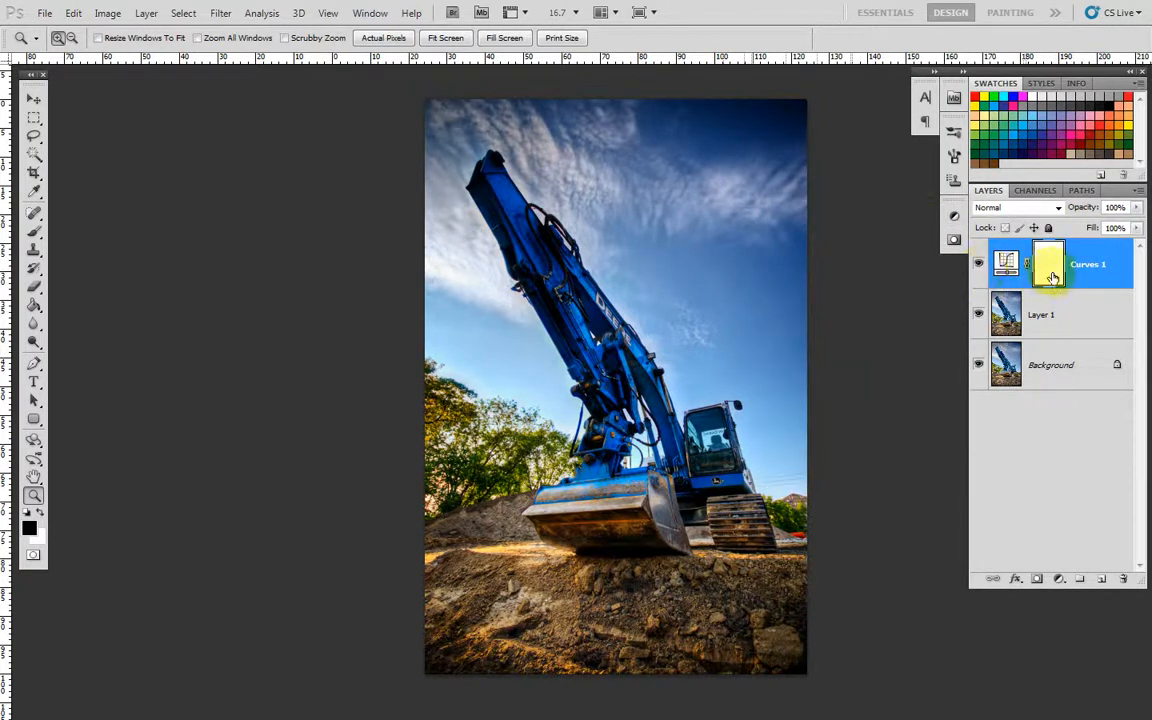
Step: Target the Curves 1 mask and fine-tune the shadow point (Input 72, Output 44)
left_click(1006, 263)
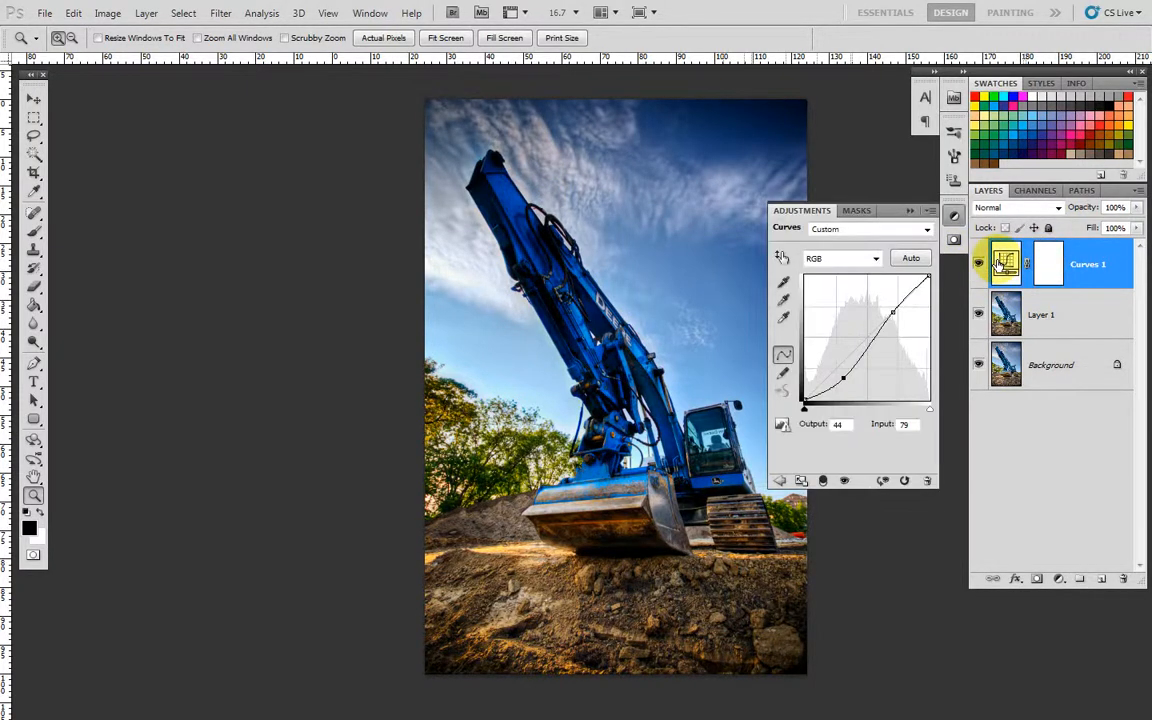
left_click_drag(843, 378, 843, 375)
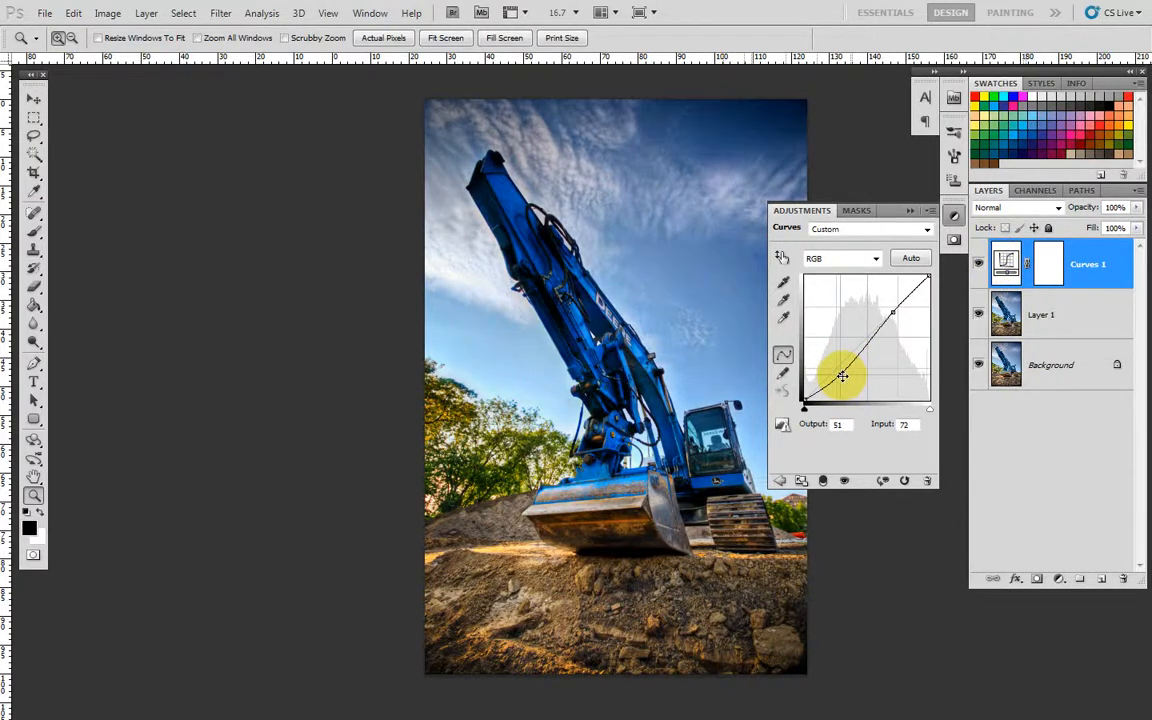
left_click_drag(842, 377, 842, 357)
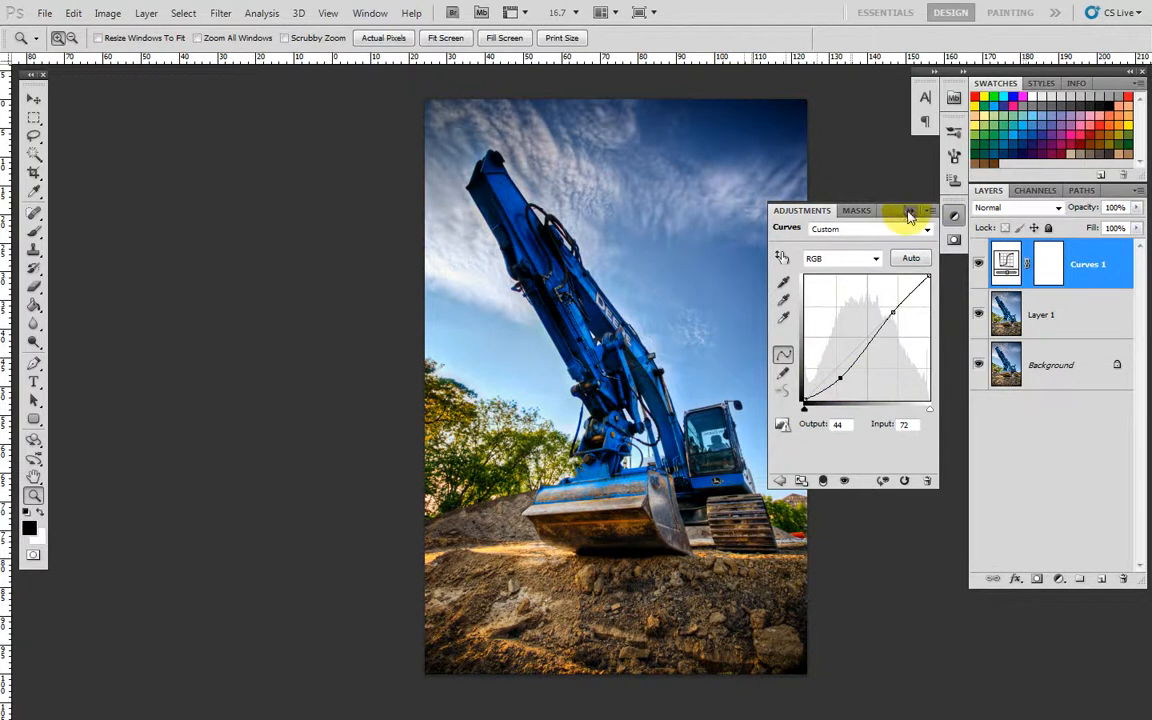
Step: Collapse the Adjustments panel and brush black on the Curves 1 mask over the upper-right sky
left_click(909, 211)
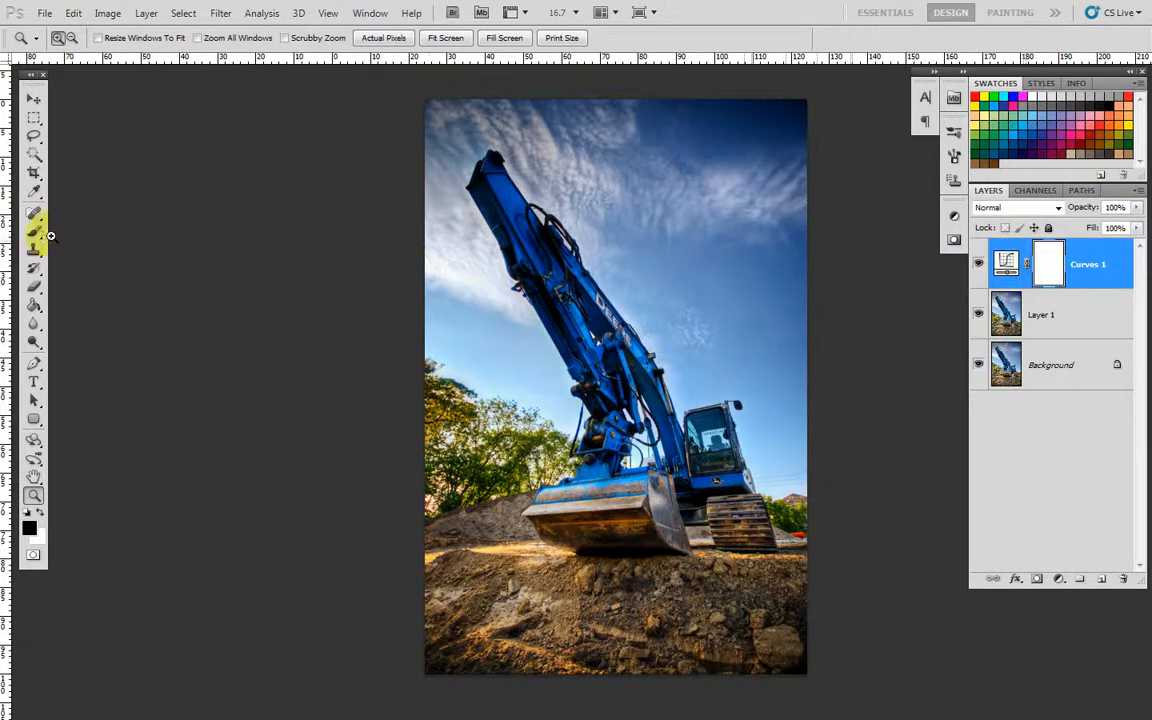
left_click(33, 210)
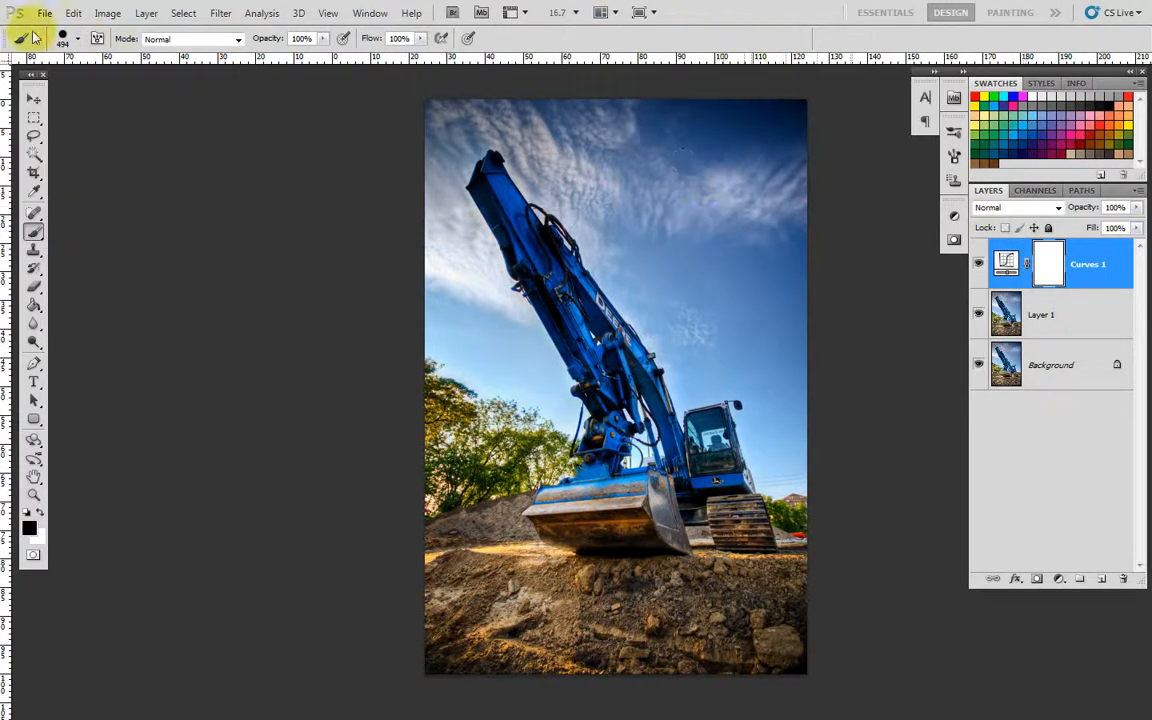
left_click(755, 290)
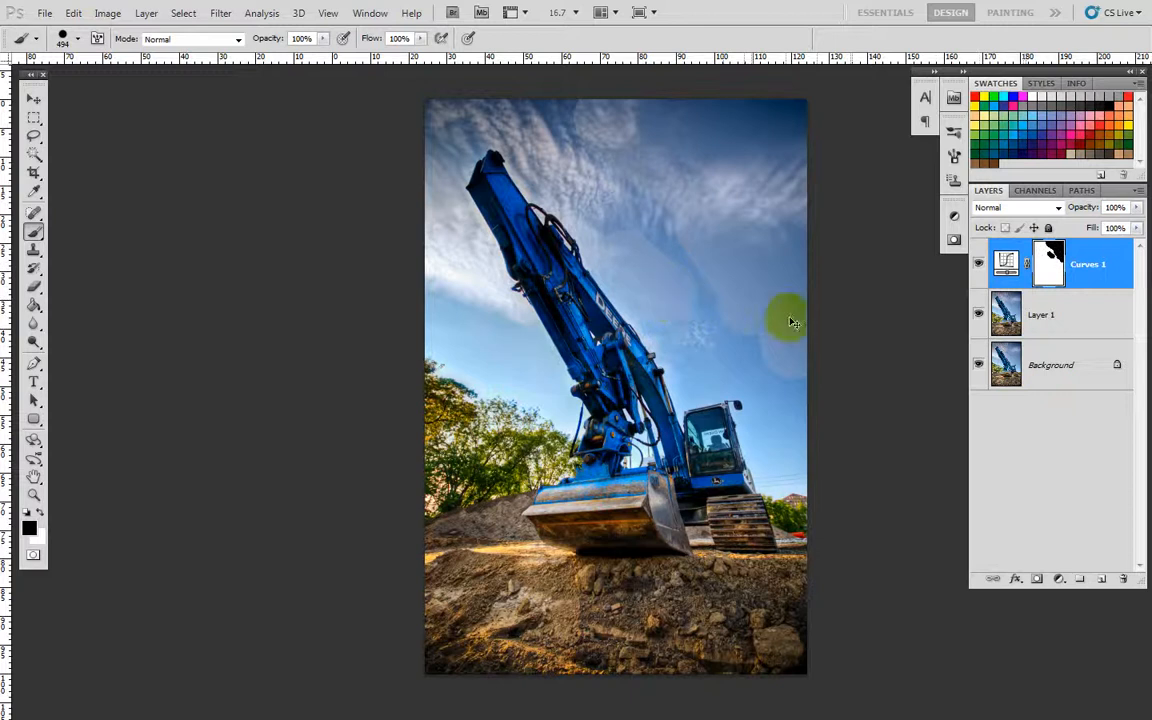
left_click(63, 38)
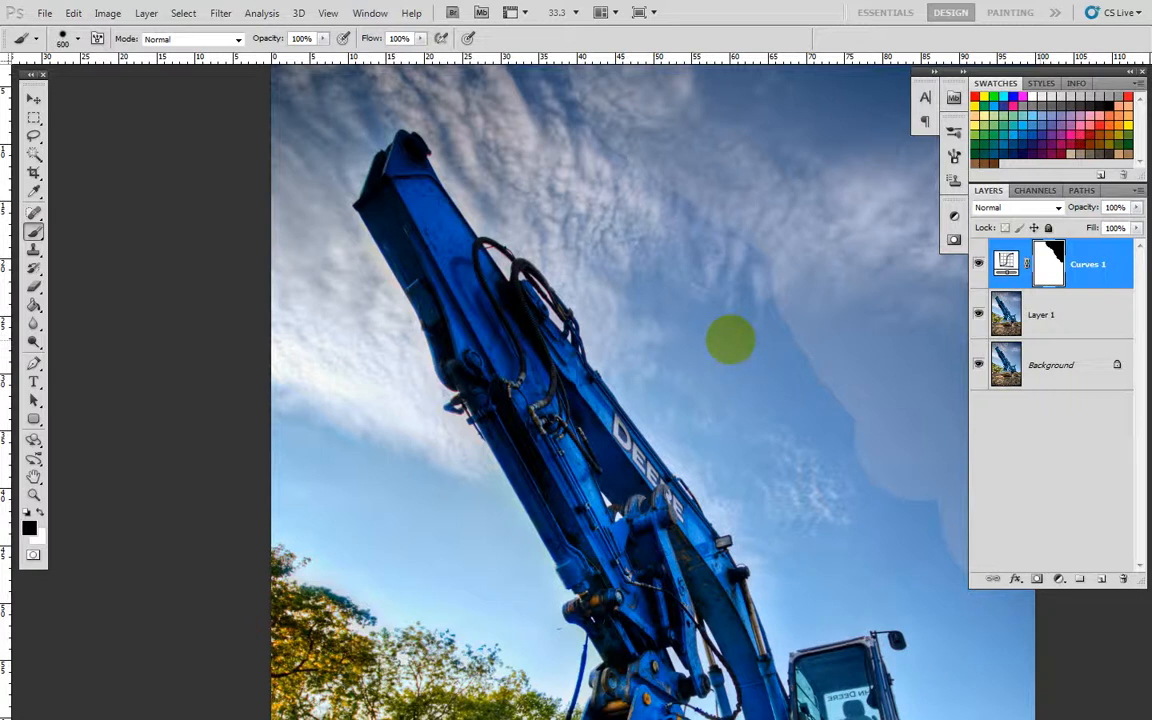
Step: Lower the brush hardness, pan the view, and paint black over the sky near the arm
left_click(33, 477)
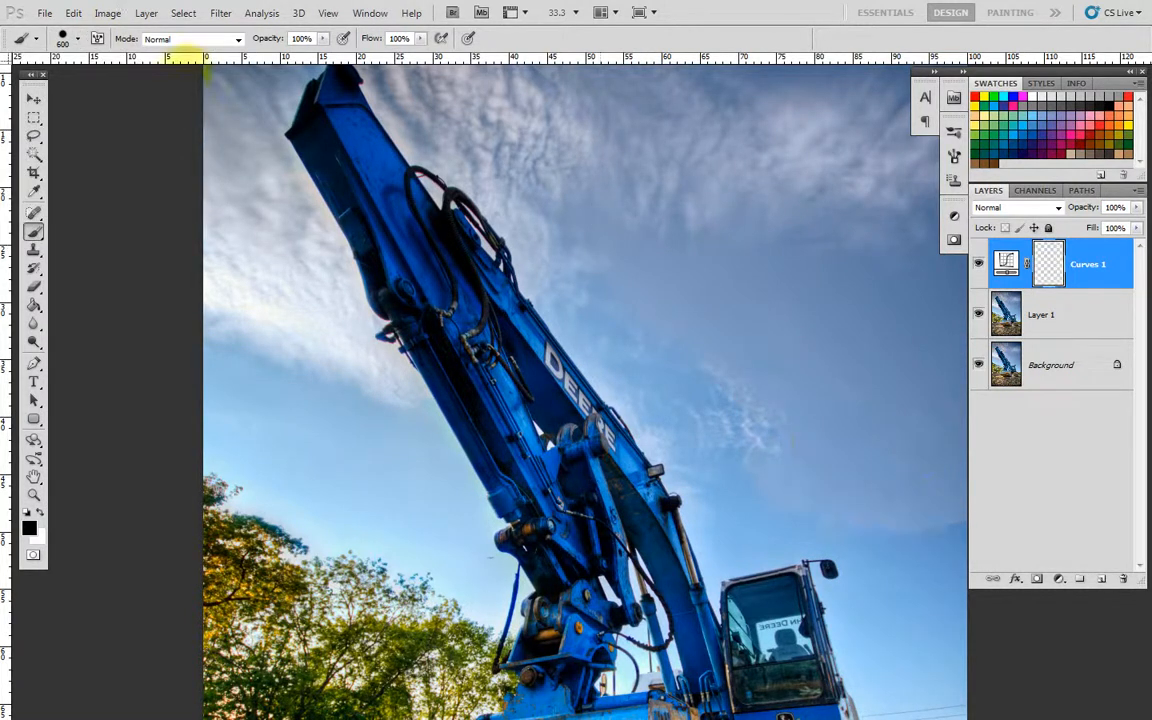
left_click(78, 39)
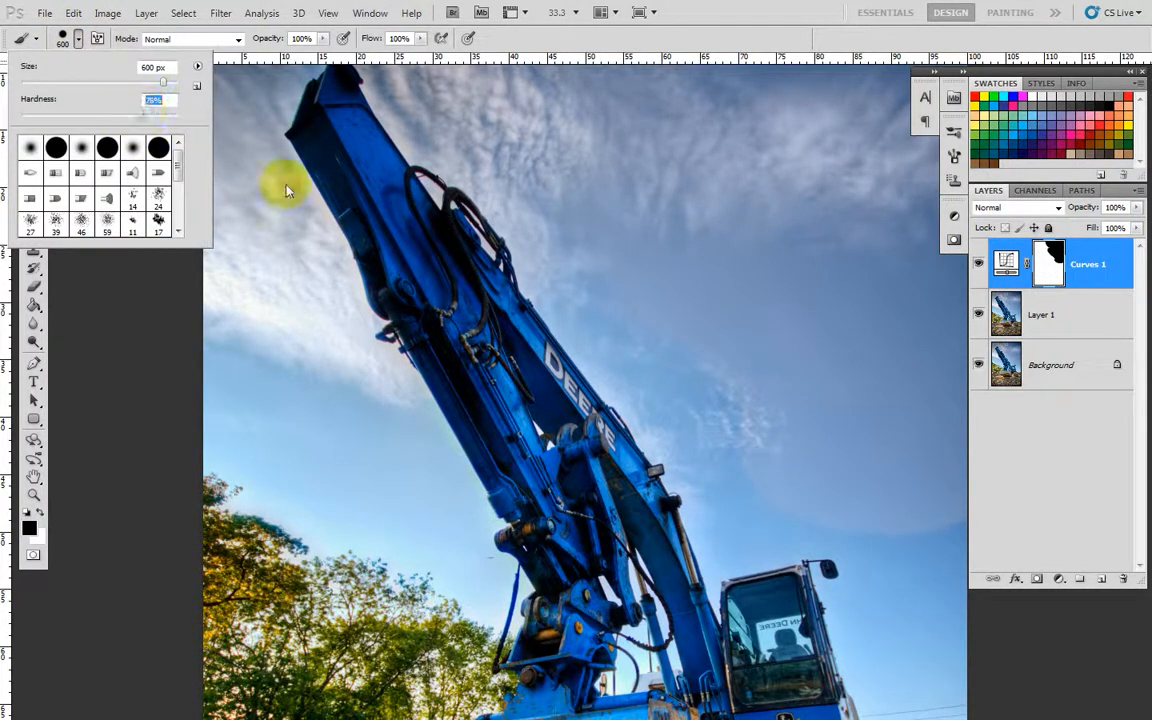
left_click(33, 477)
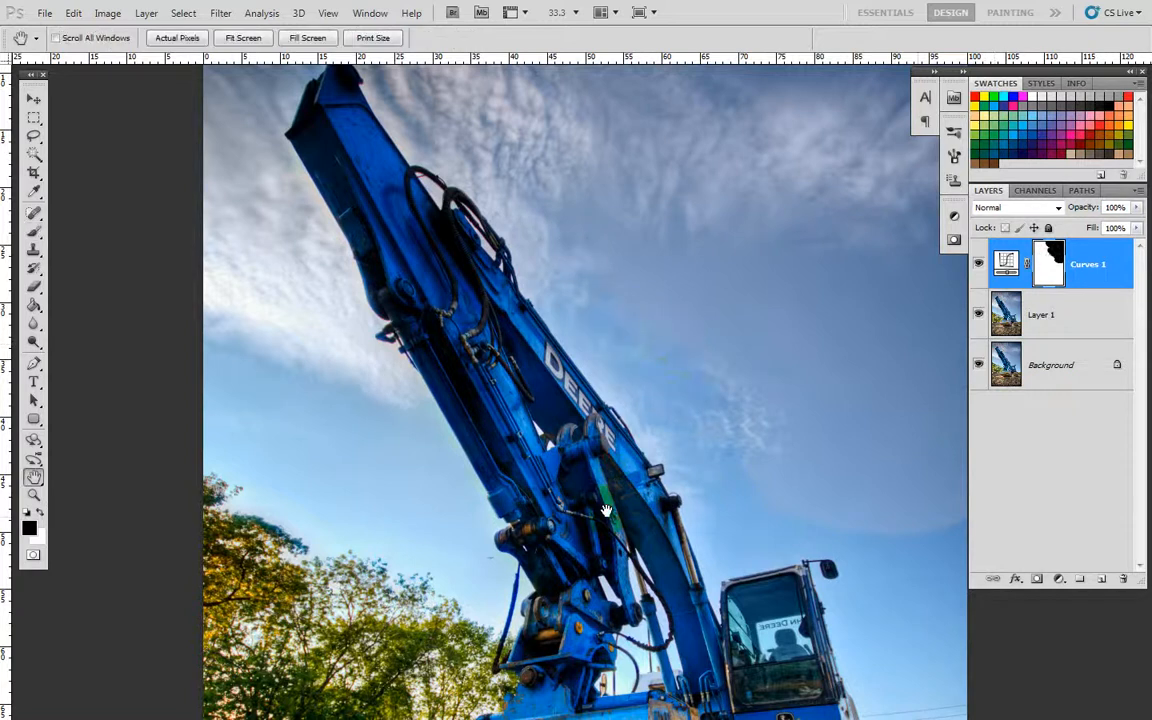
left_click(33, 231)
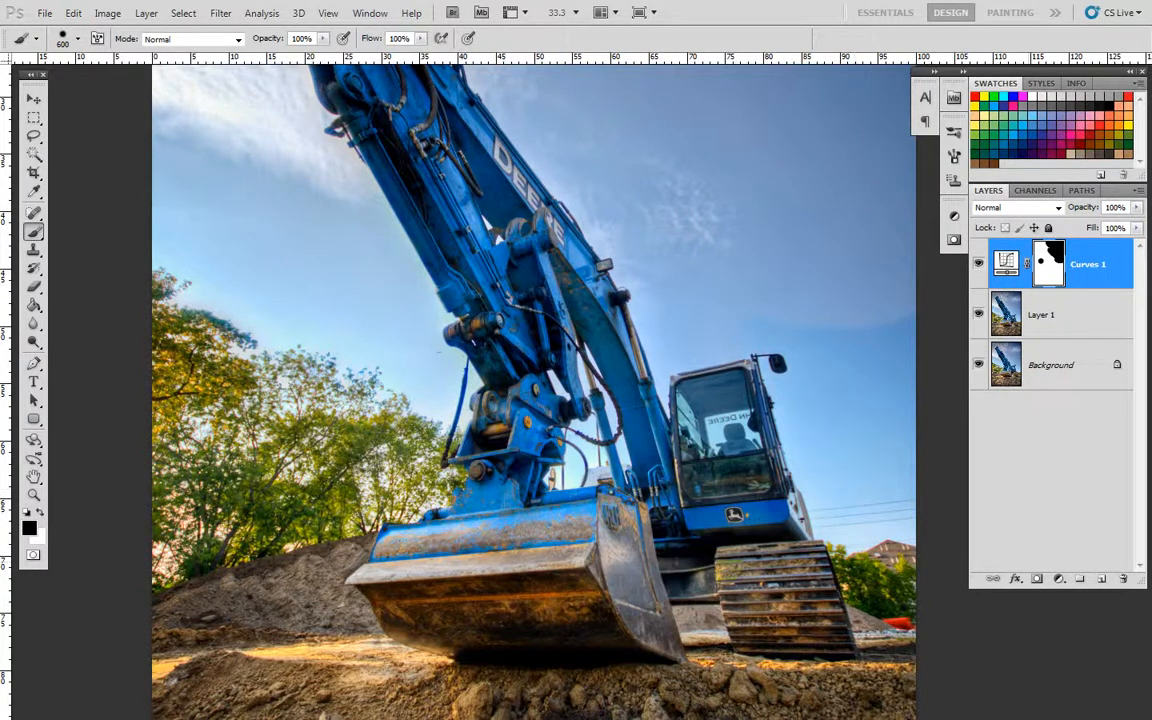
left_click(755, 318)
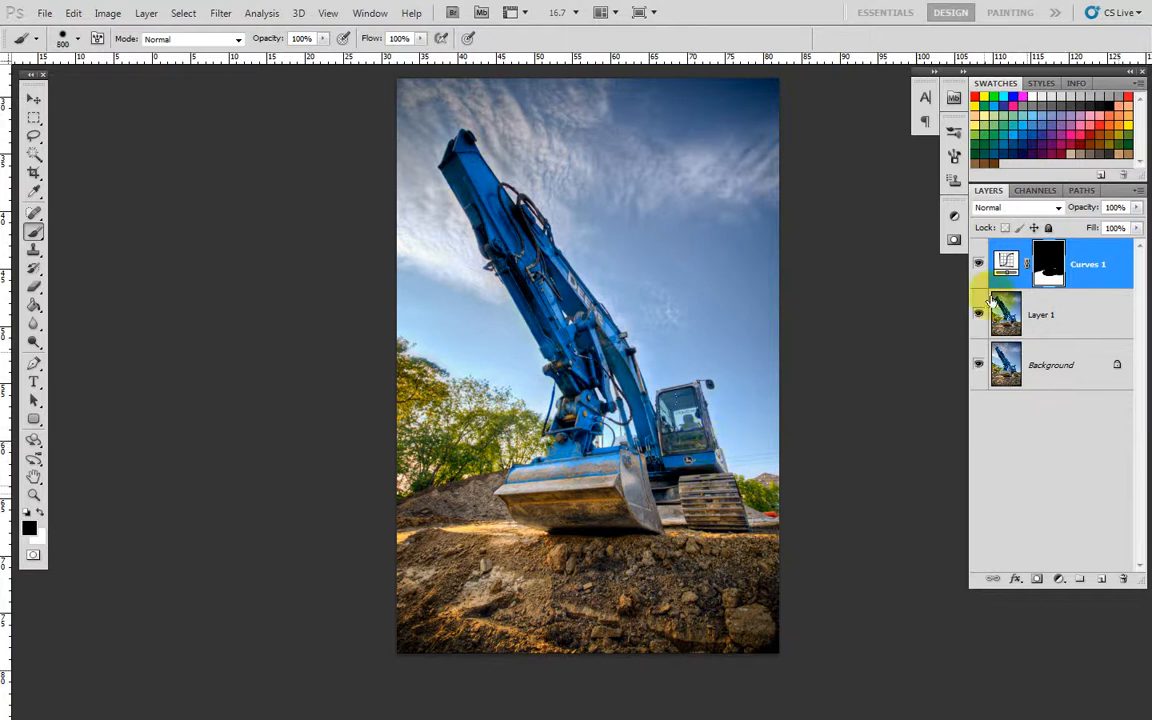
Step: Toggle Curves 1's visibility to compare the ground-only contrast boost
left_click(978, 263)
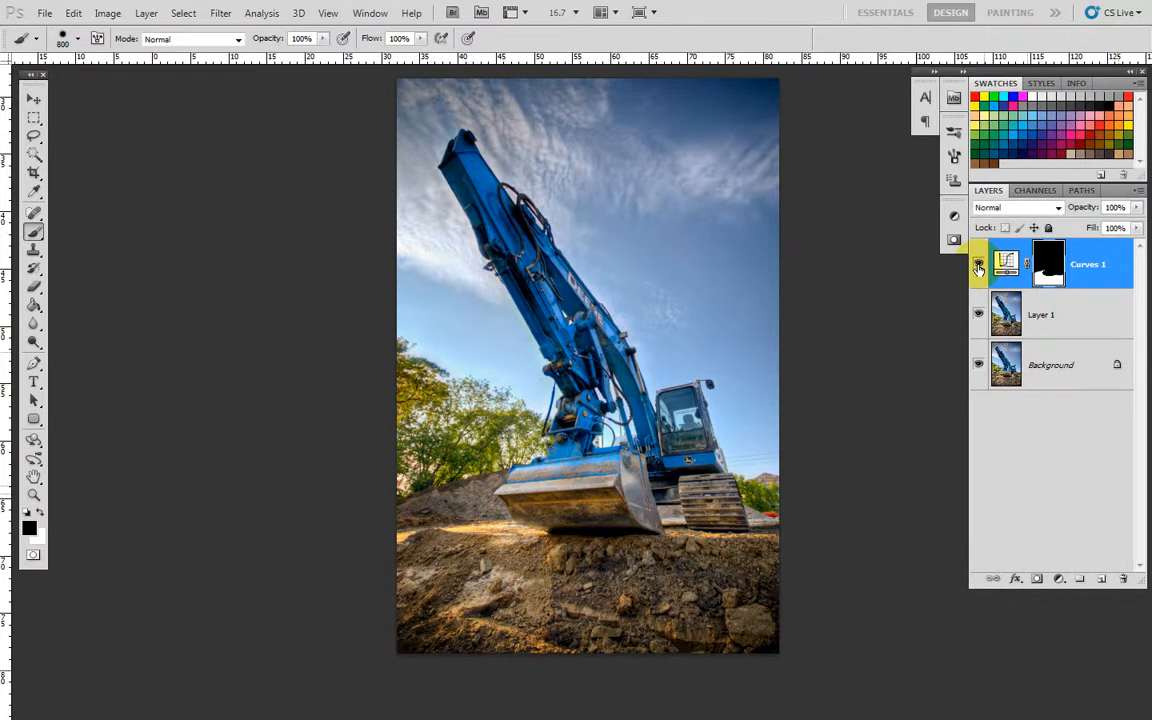
Step: Hide the Curves 1 ground-contrast adjustment layer
left_click(978, 264)
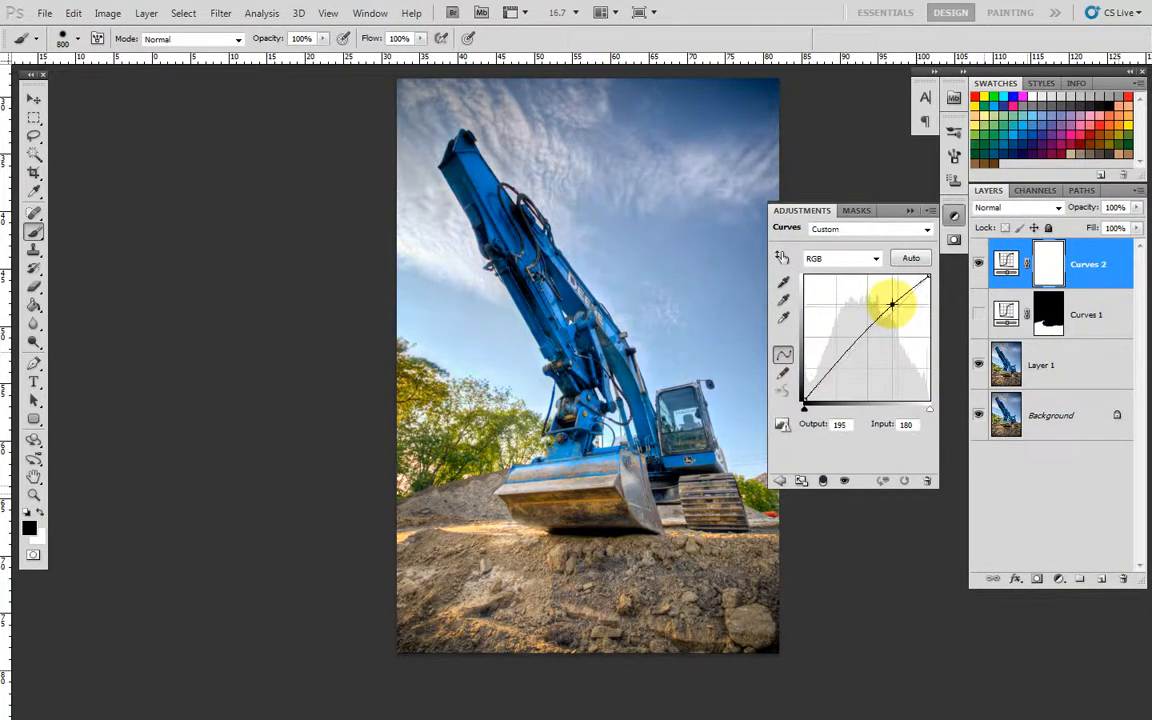
Step: Shape Curves 2 into a gentle two-point S-curve deepening the sky, then collapse its settings
left_click_drag(890, 302, 898, 315)
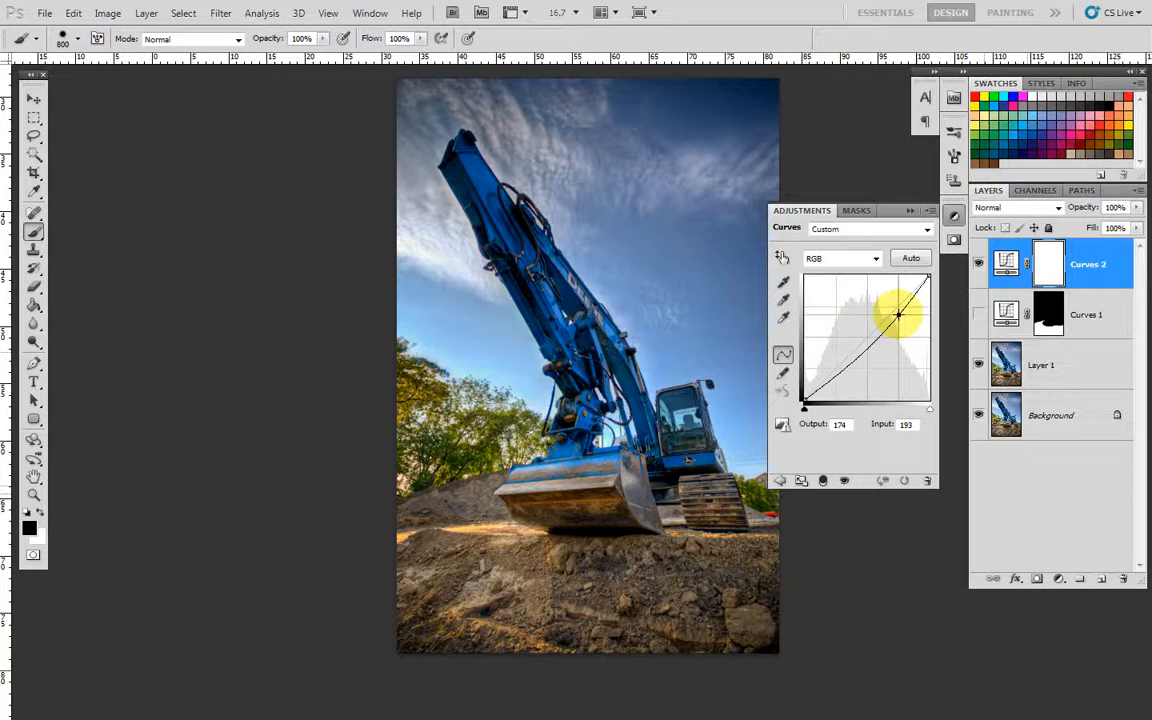
left_click_drag(898, 315, 835, 378)
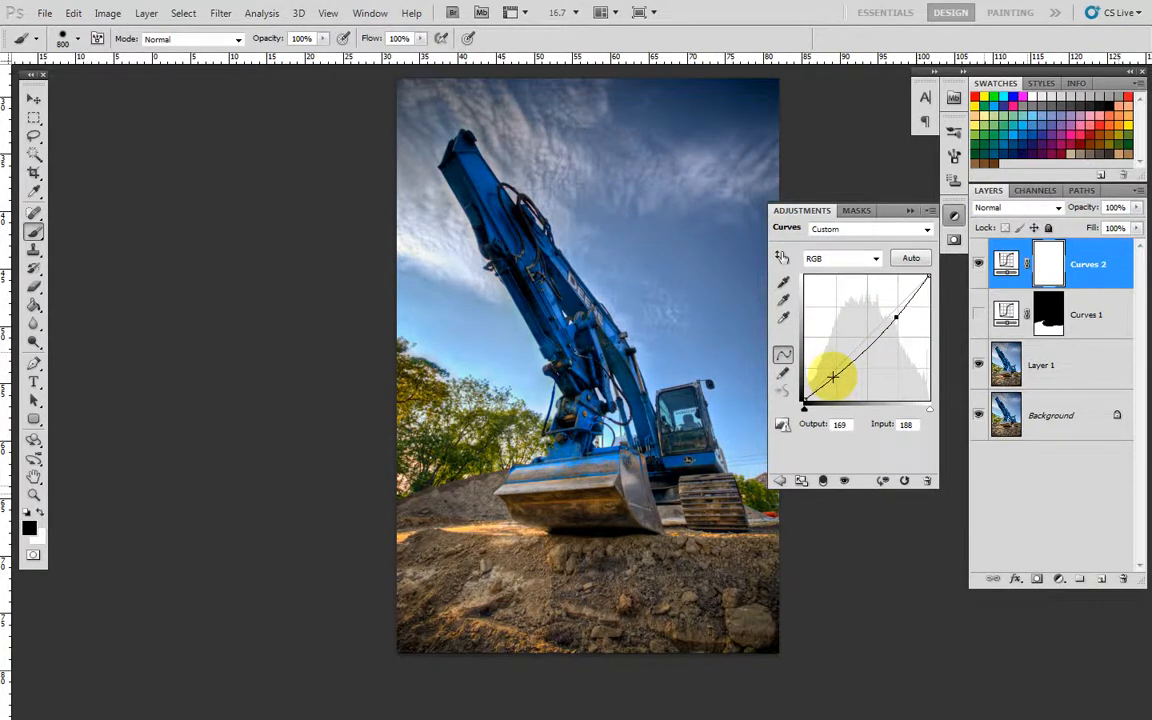
left_click_drag(833, 378, 890, 313)
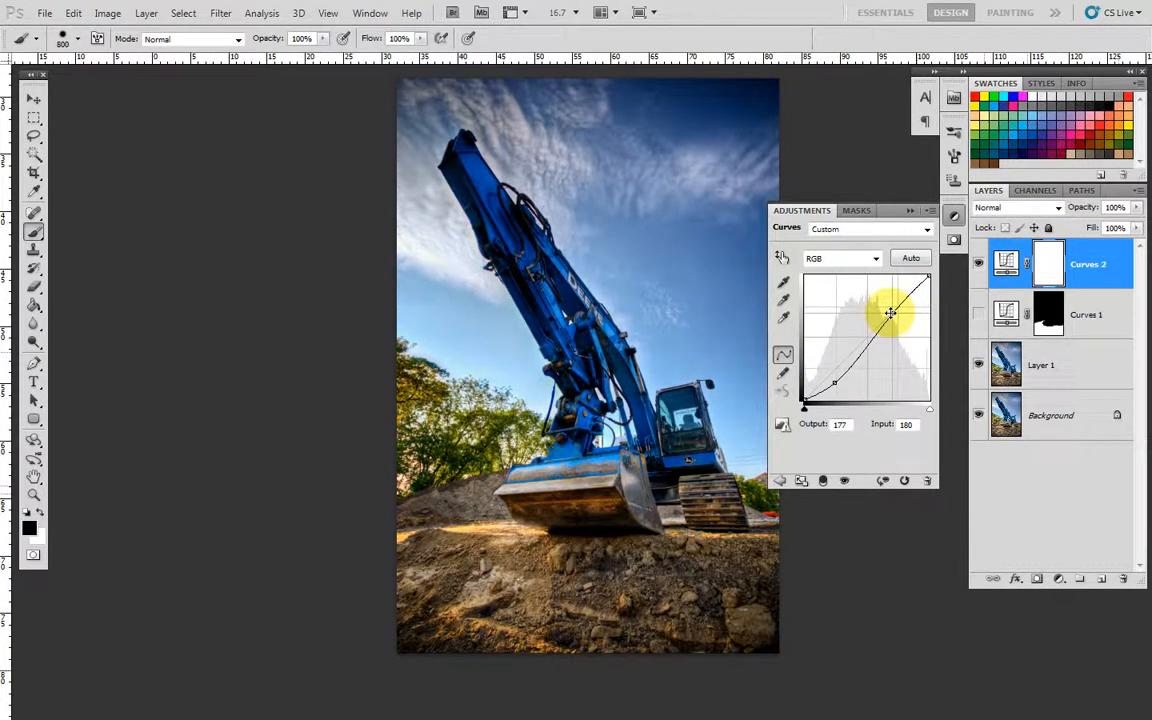
left_click_drag(890, 313, 838, 378)
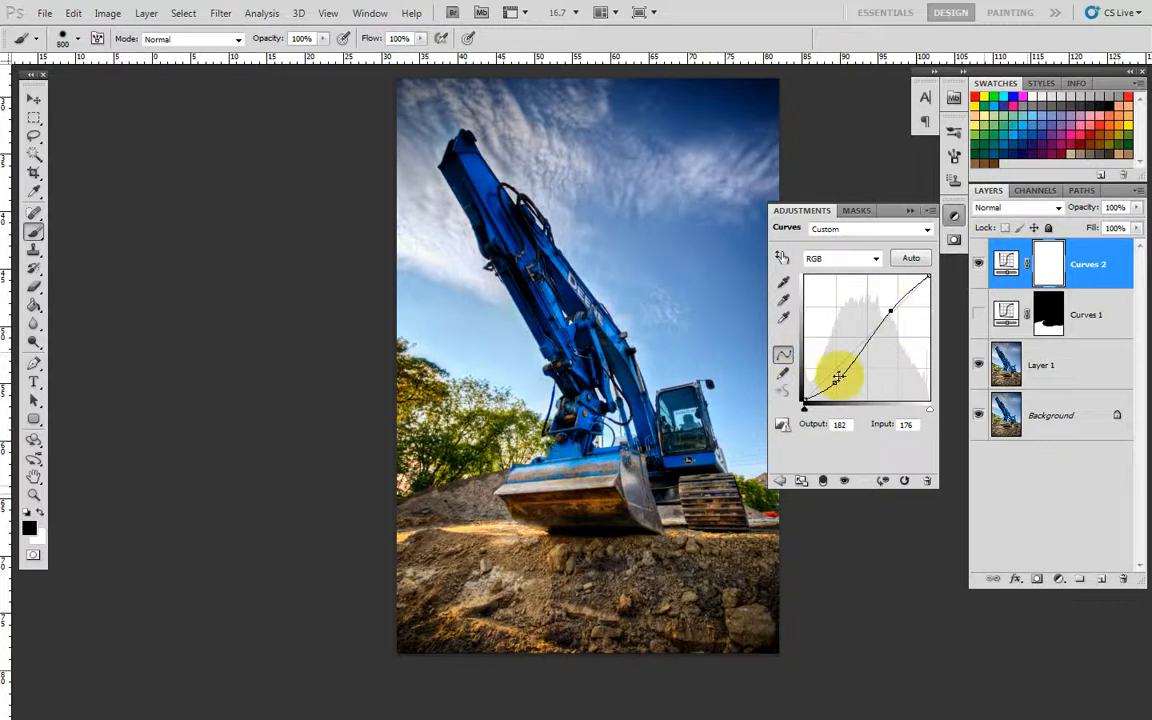
left_click_drag(837, 378, 865, 390)
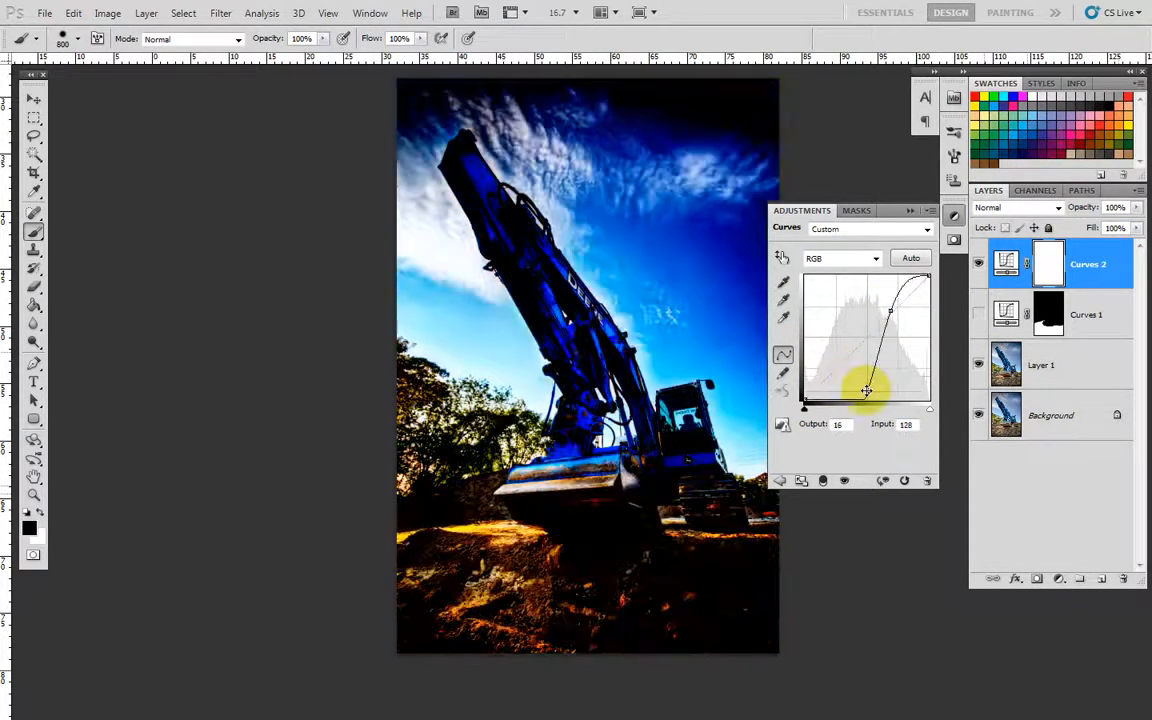
left_click_drag(866, 390, 849, 377)
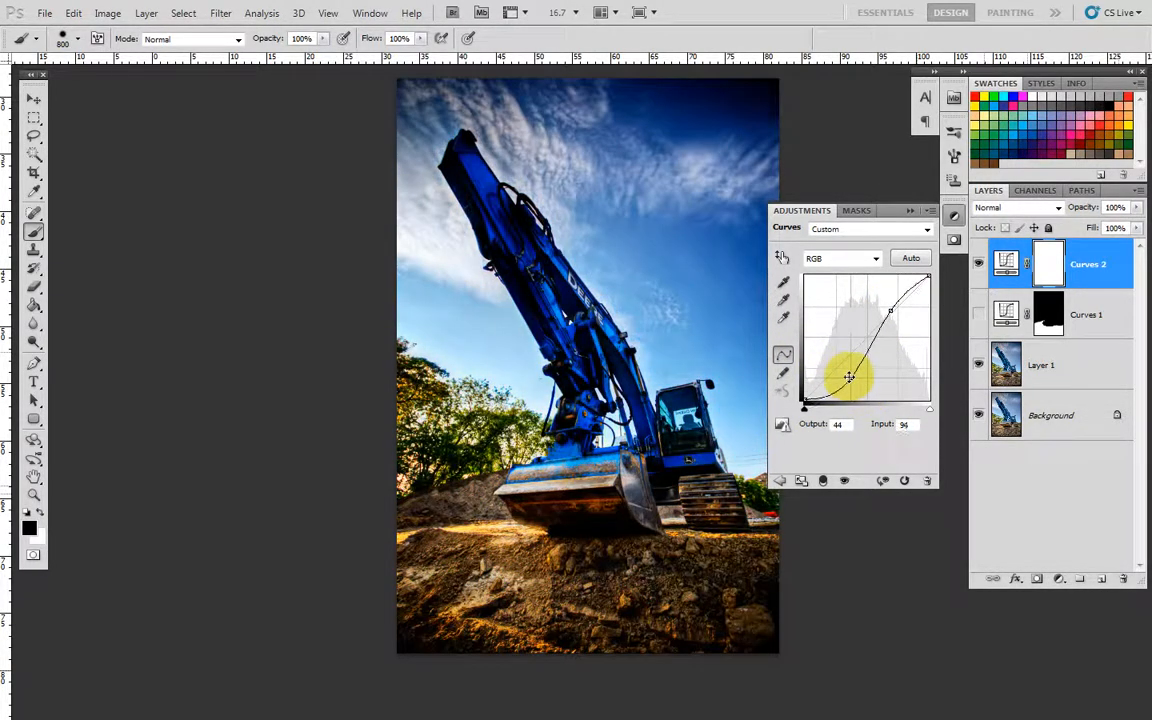
left_click_drag(849, 377, 890, 310)
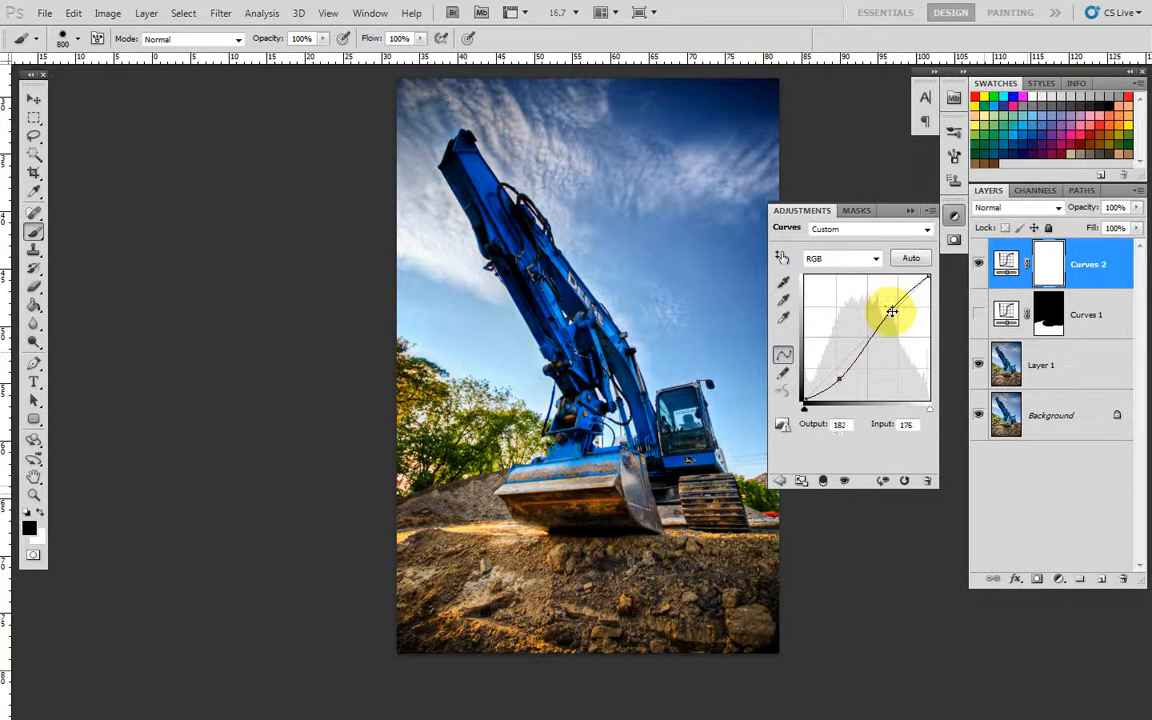
left_click_drag(892, 311, 838, 381)
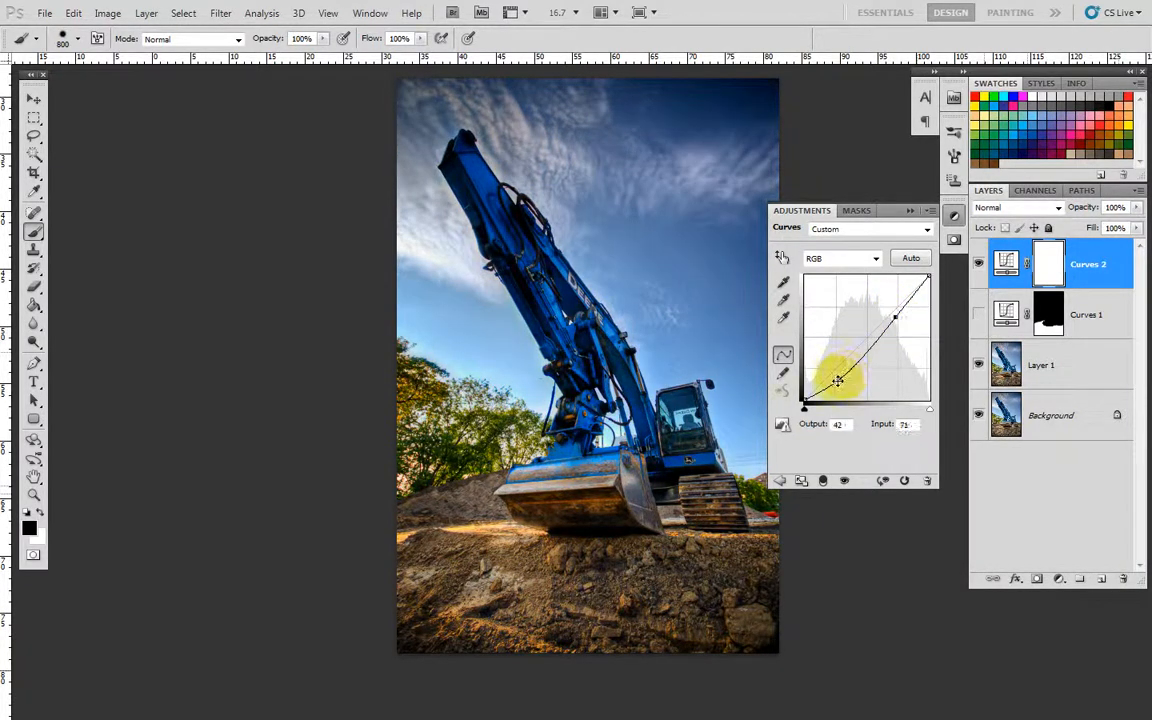
left_click_drag(838, 380, 895, 316)
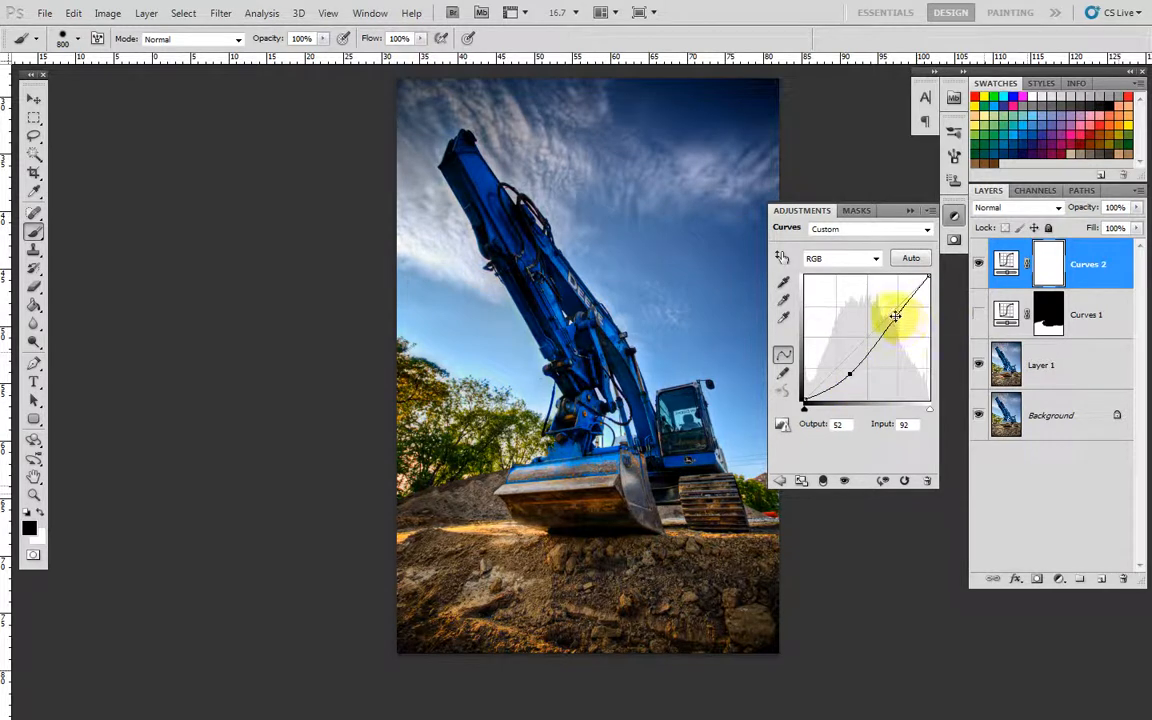
left_click_drag(895, 316, 852, 372)
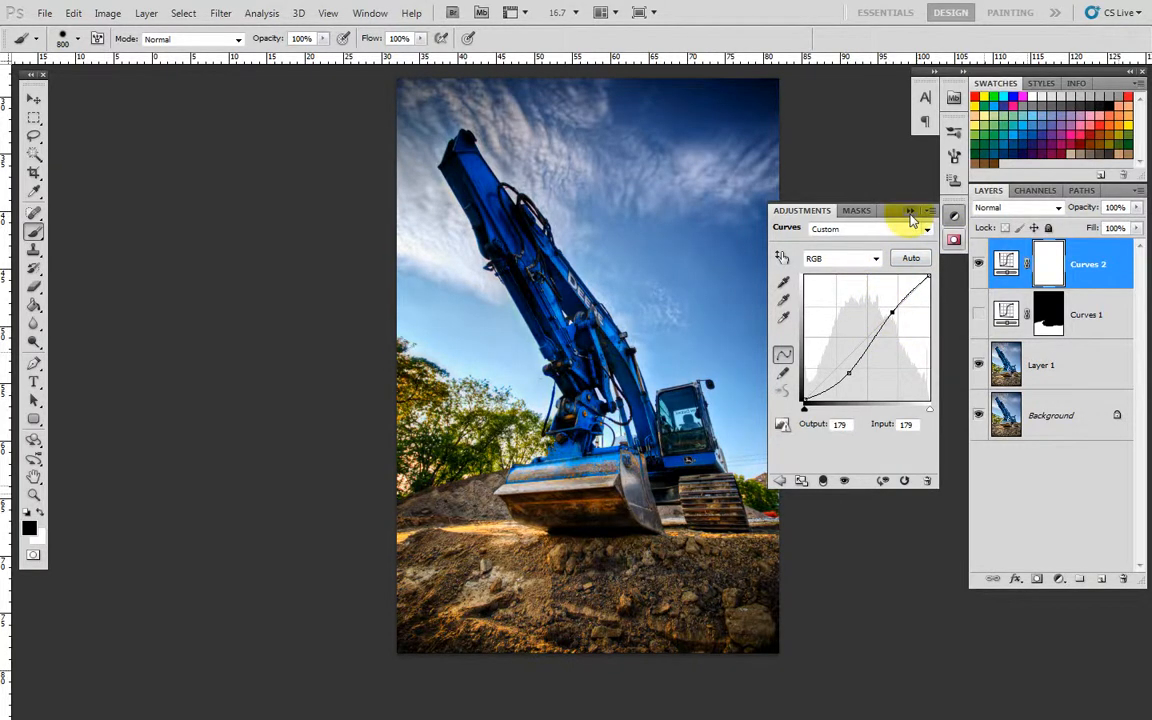
left_click(910, 211)
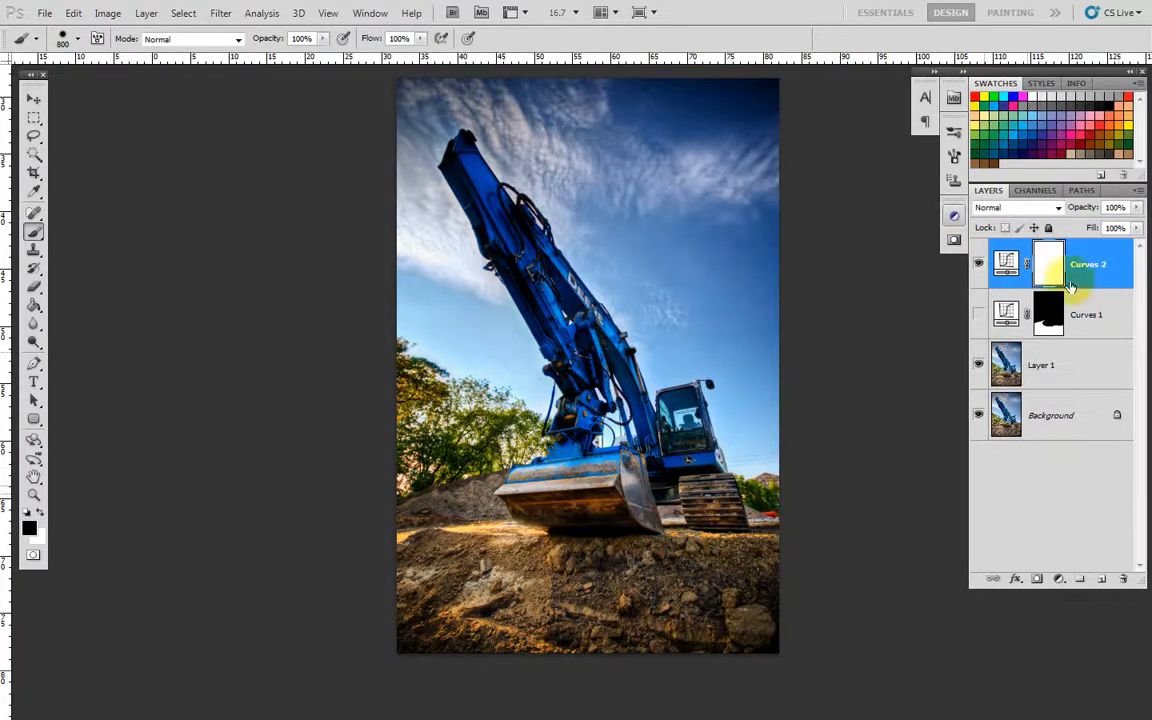
Step: Black out the ground in the Curves 2 mask and make Curves 1 visible again
left_click(1047, 263)
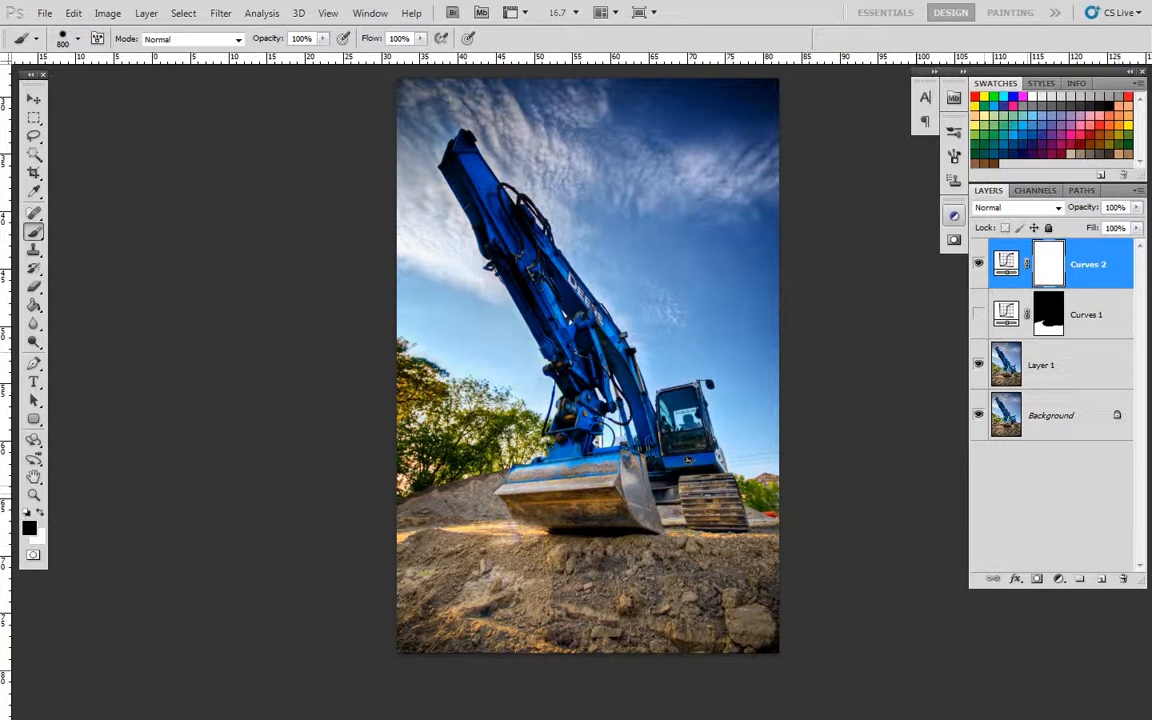
left_click(978, 314)
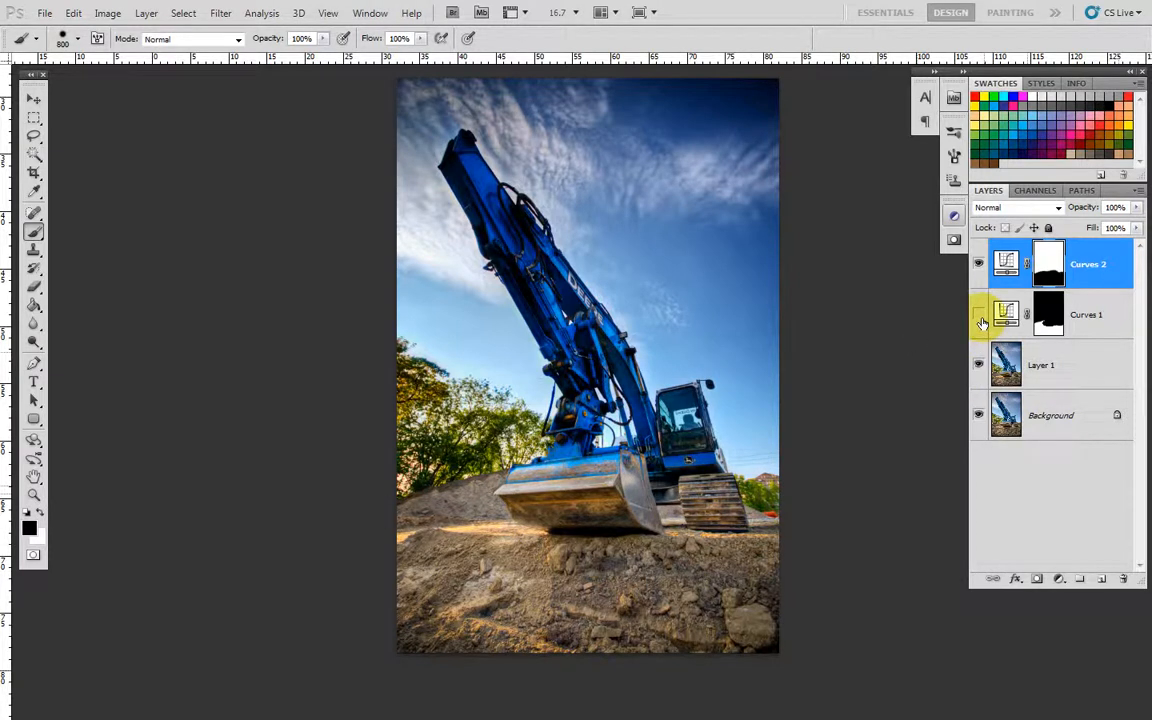
mouse_move(979, 321)
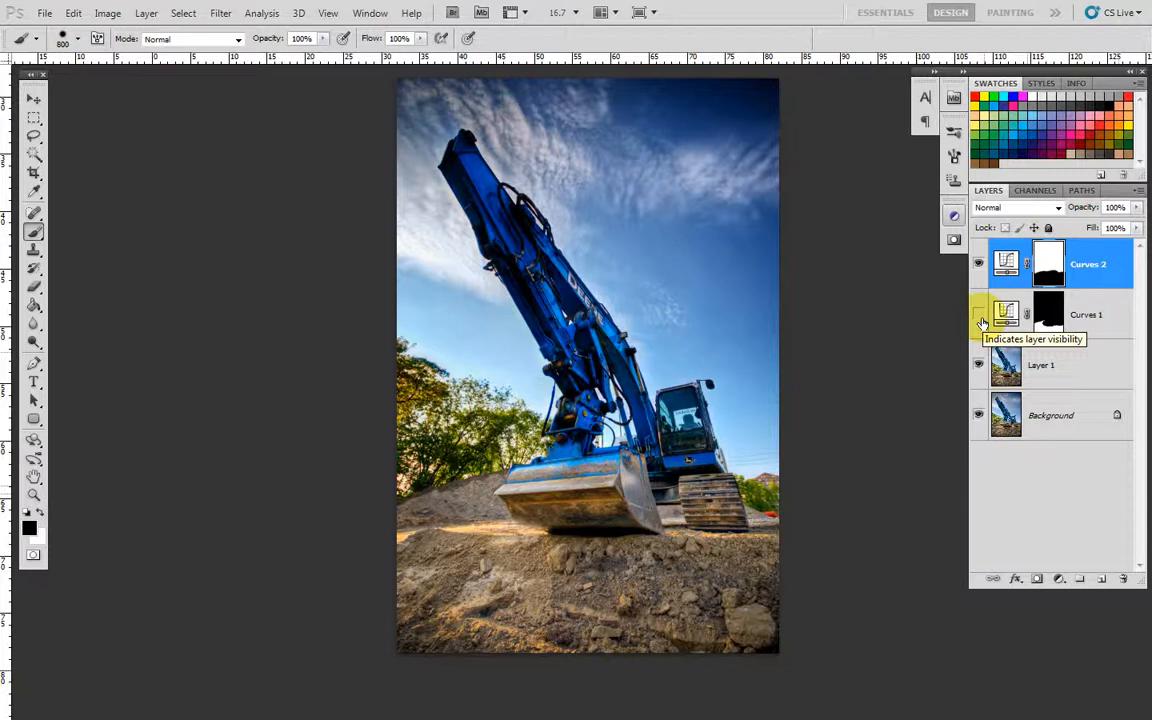
left_click(978, 314)
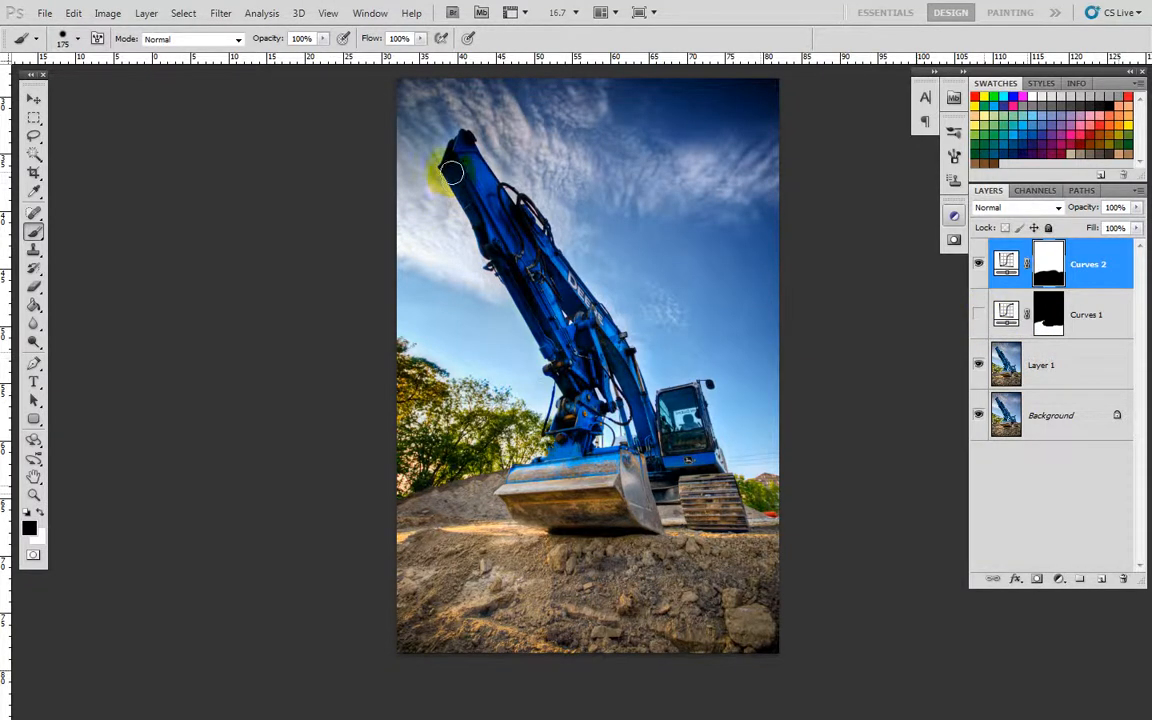
left_click(978, 264)
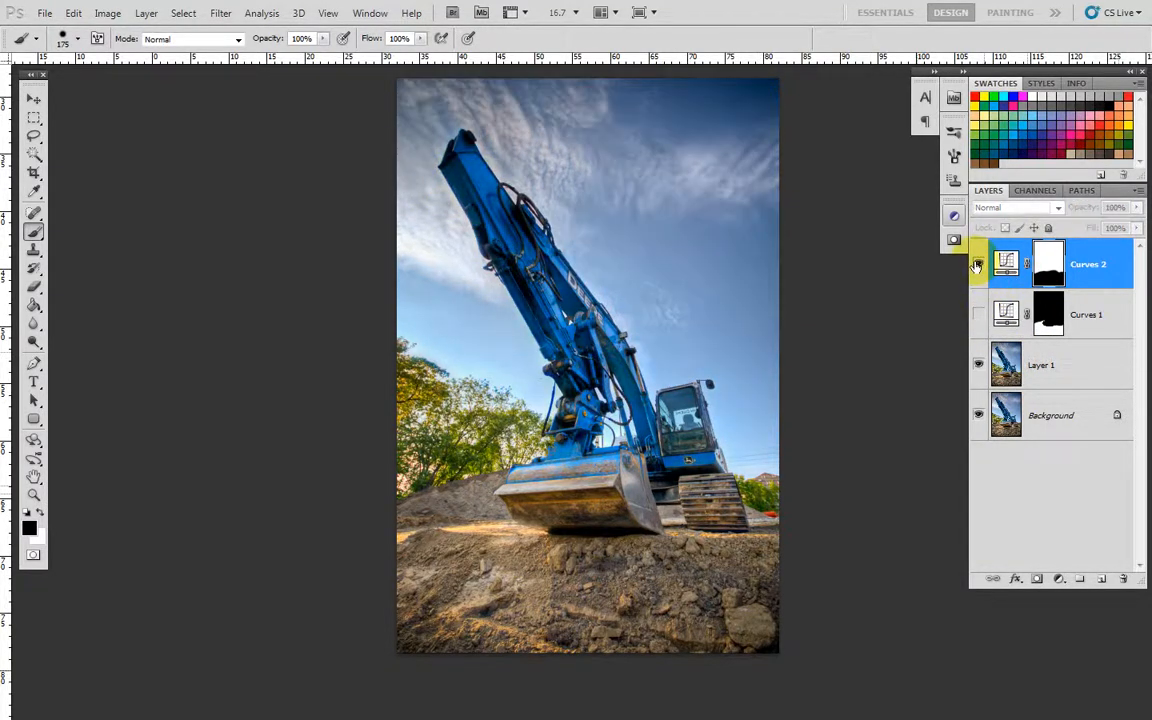
left_click(978, 264)
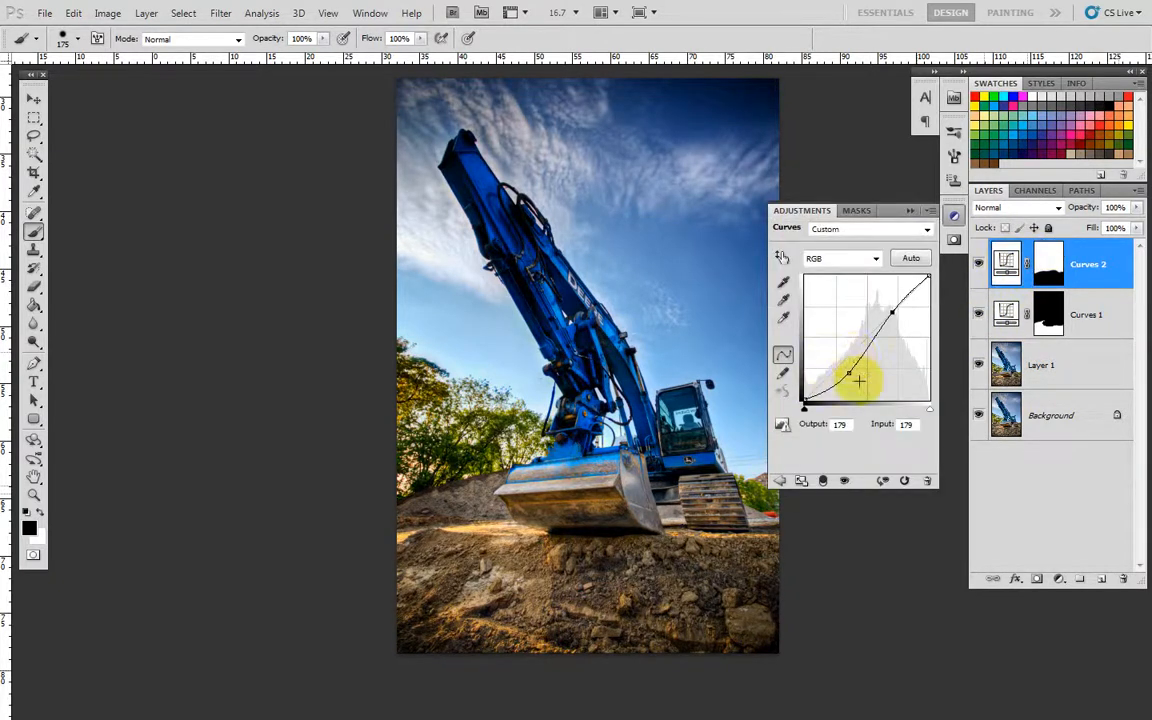
Step: Lower the Curves 2 shadow point slightly to deepen the sky, then collapse the settings
left_click_drag(860, 380, 857, 363)
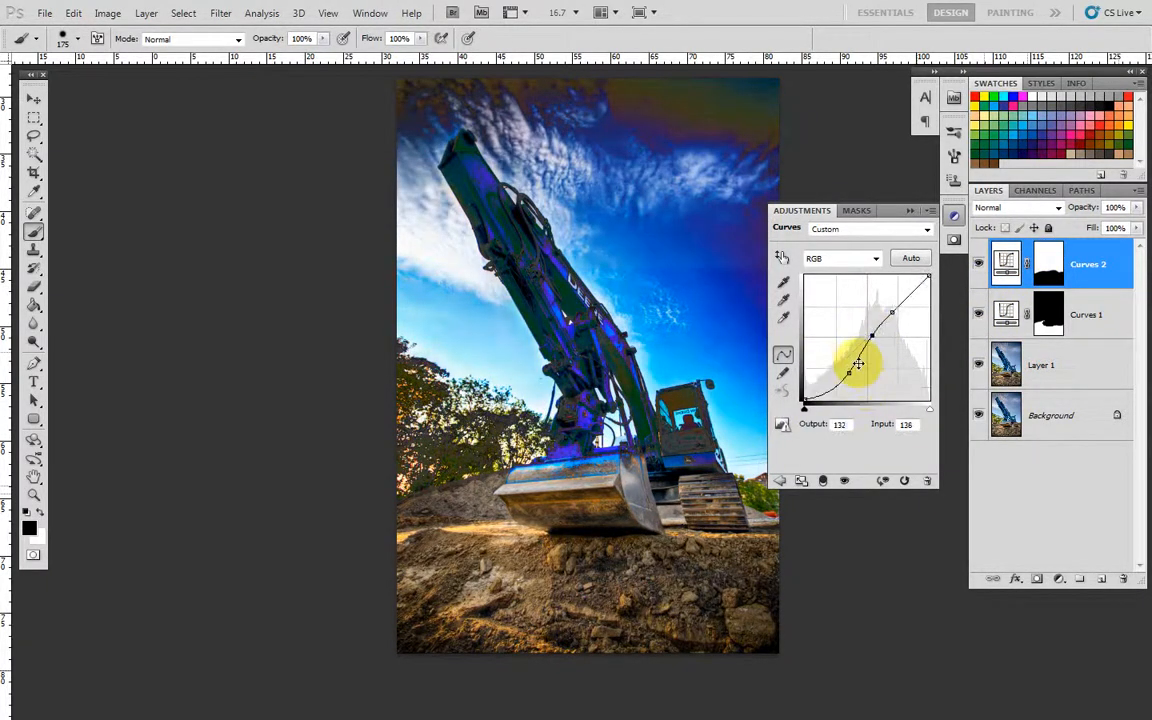
left_click_drag(858, 365, 845, 392)
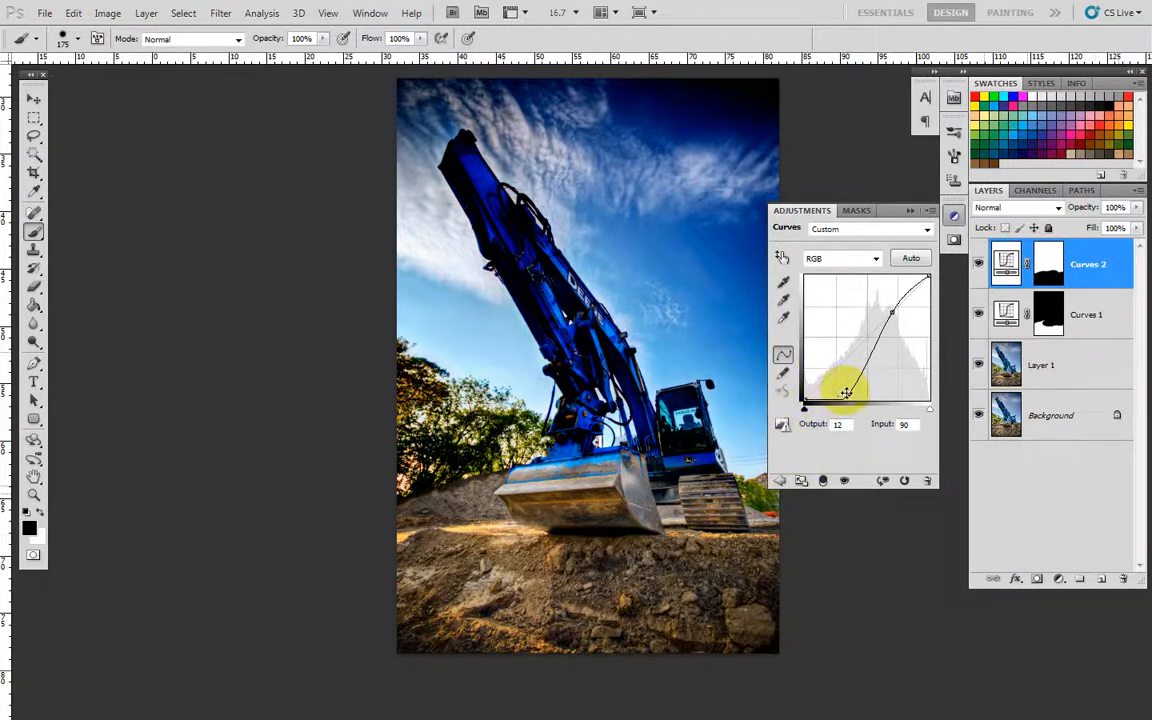
left_click_drag(845, 392, 833, 378)
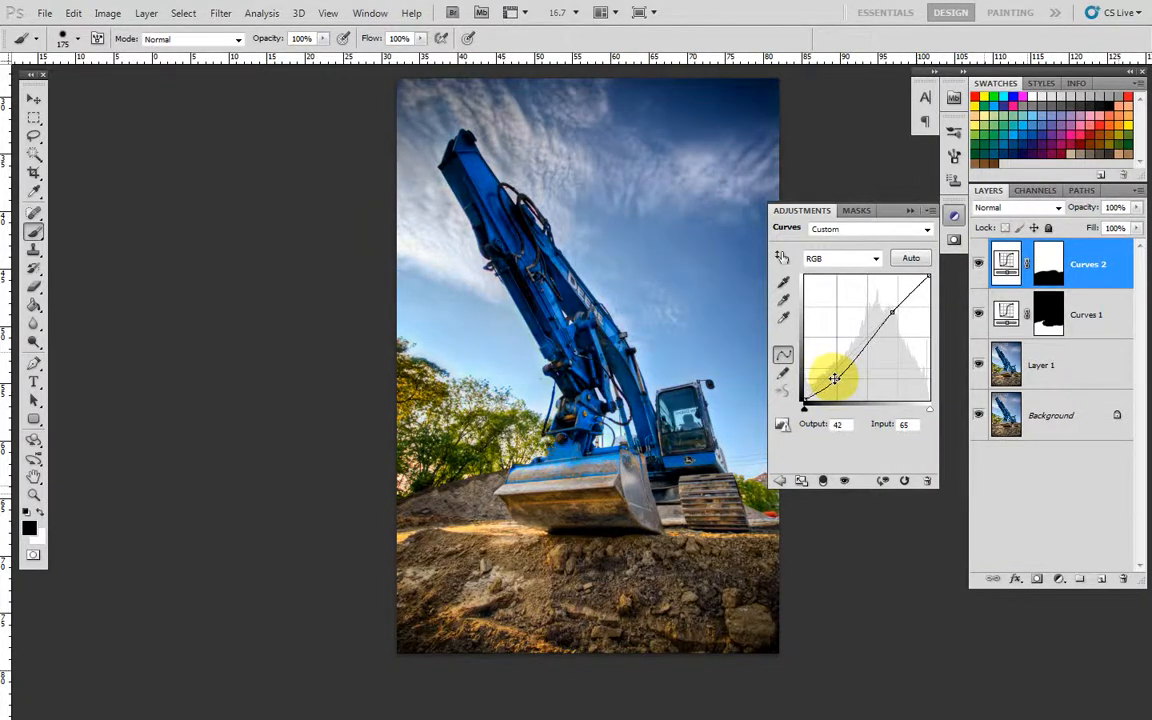
left_click_drag(835, 378, 837, 383)
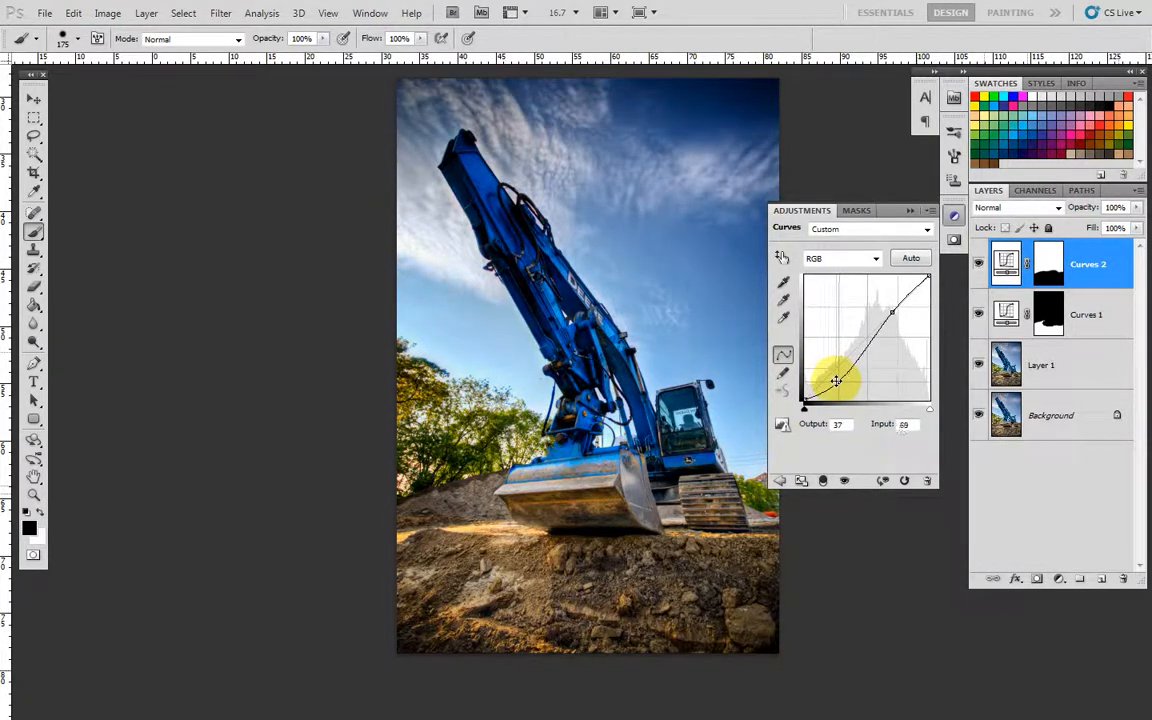
left_click_drag(835, 382, 838, 379)
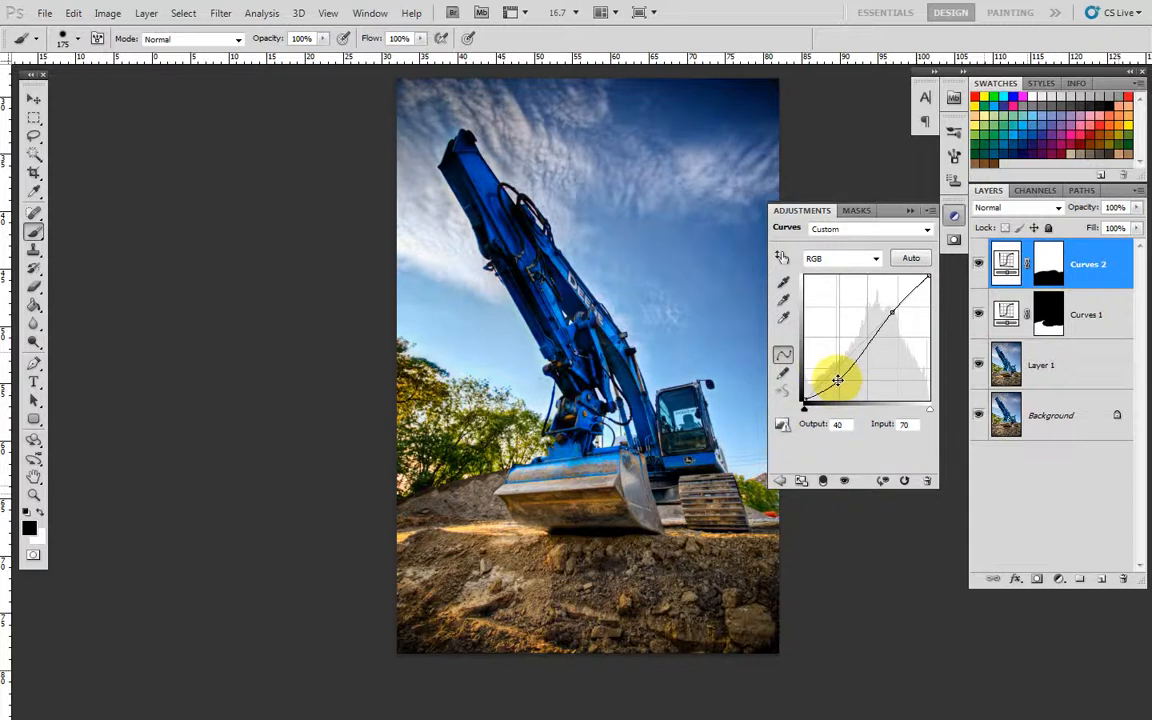
left_click_drag(838, 380, 841, 377)
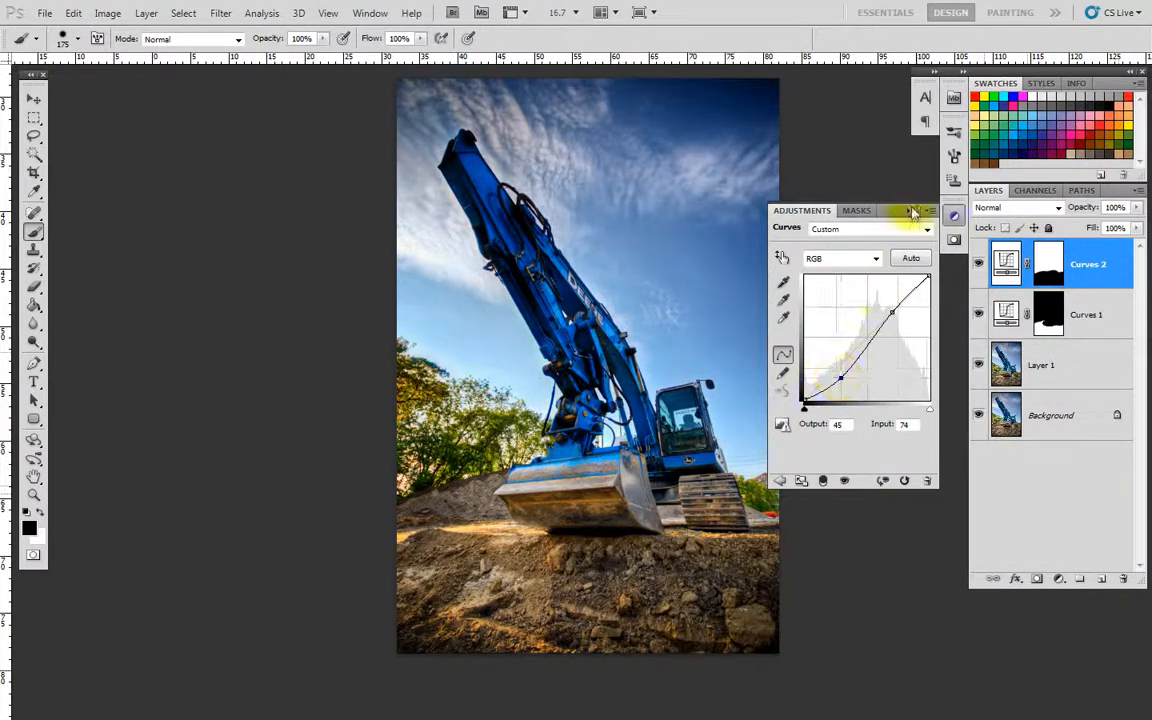
left_click(912, 210)
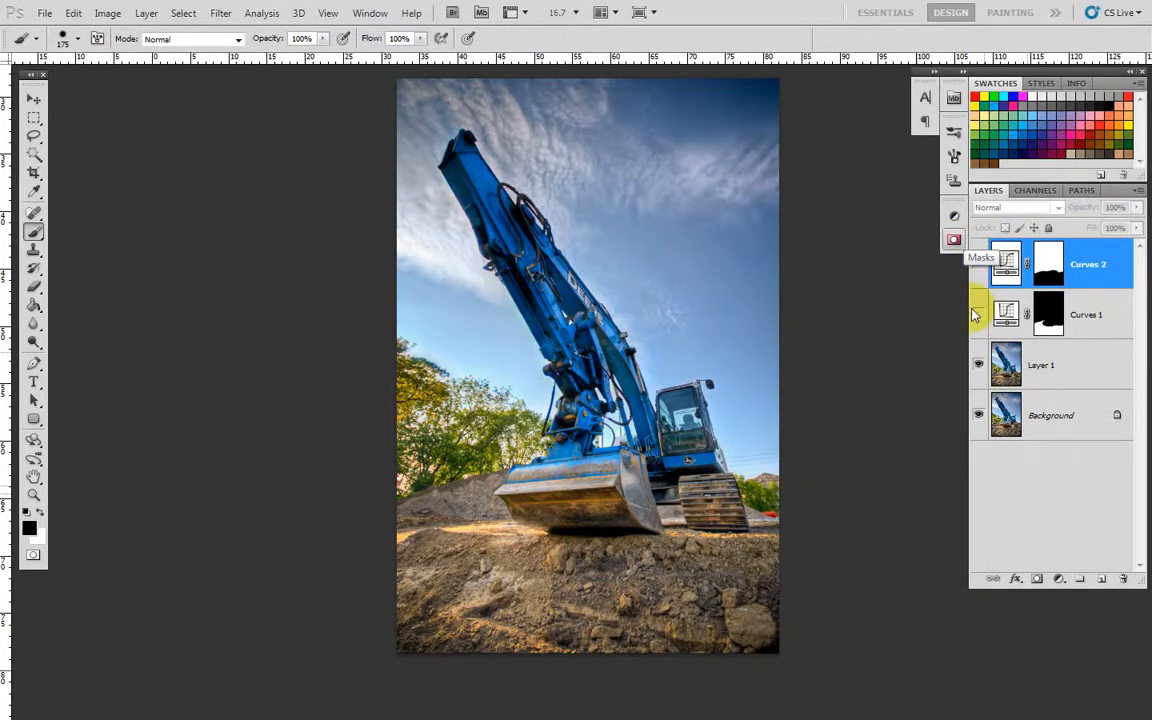
left_click(978, 263)
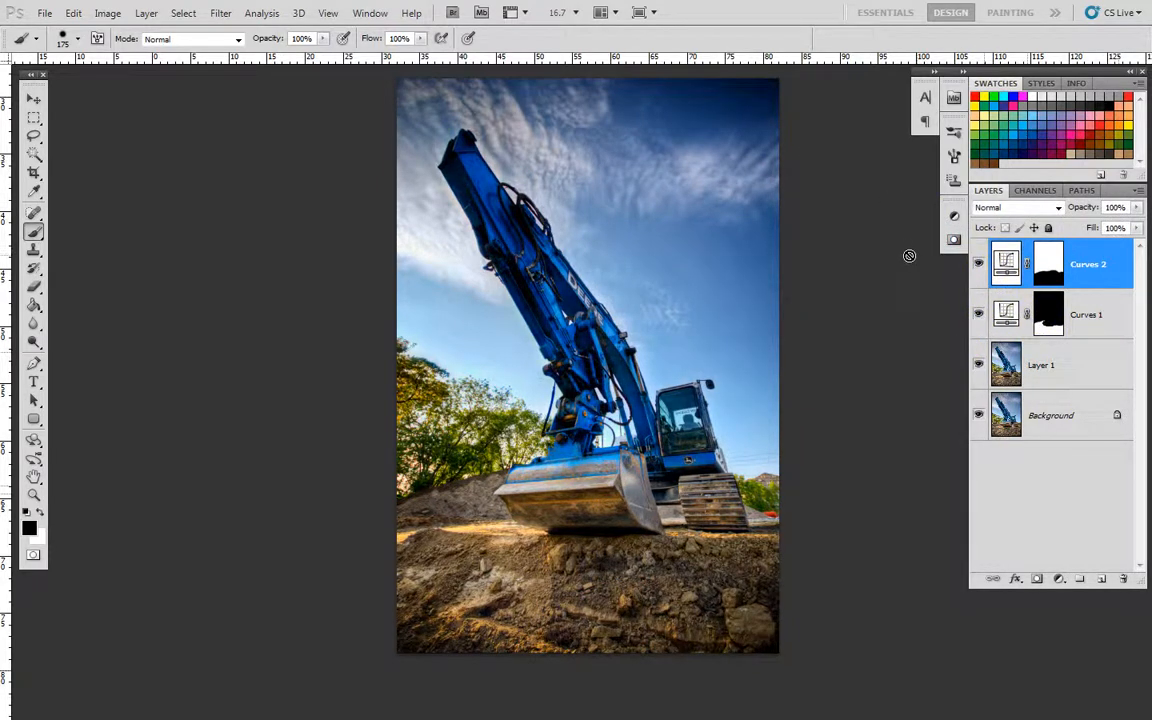
mouse_move(919, 279)
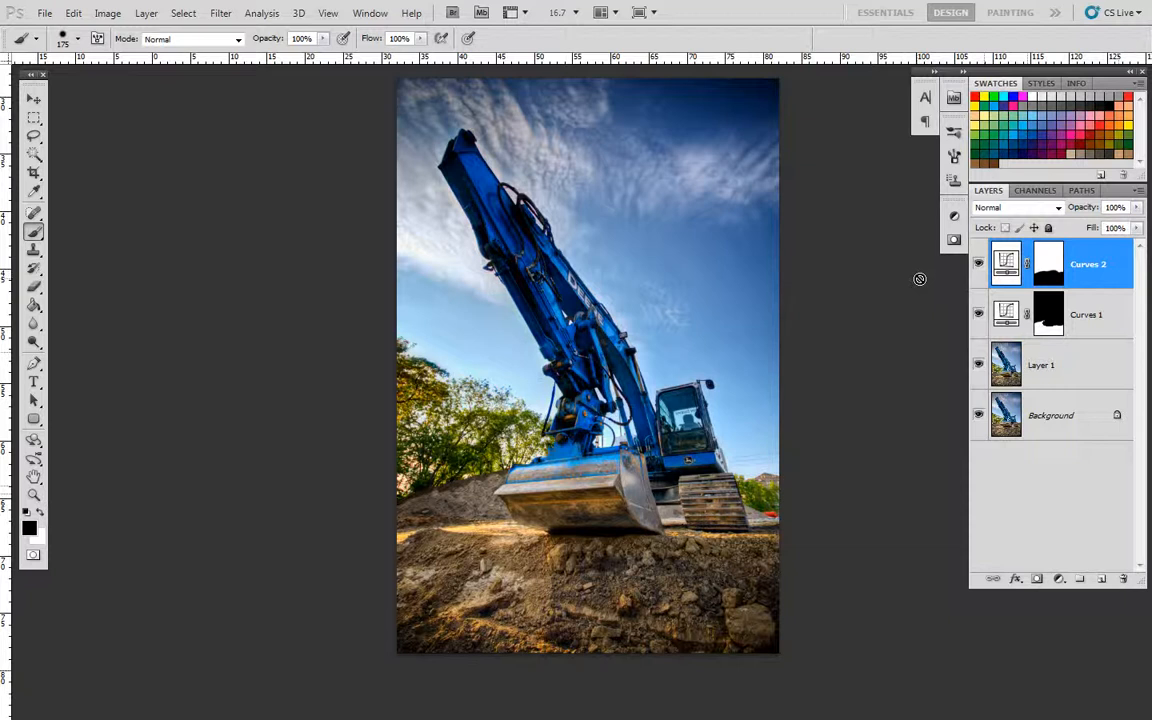
mouse_move(868, 300)
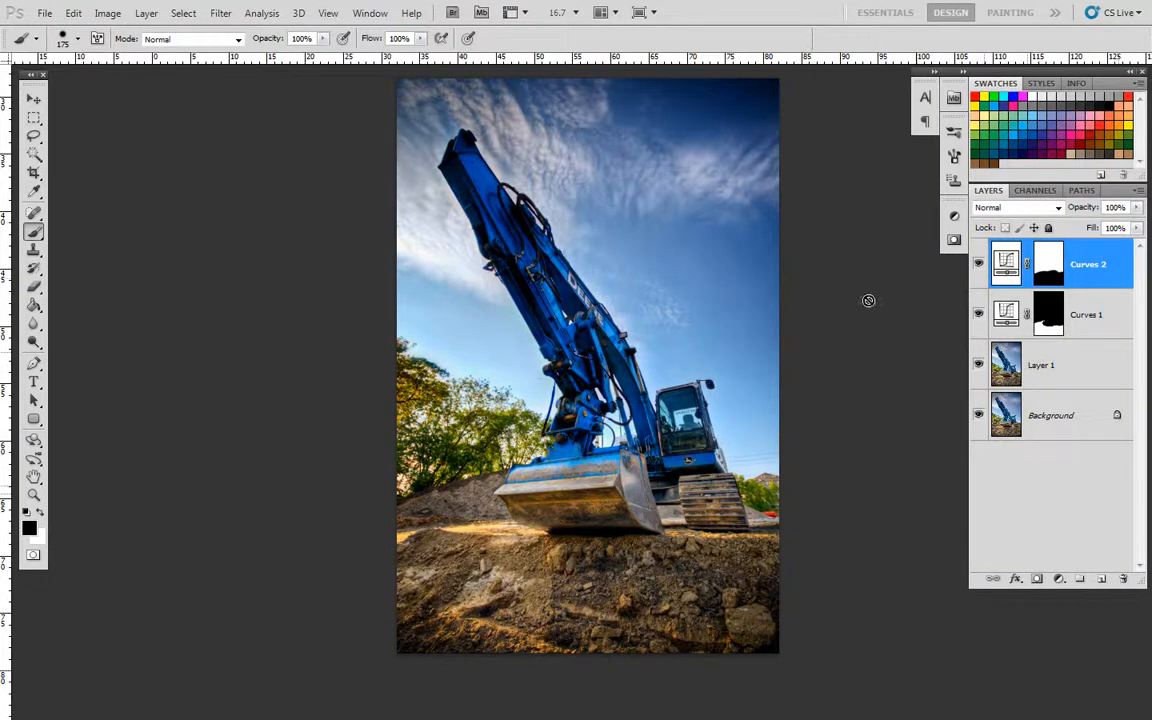
left_click(33, 477)
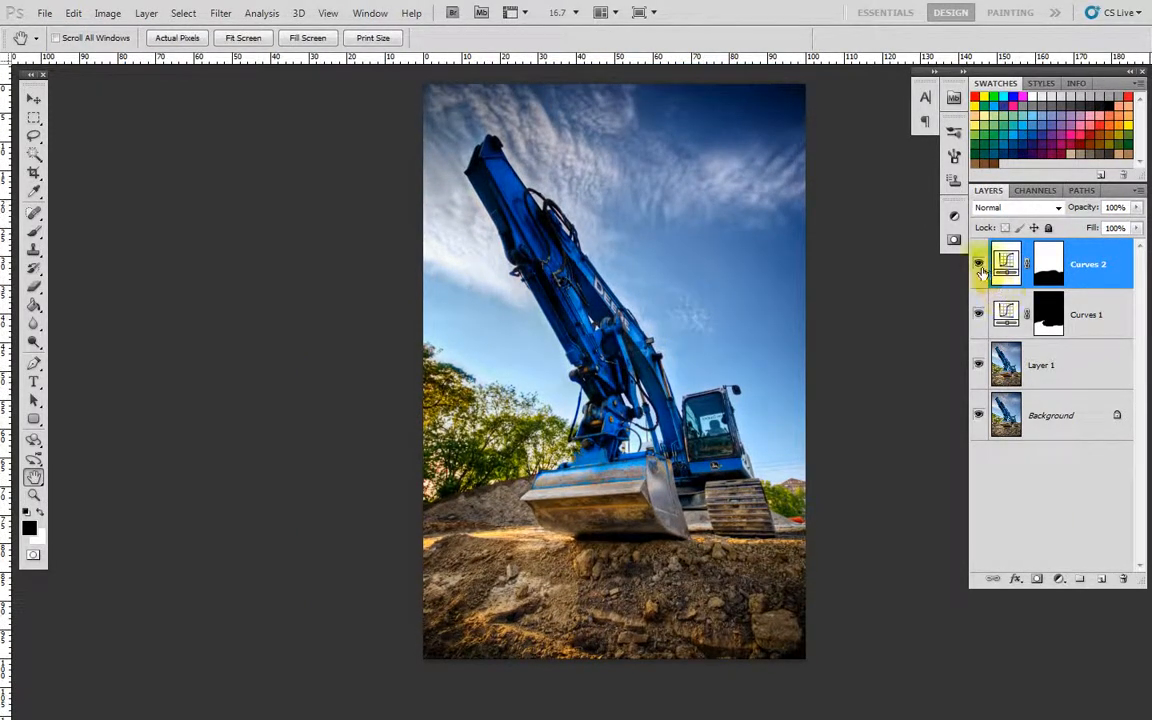
left_click(979, 263)
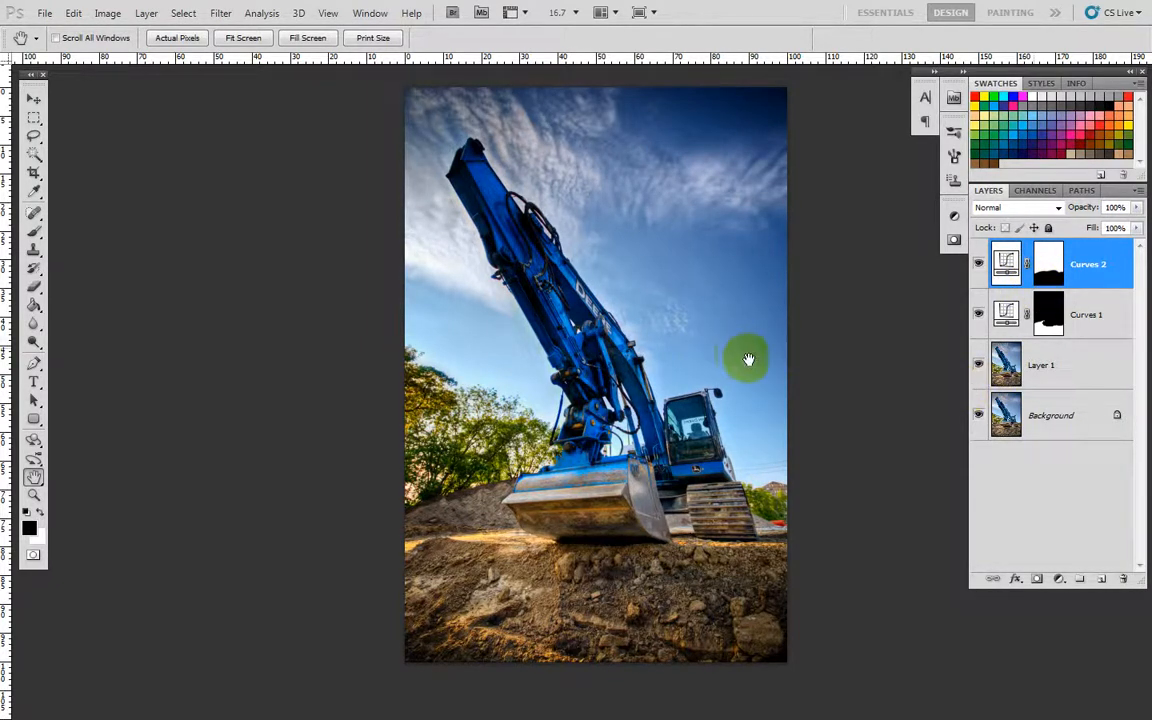
left_click(33, 363)
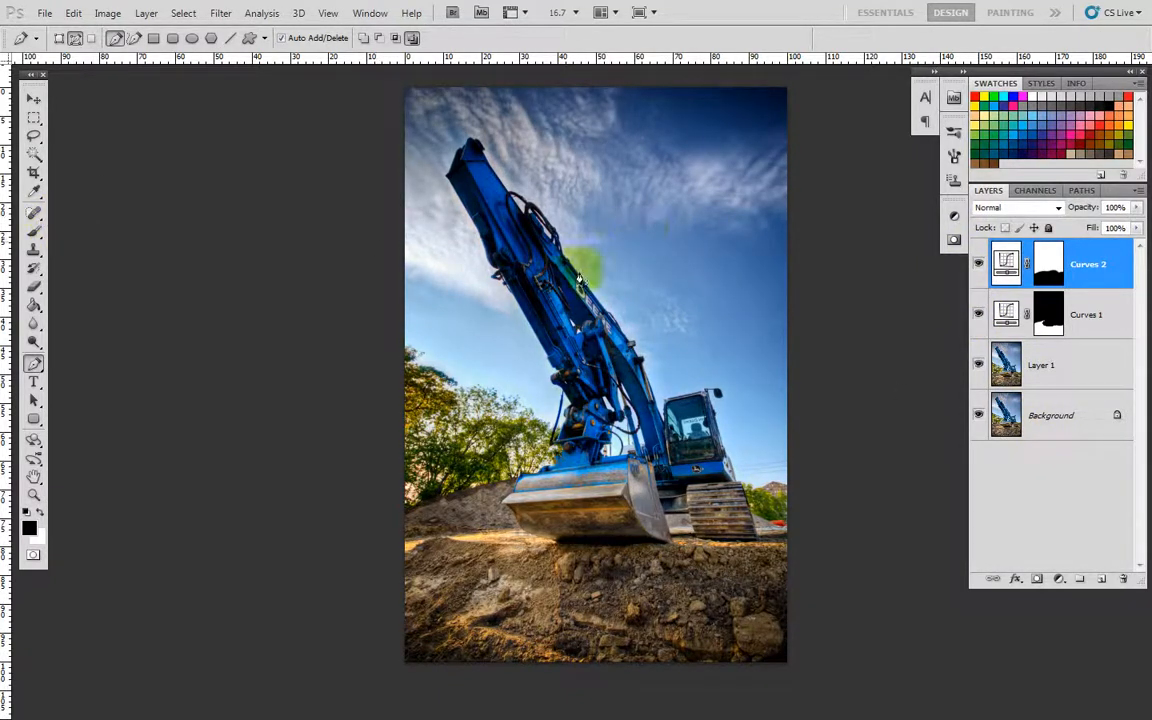
left_click(33, 232)
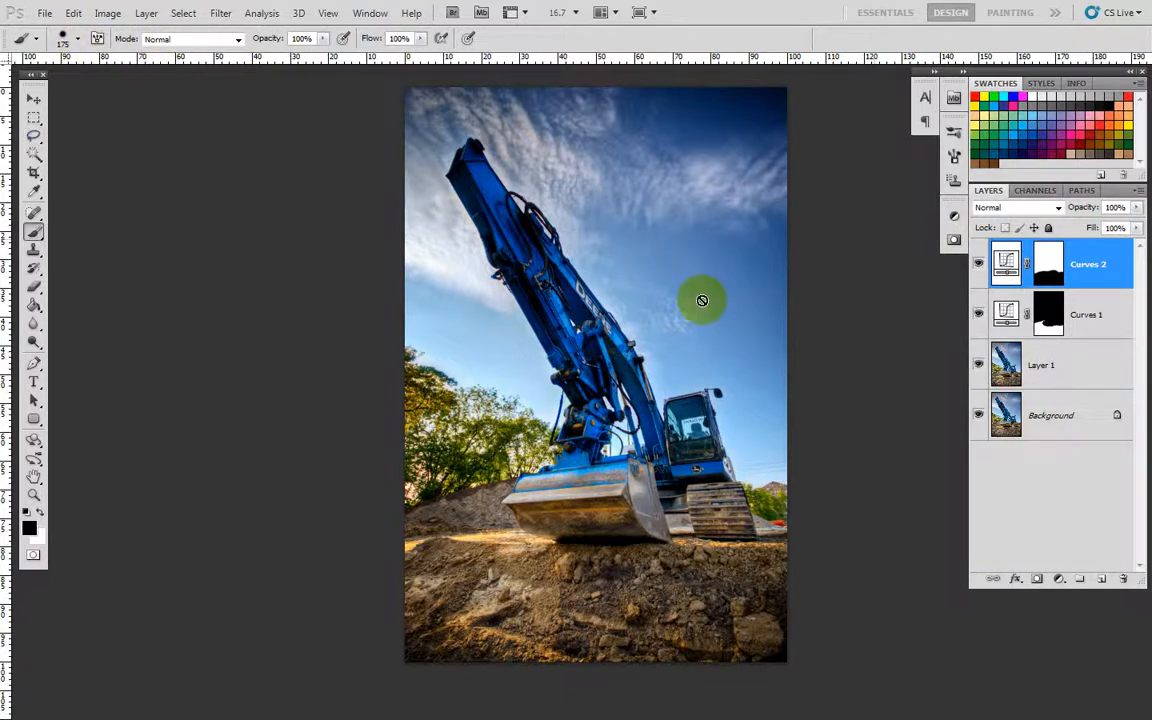